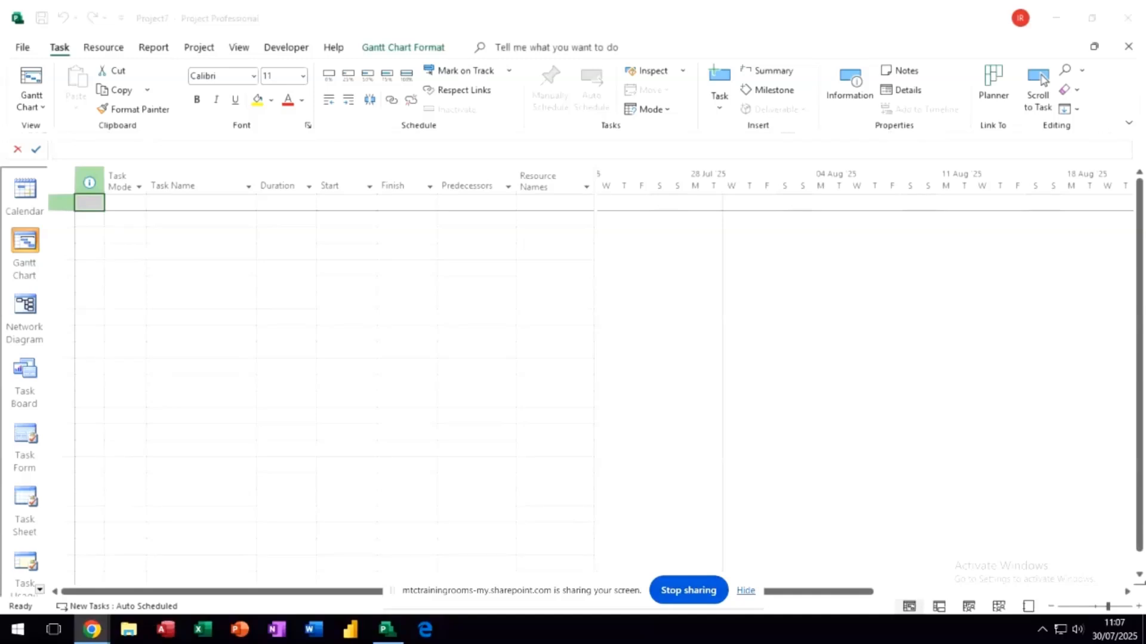
mouse_move(258, 412)
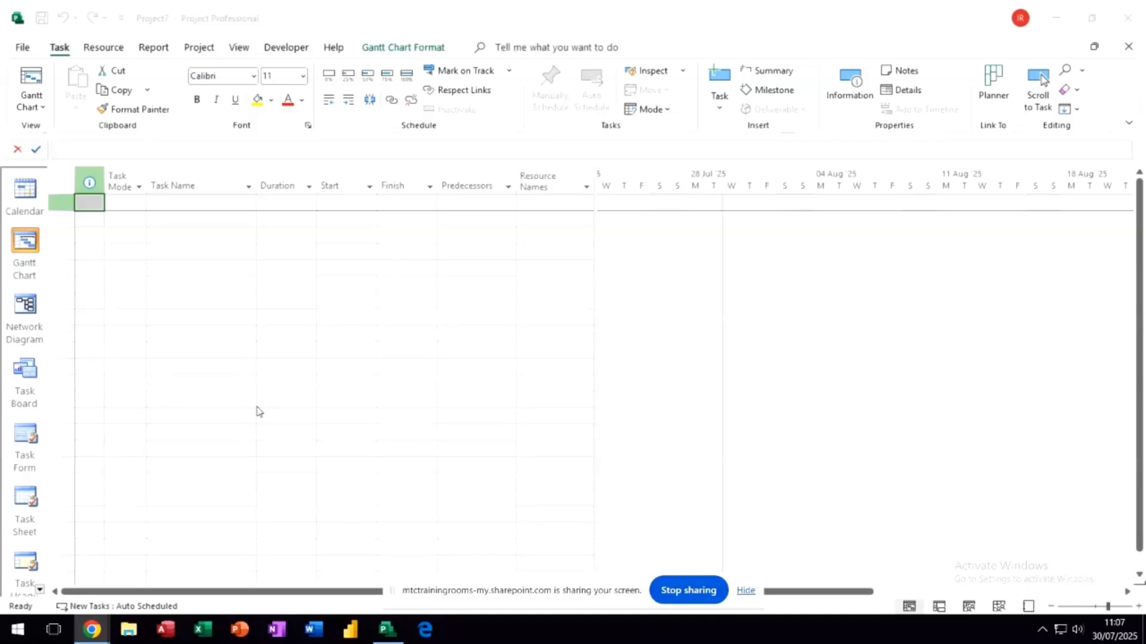
mouse_move(20, 387)
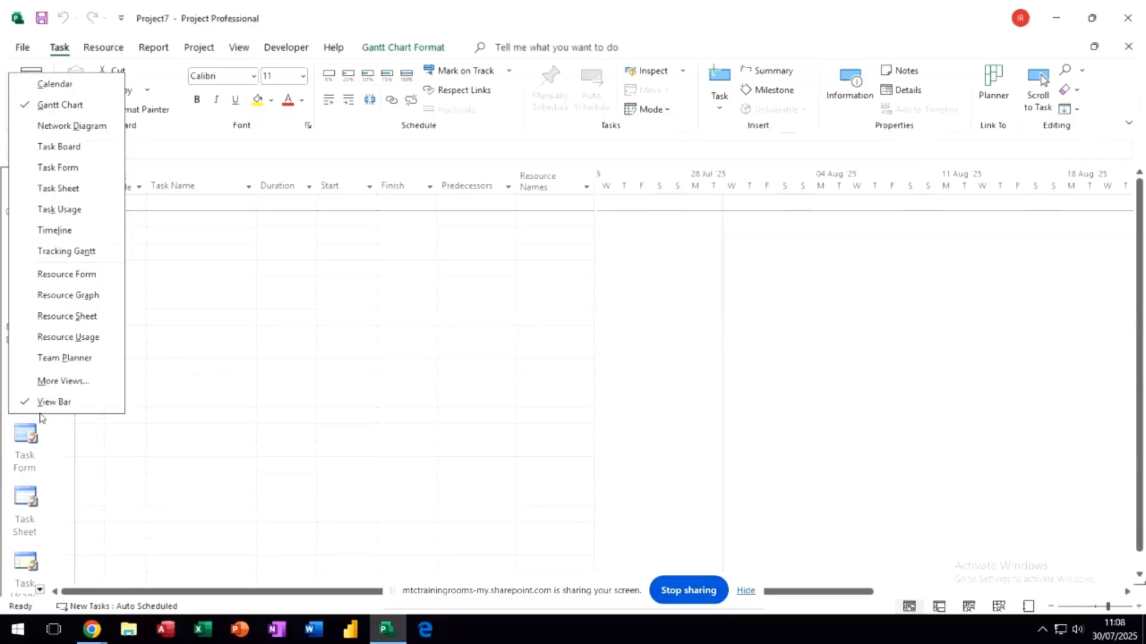
Toggle the View Bar, then switch to the Task Board with its Format options shown.
click(53, 401)
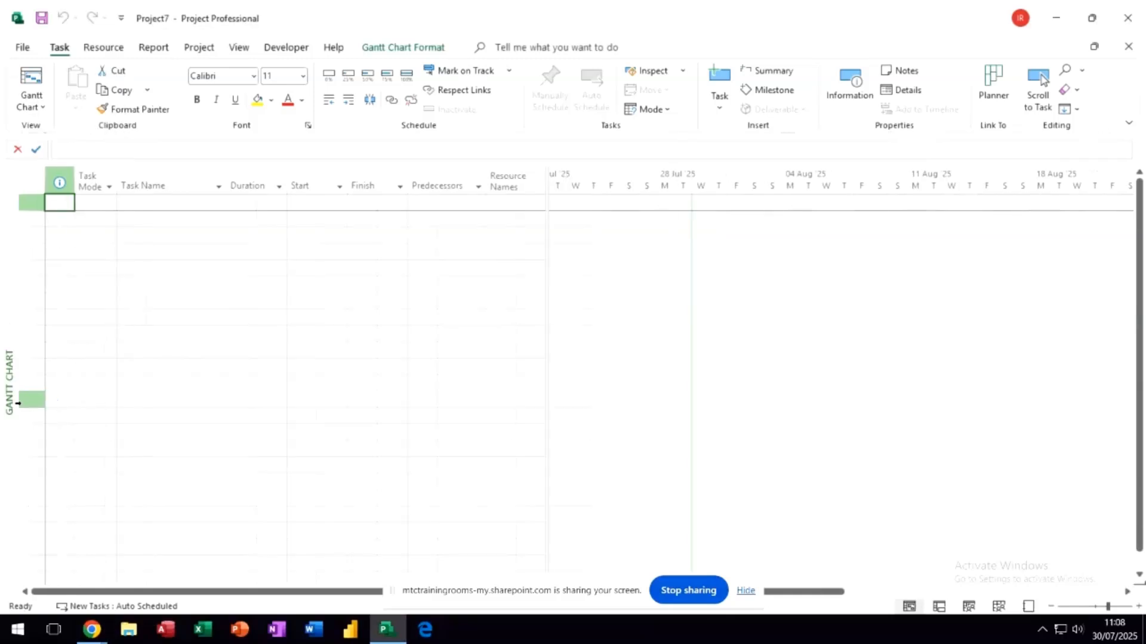
click(26, 96)
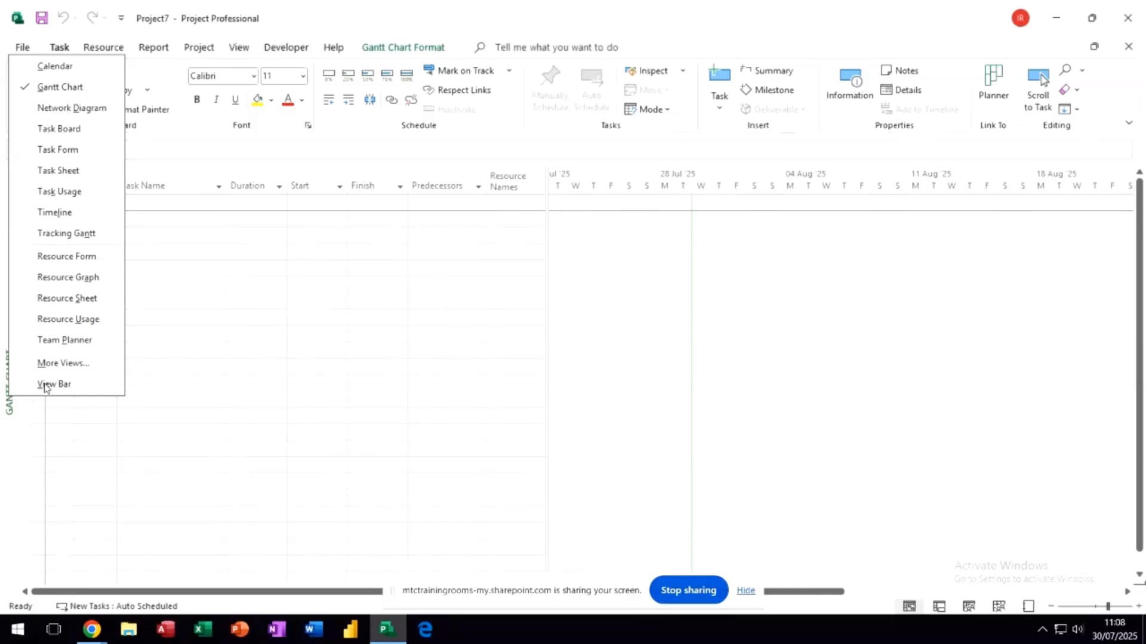
click(52, 384)
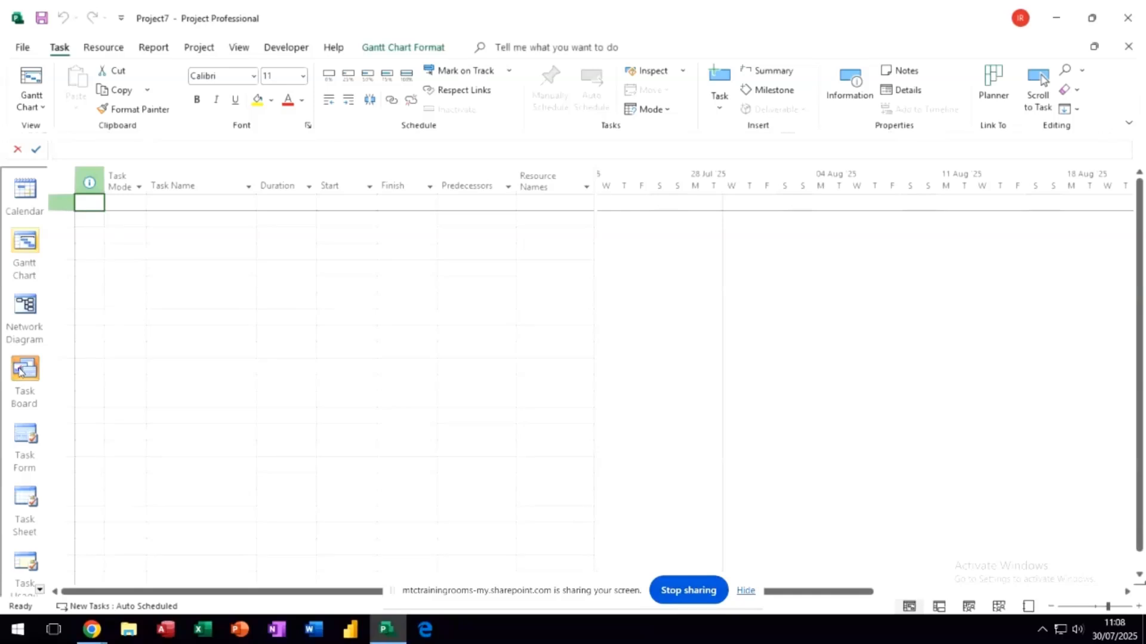
click(24, 368)
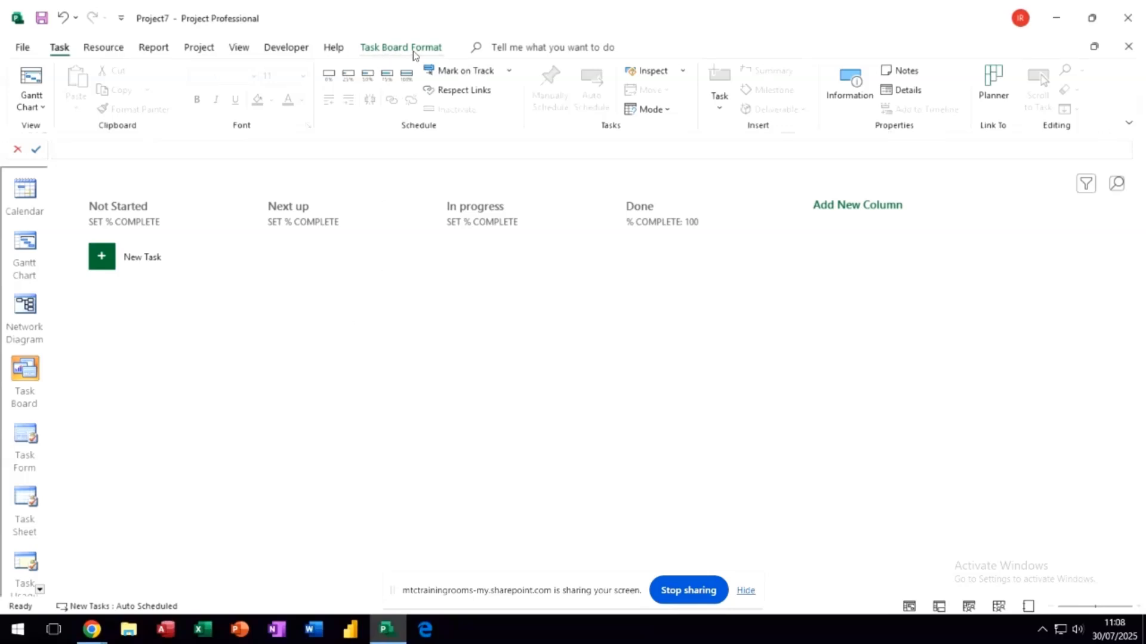
click(402, 47)
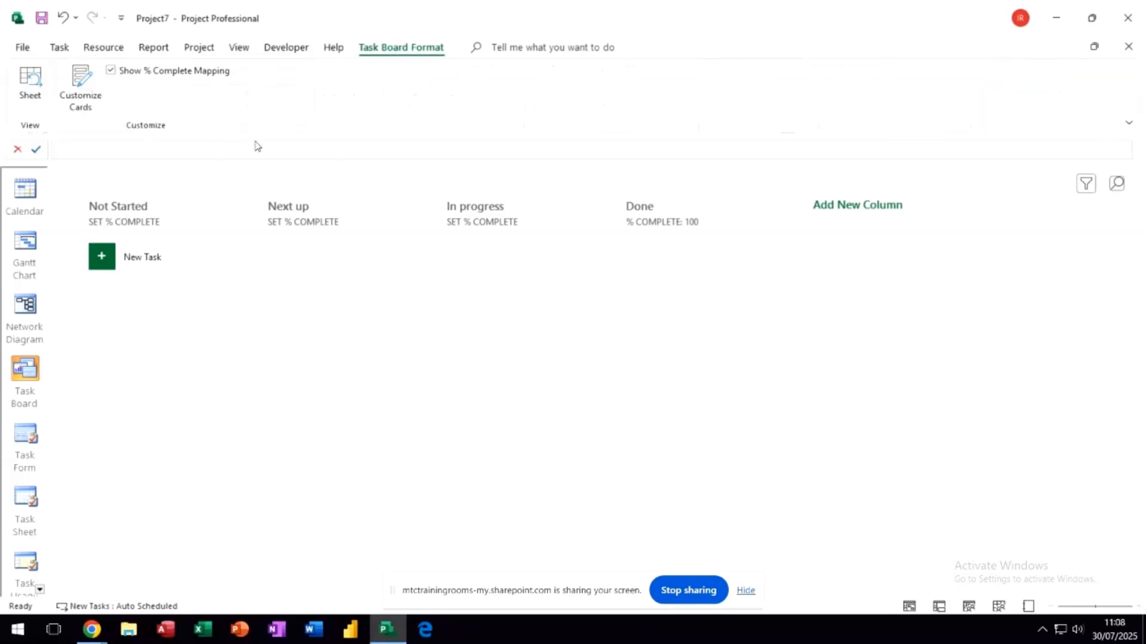
mouse_move(178, 272)
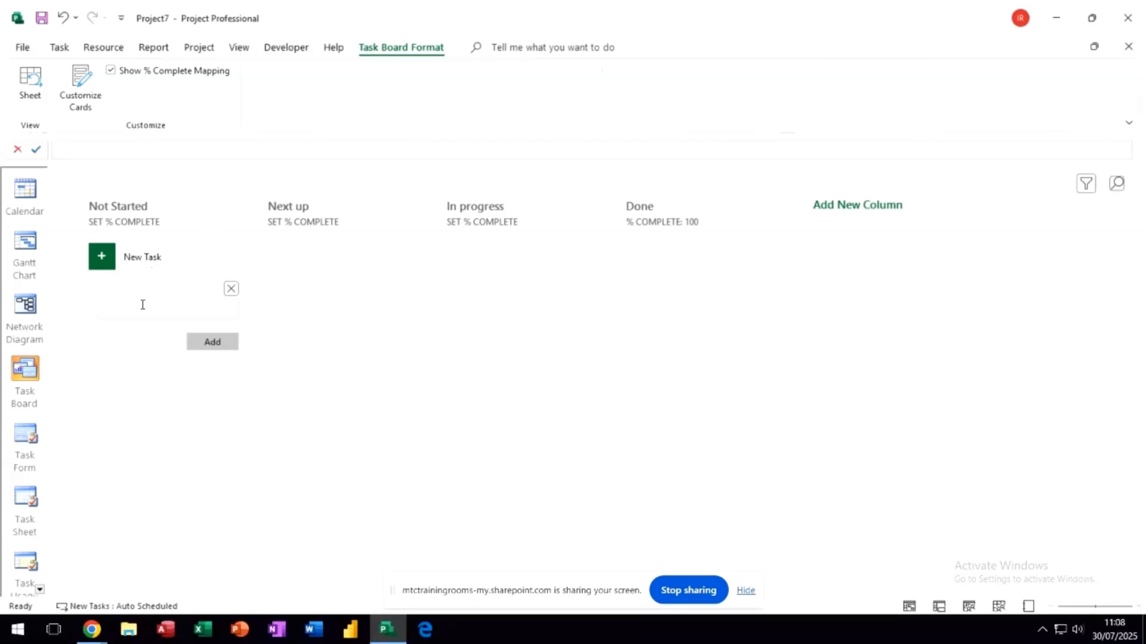
Add a new task card named 'Develop Strategy' under Not Started.
click(143, 305)
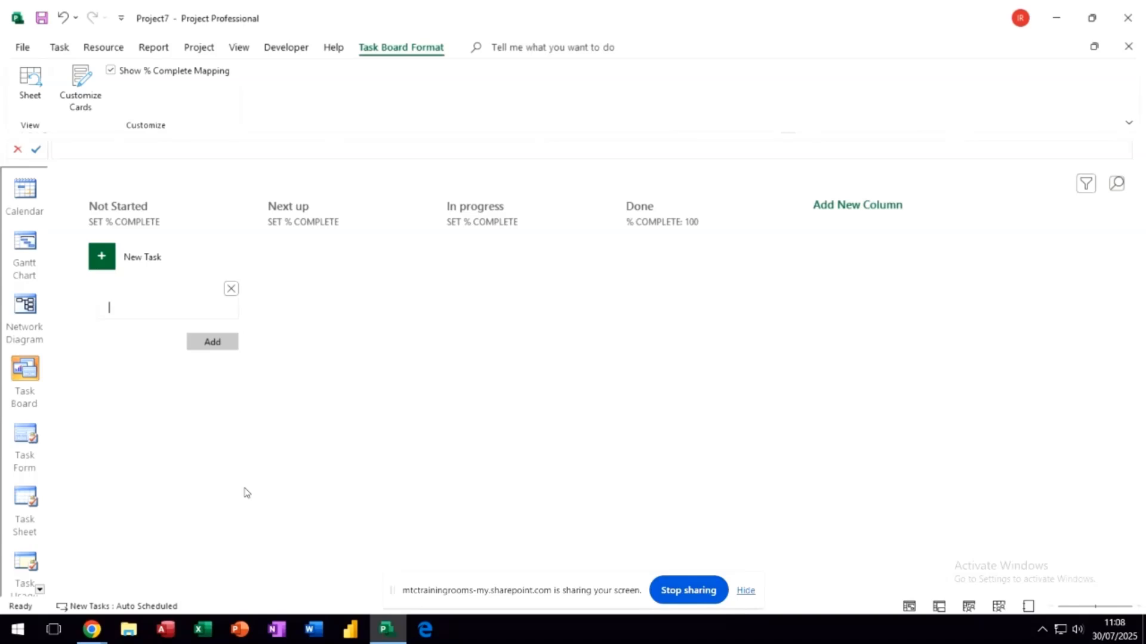
text(Develop)
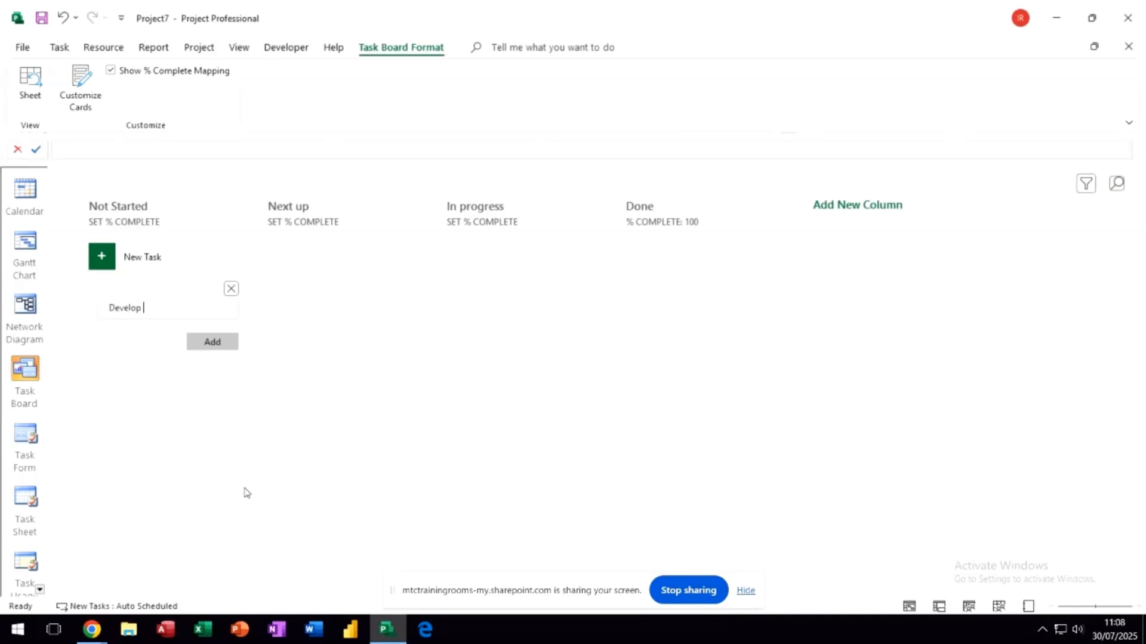
text(Stra)
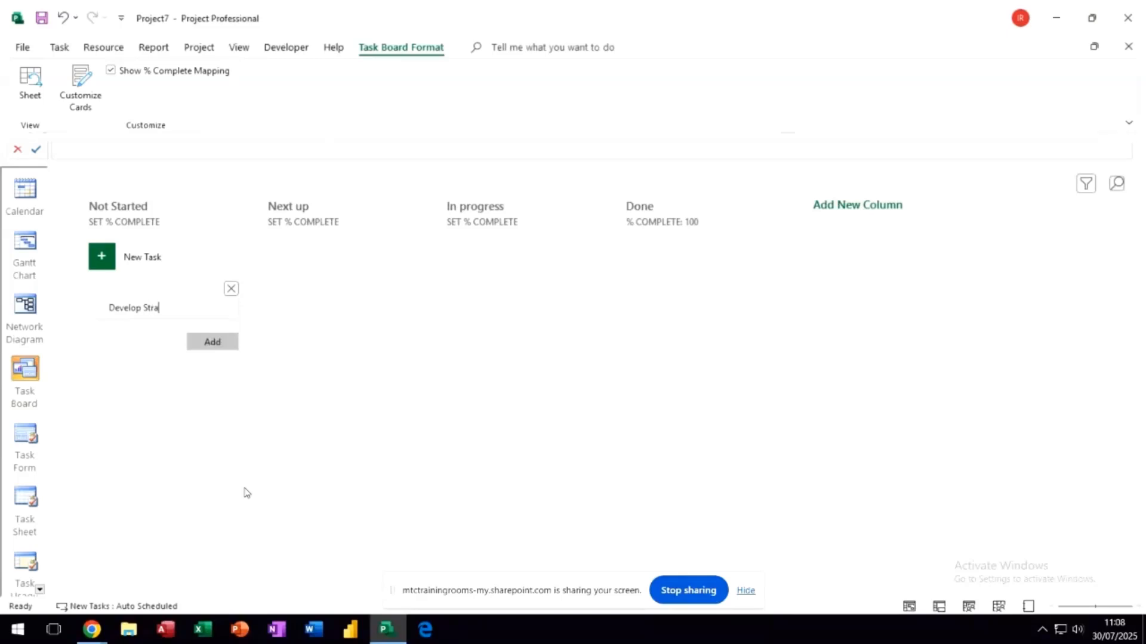
text(tegy)
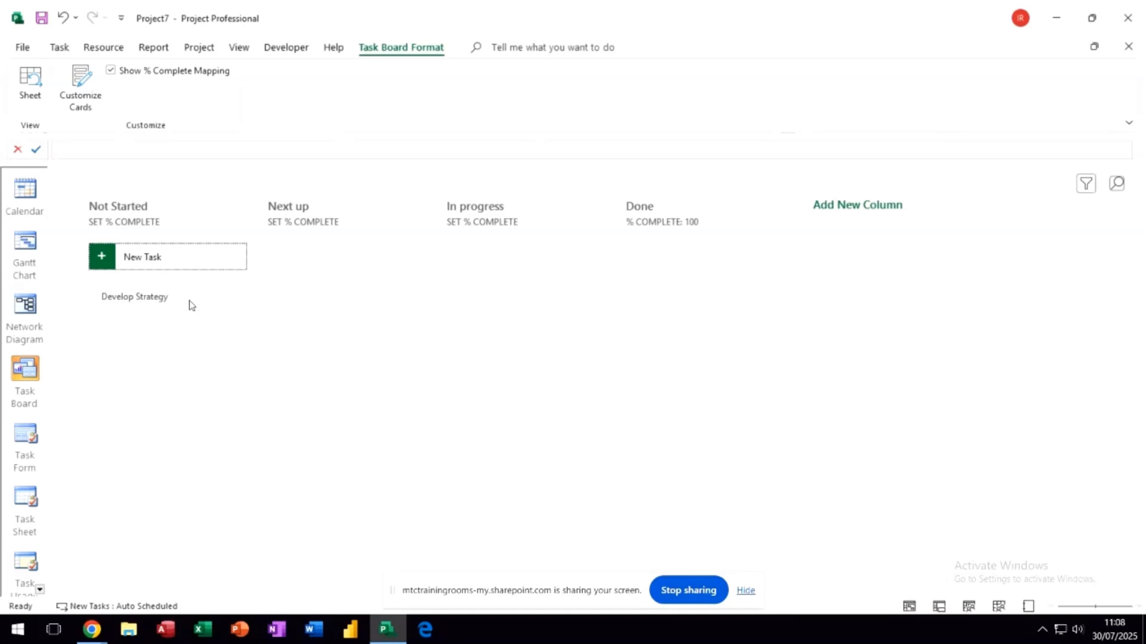
click(134, 296)
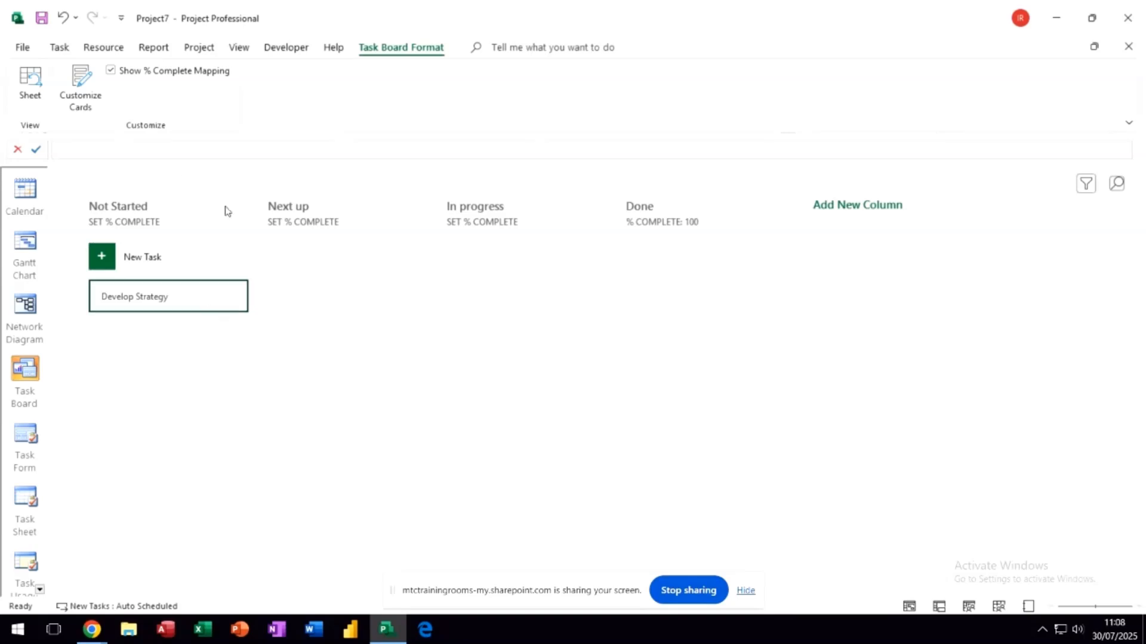
mouse_move(122, 122)
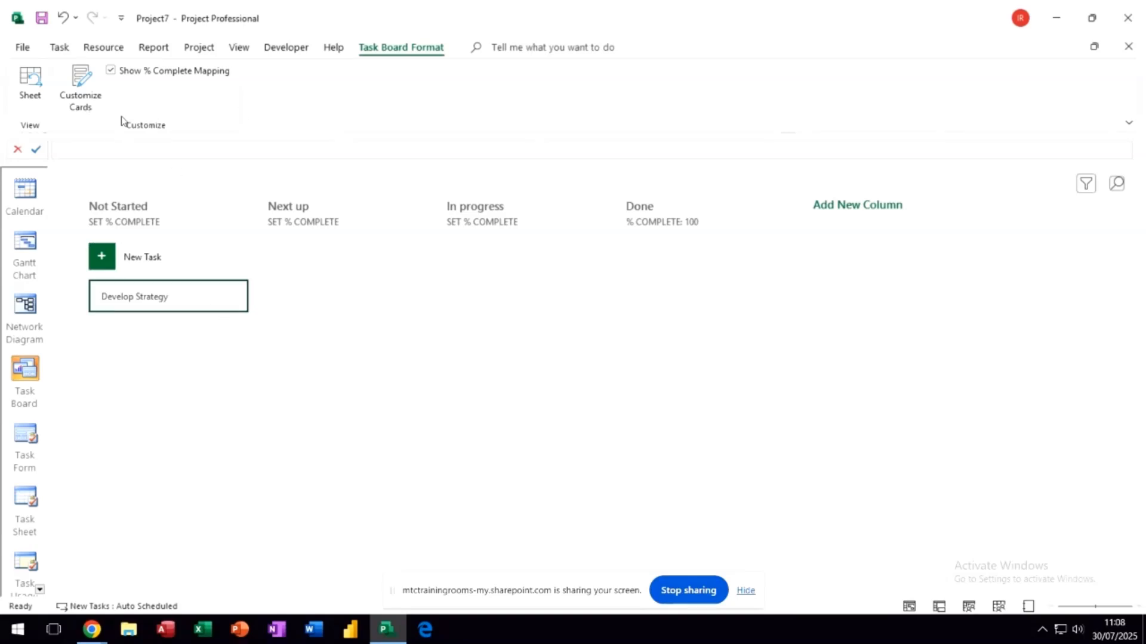
mouse_move(79, 86)
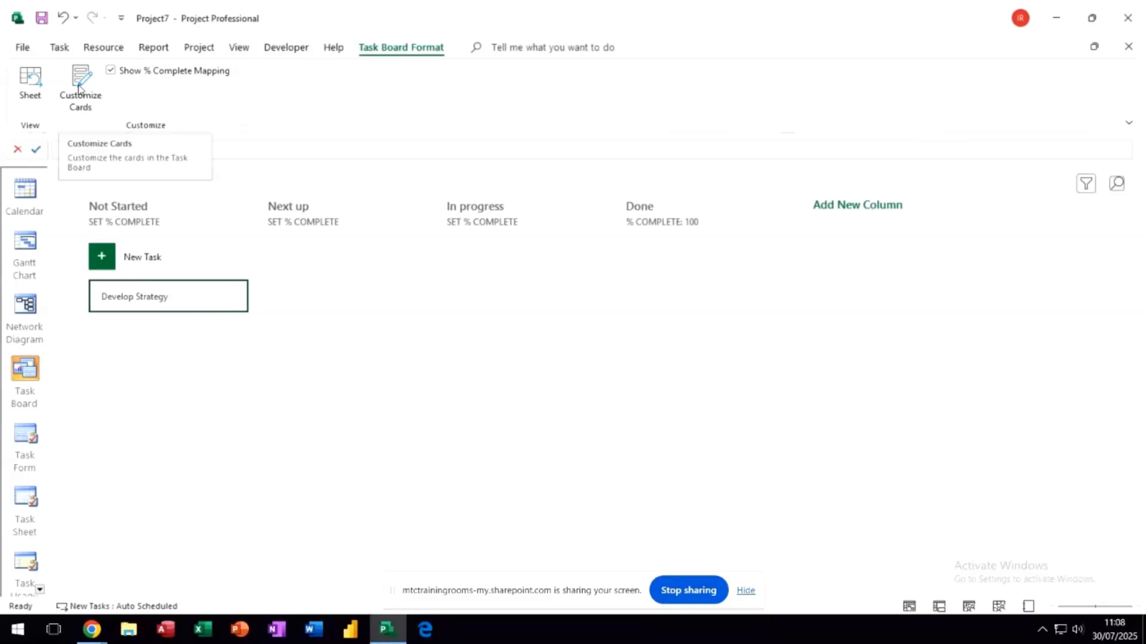
mouse_move(137, 278)
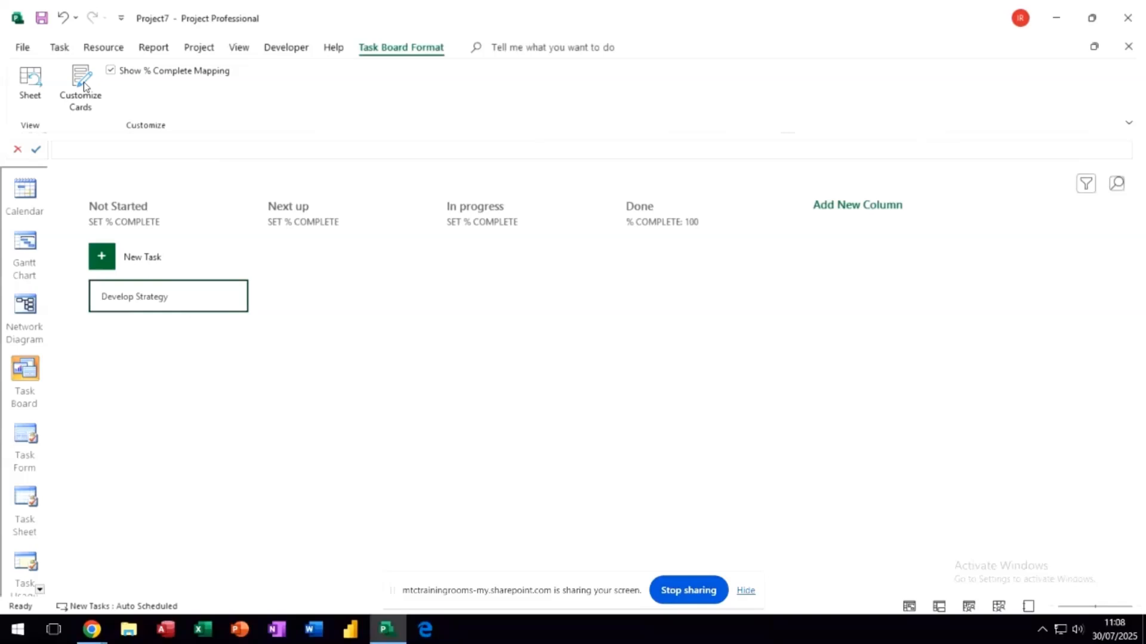
Customize cards to display % Complete and Actual Cost as additional fields.
click(79, 84)
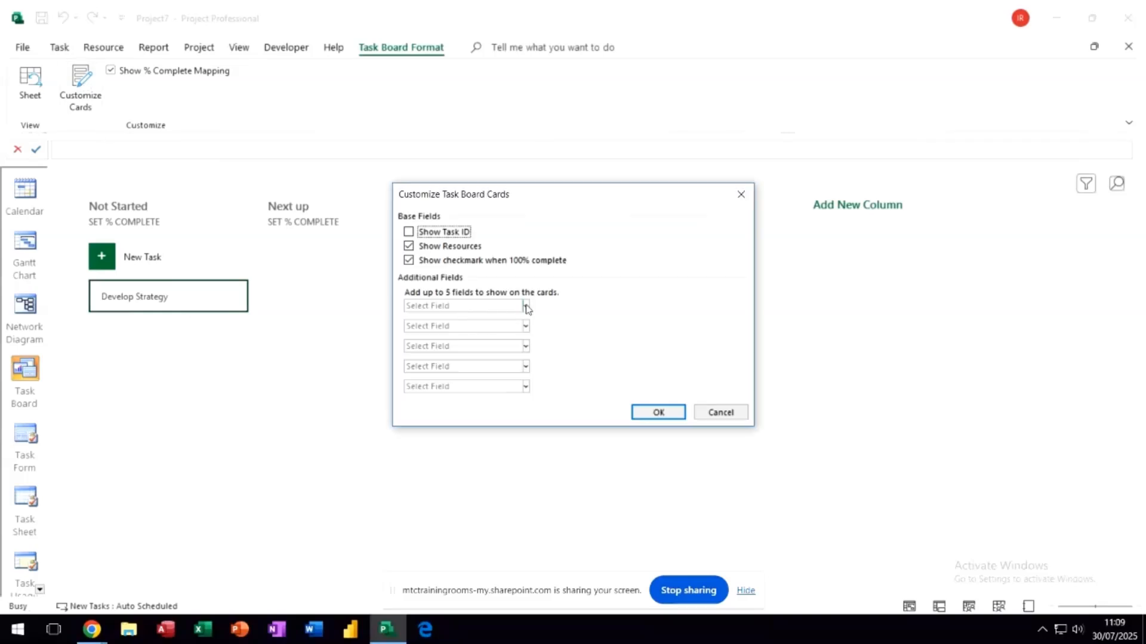
click(526, 306)
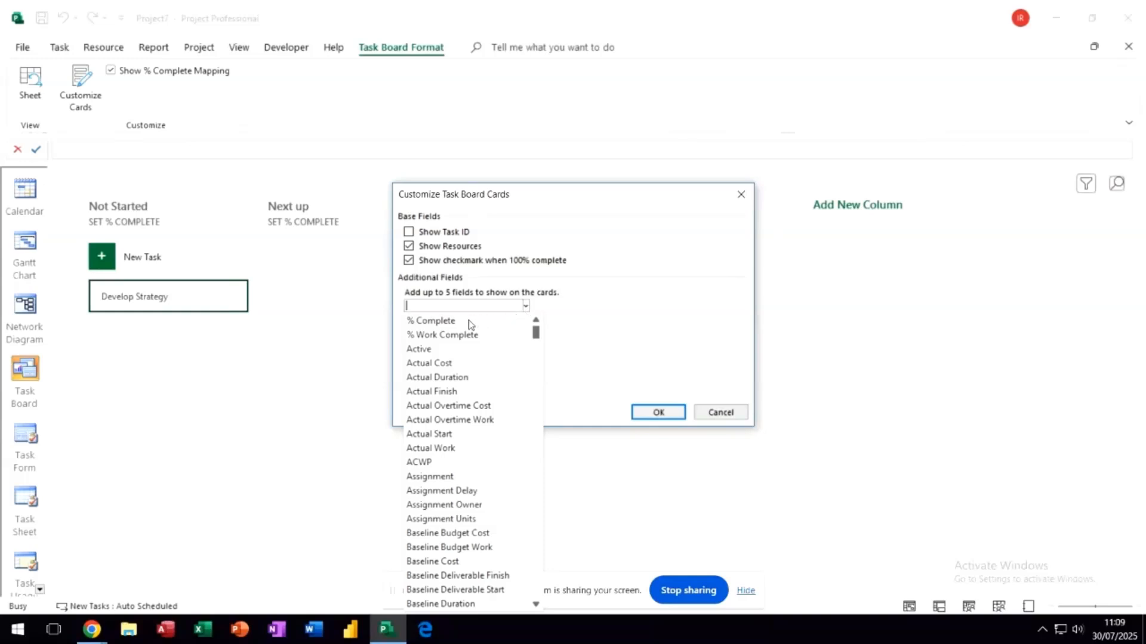
click(430, 320)
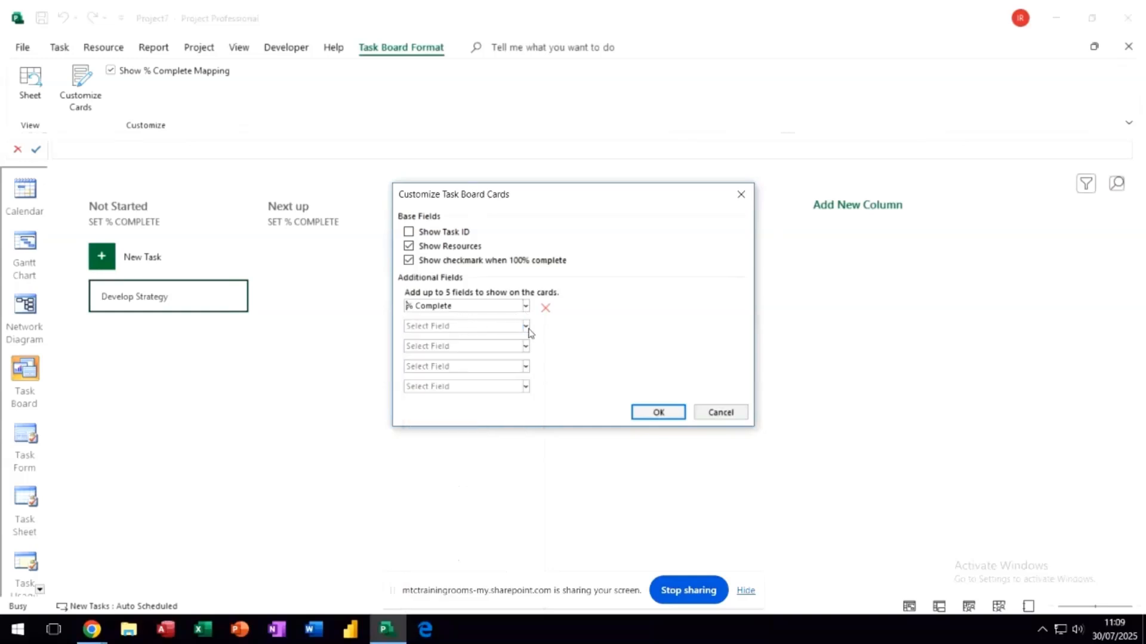
click(522, 326)
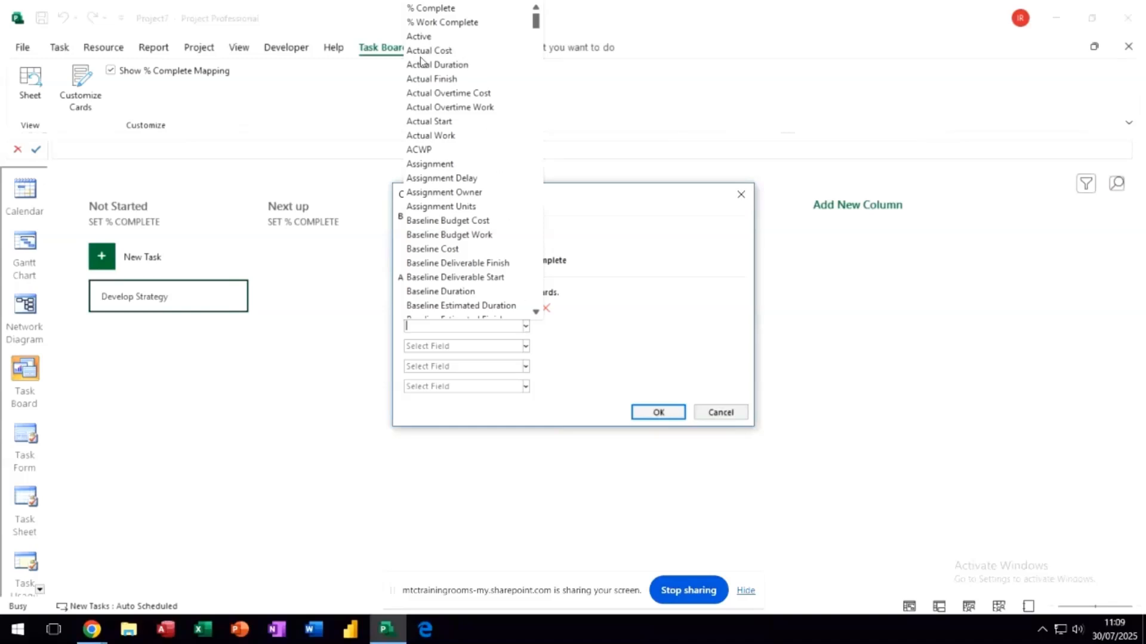
click(431, 51)
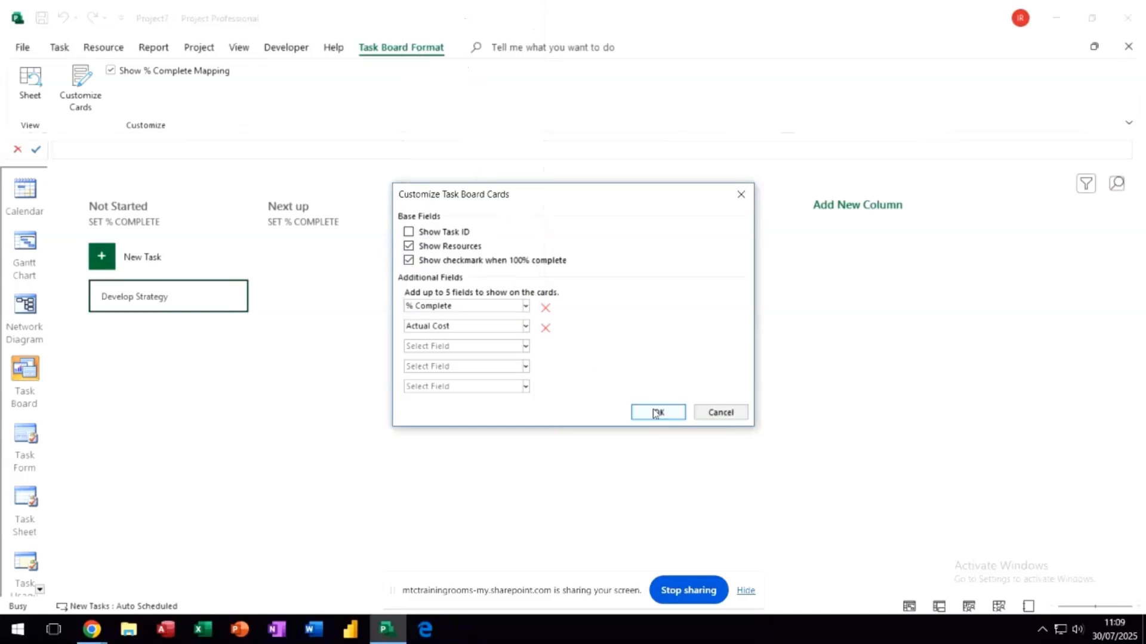
click(657, 411)
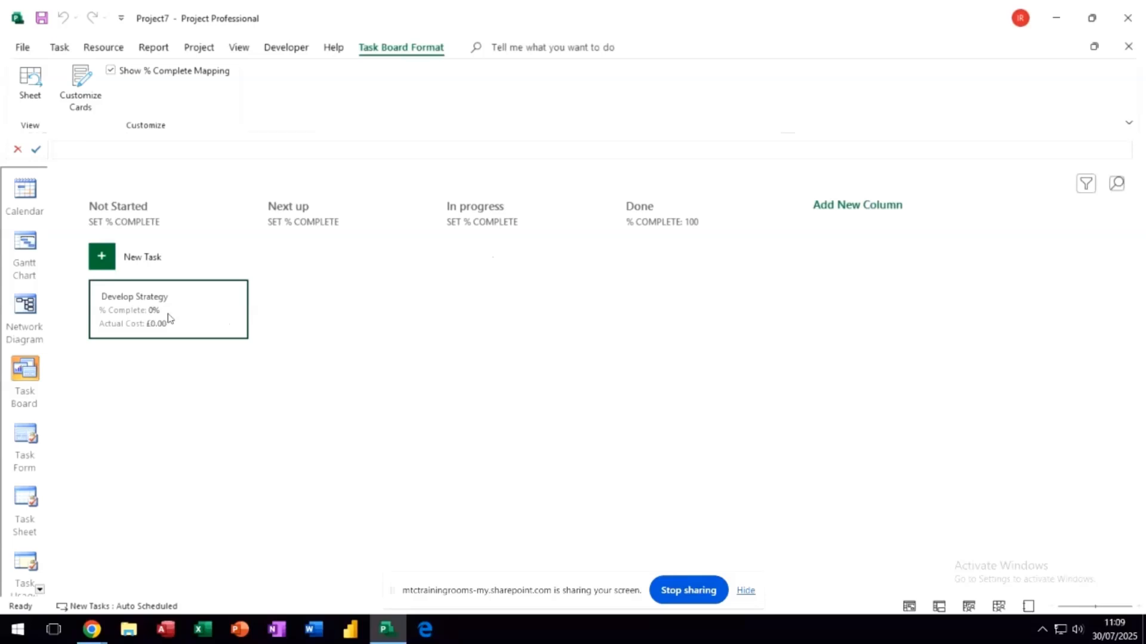
Add a 'Coord Team' task card to the board.
click(101, 256)
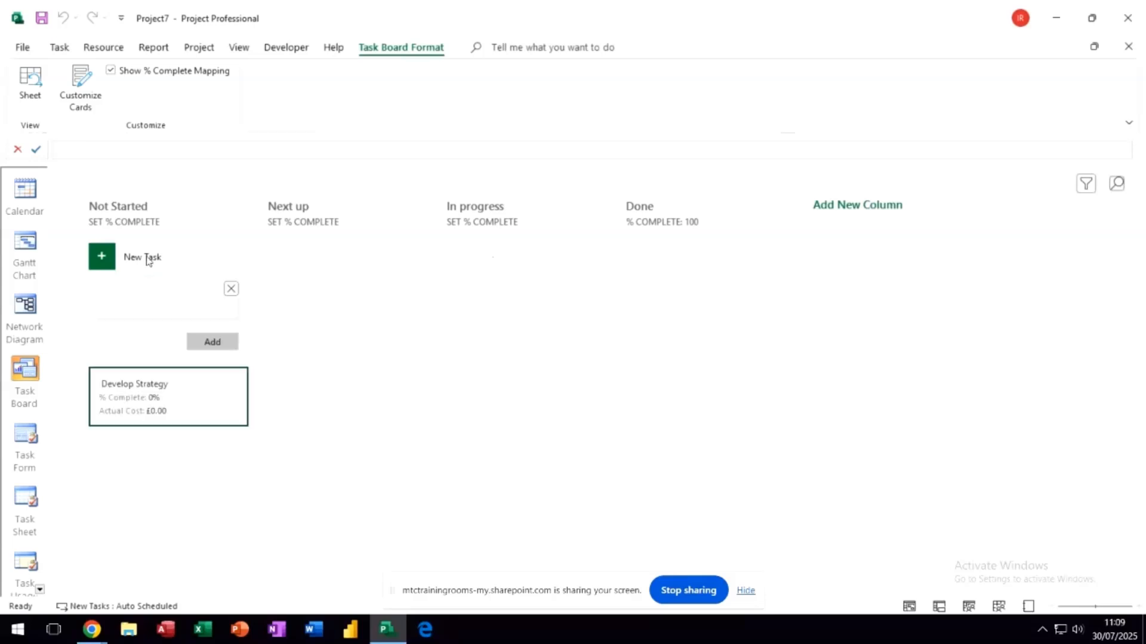
text(C)
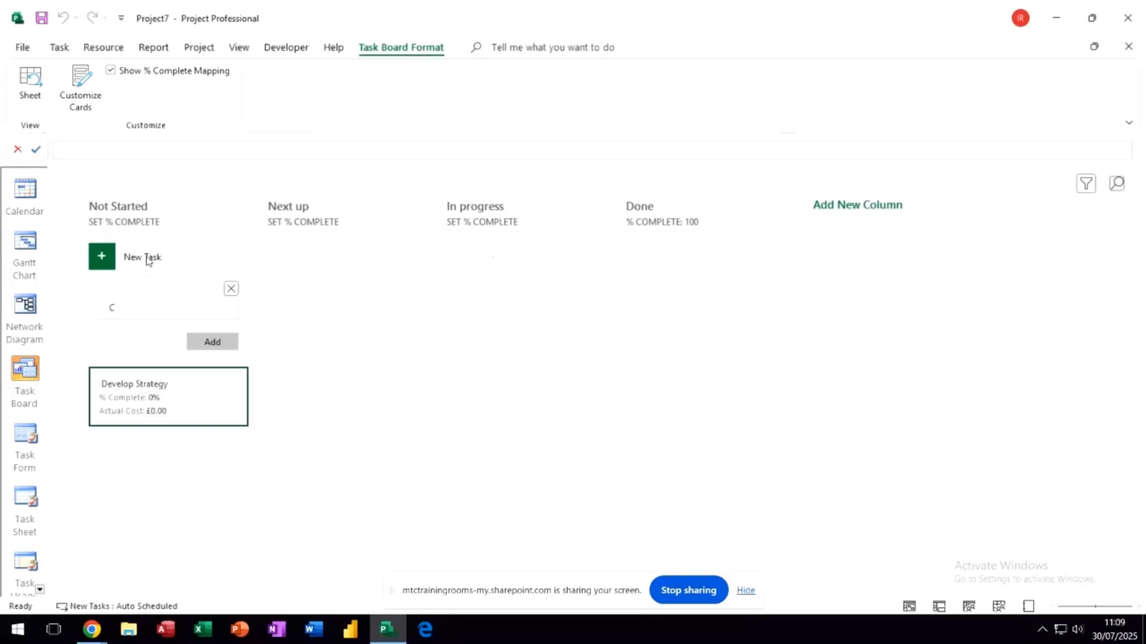
text(oord)
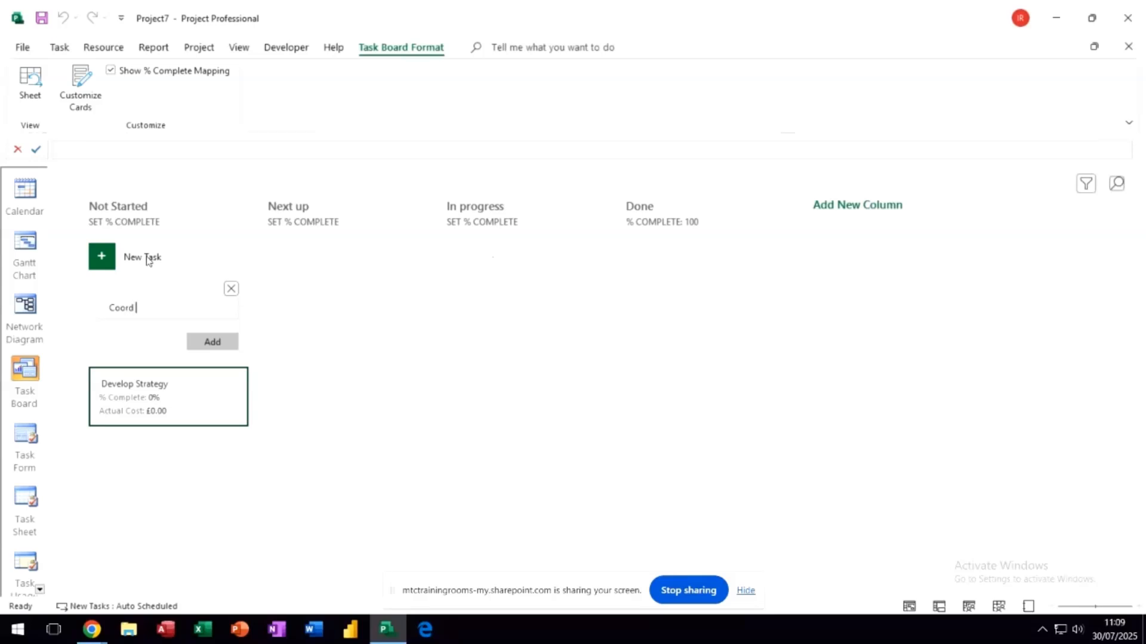
text(Team)
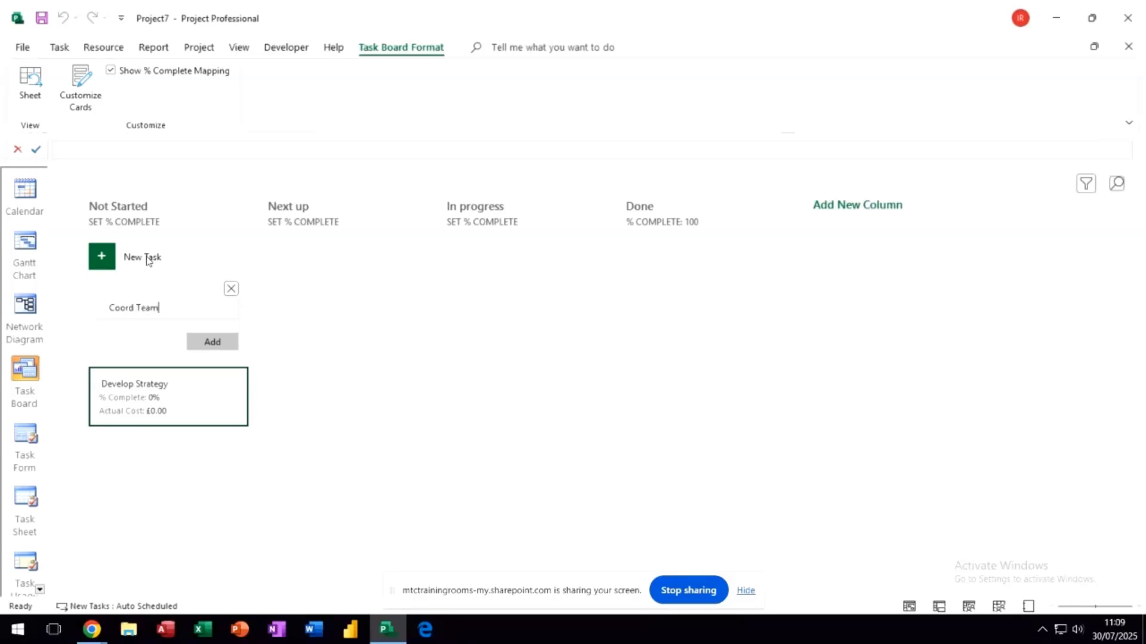
click(212, 342)
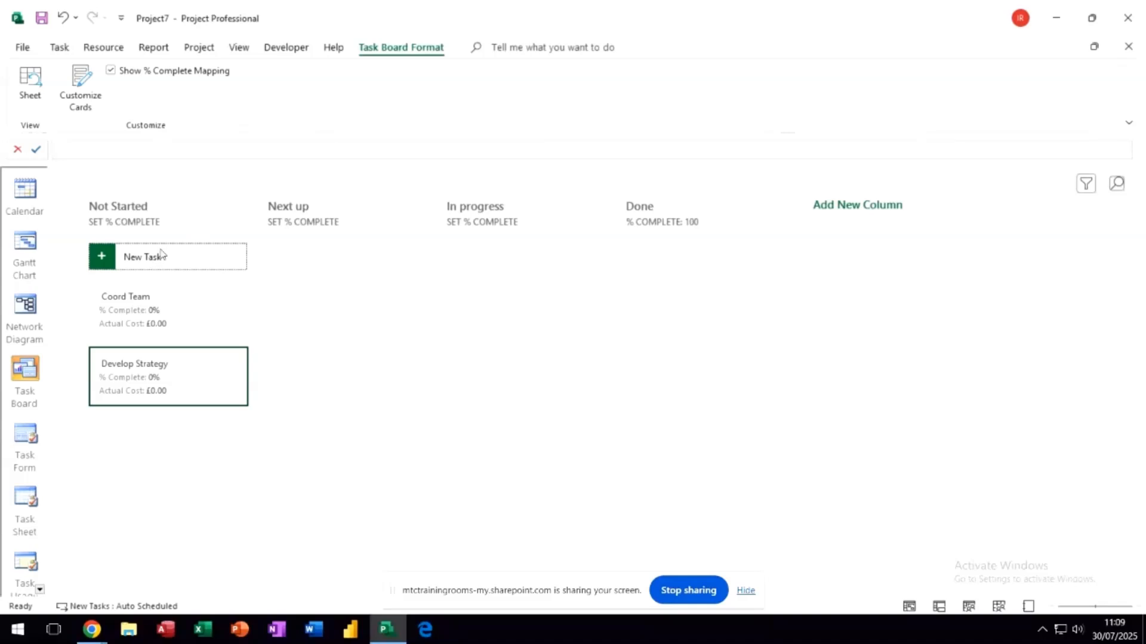
Add 'Train Staff' and 'Develop Product' cards, trying to drag Develop Product into Next up.
click(142, 256)
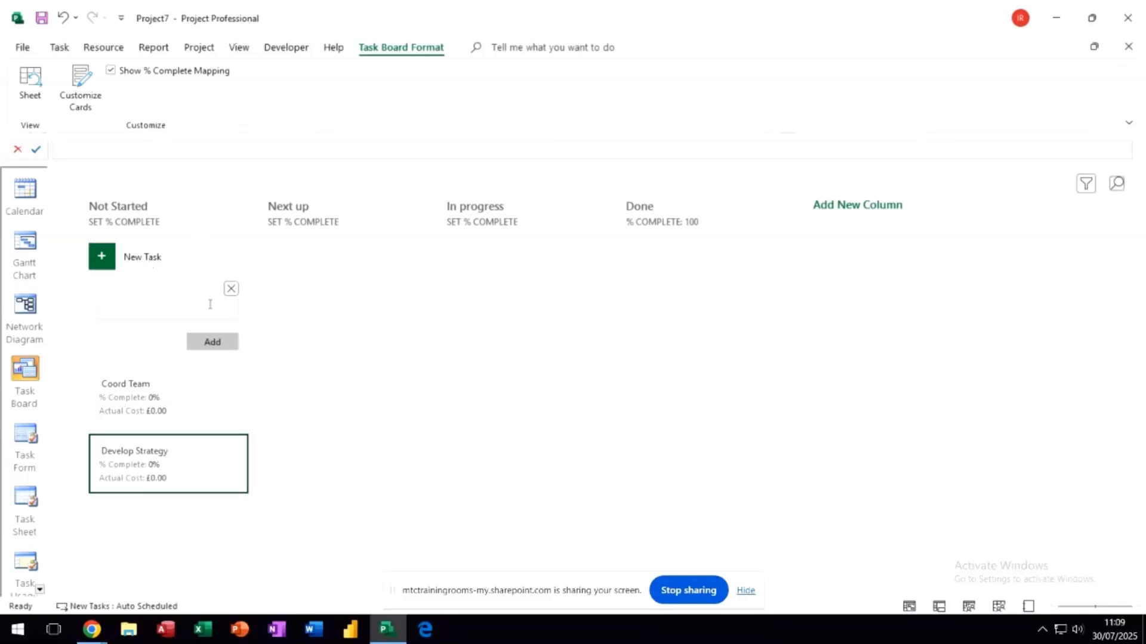
text(Train Staff)
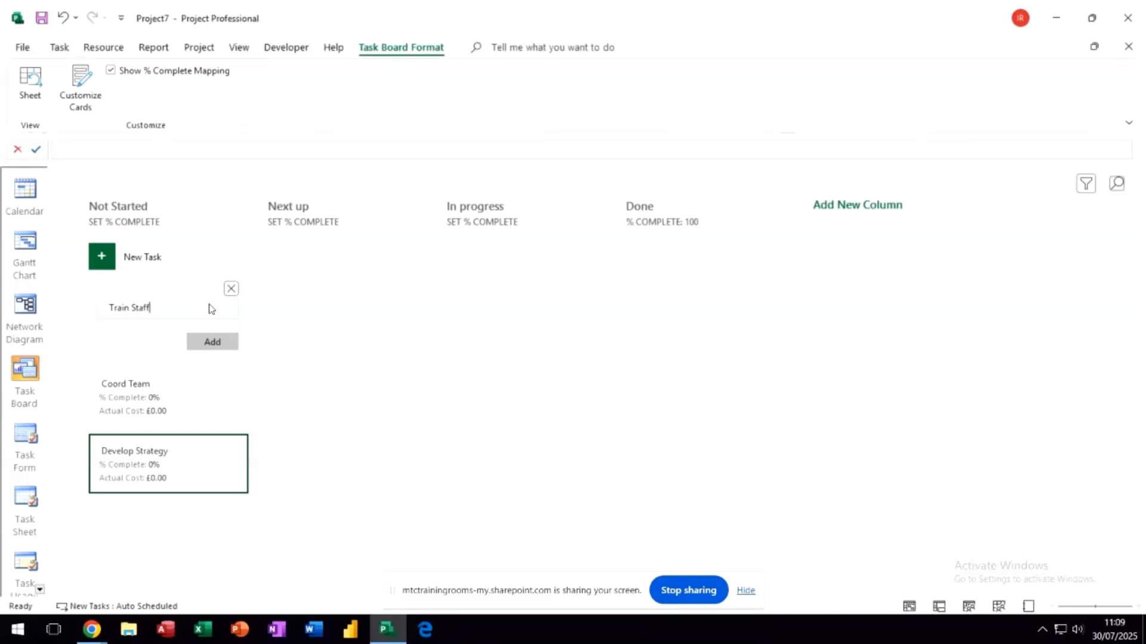
click(212, 342)
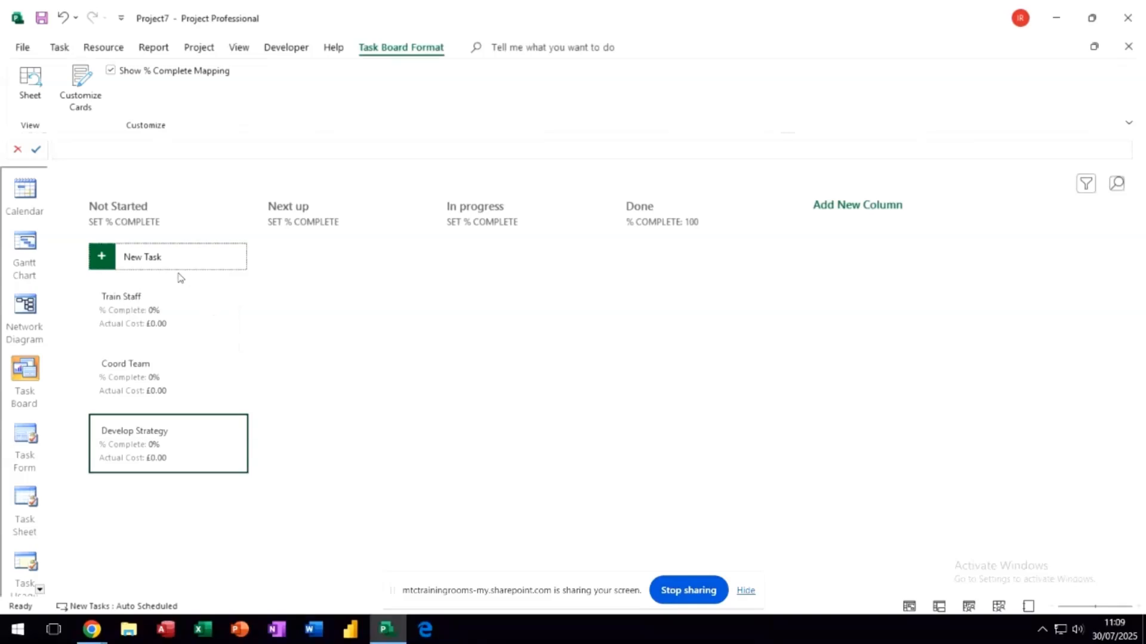
mouse_move(184, 276)
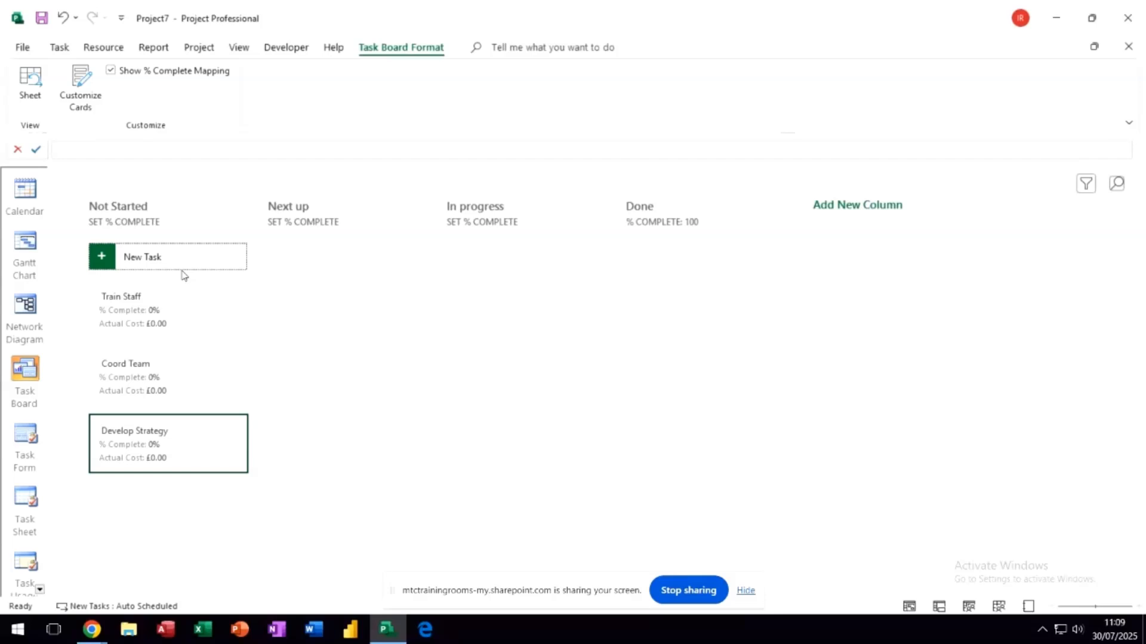
mouse_move(168, 260)
text(Develop Product)
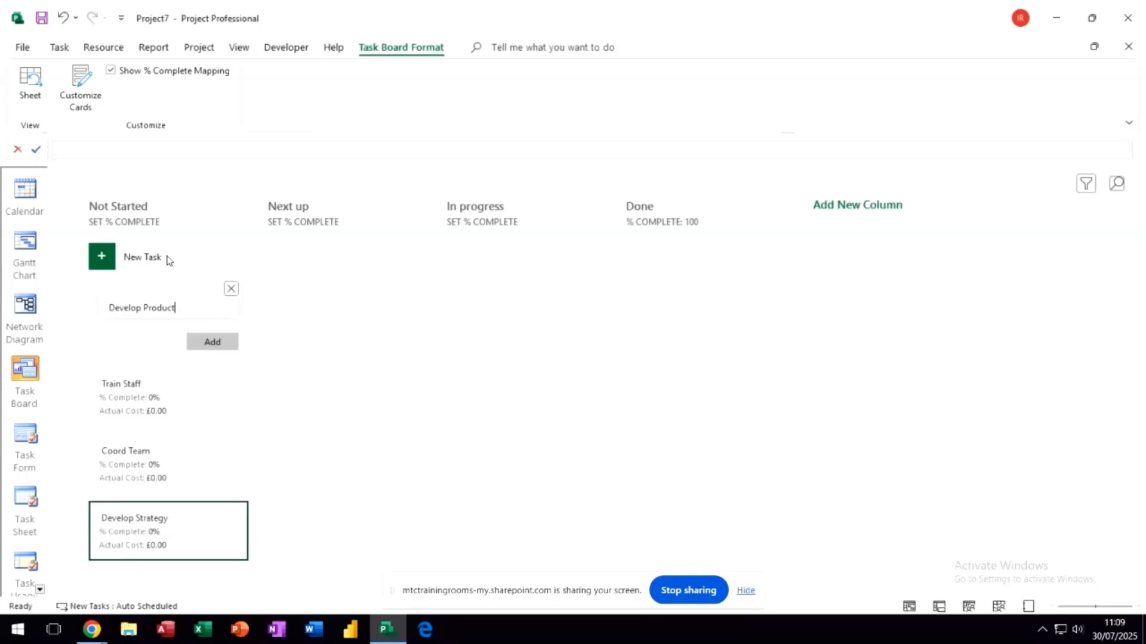
click(212, 341)
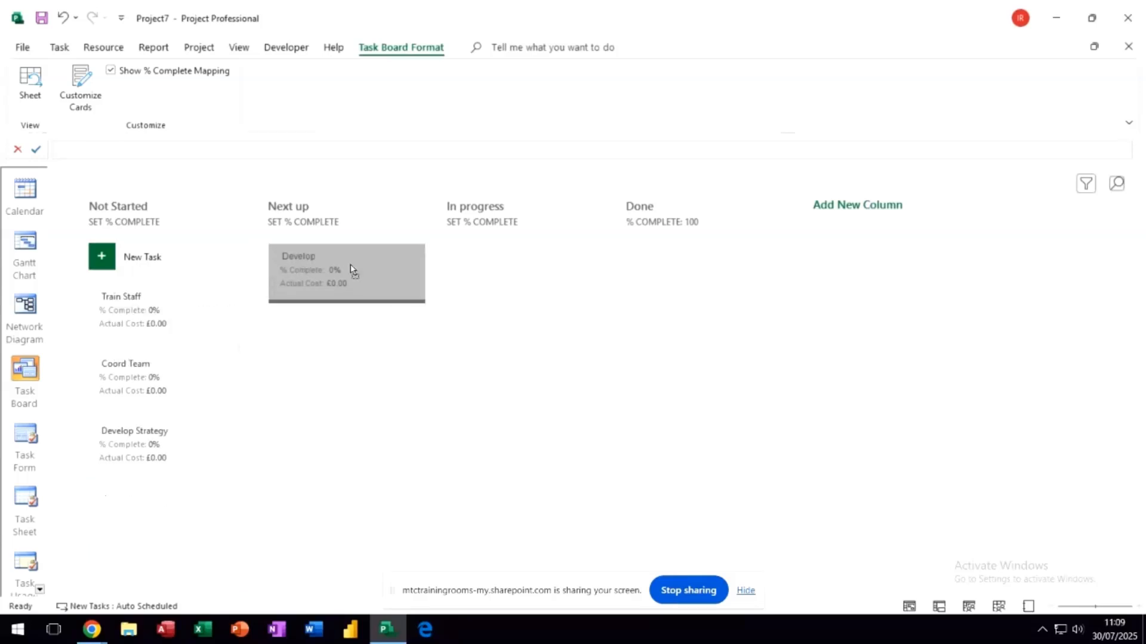
drag(346, 274, 168, 309)
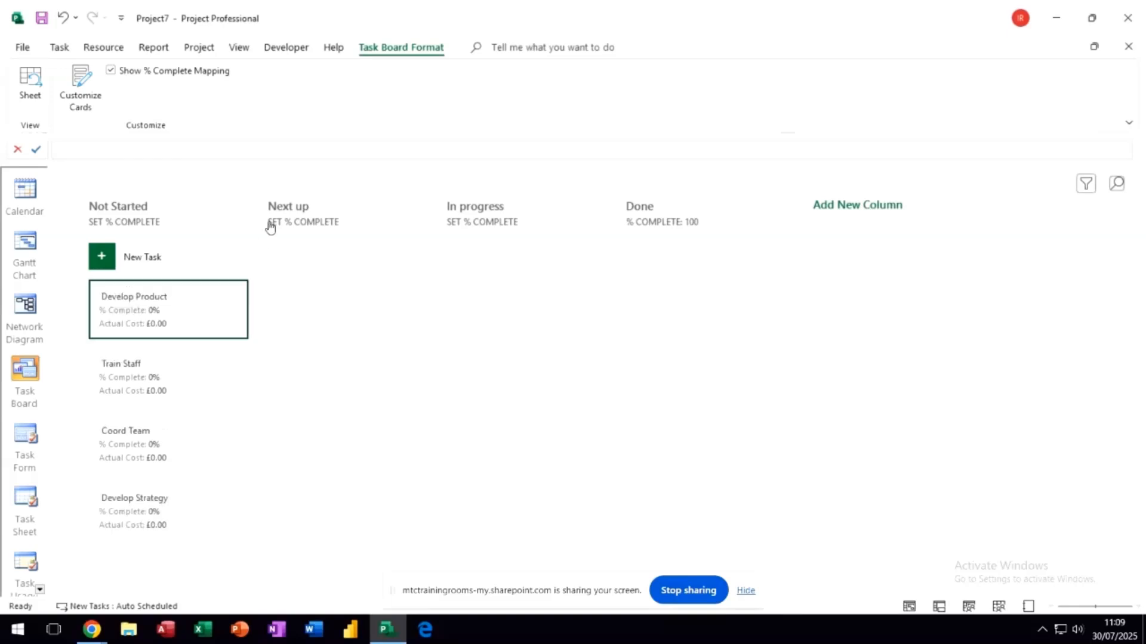
mouse_move(307, 322)
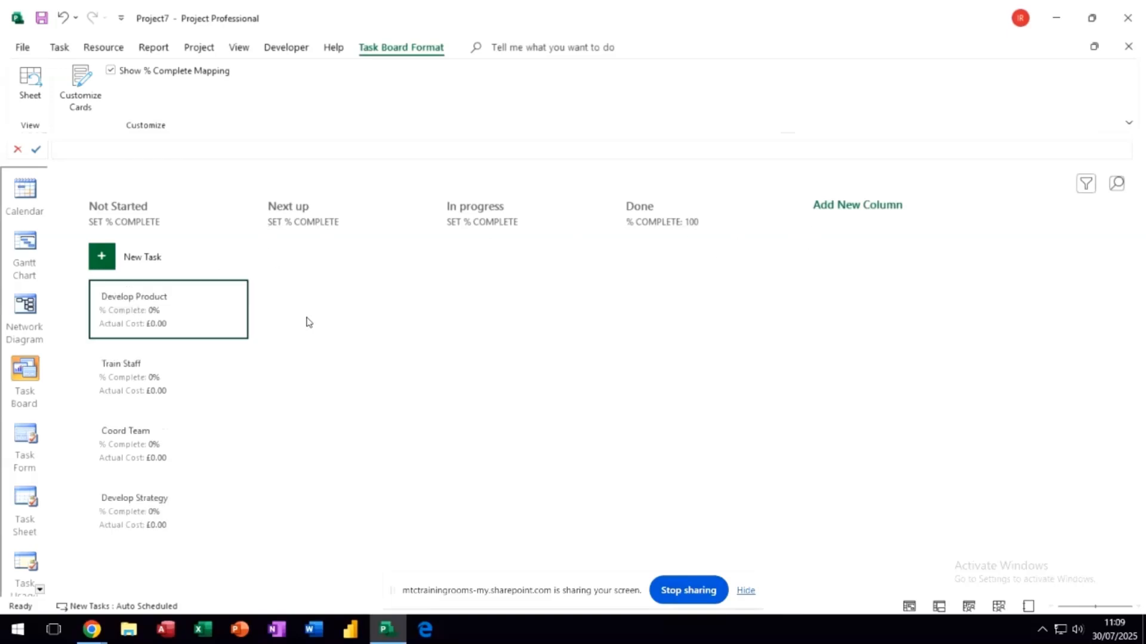
mouse_move(236, 123)
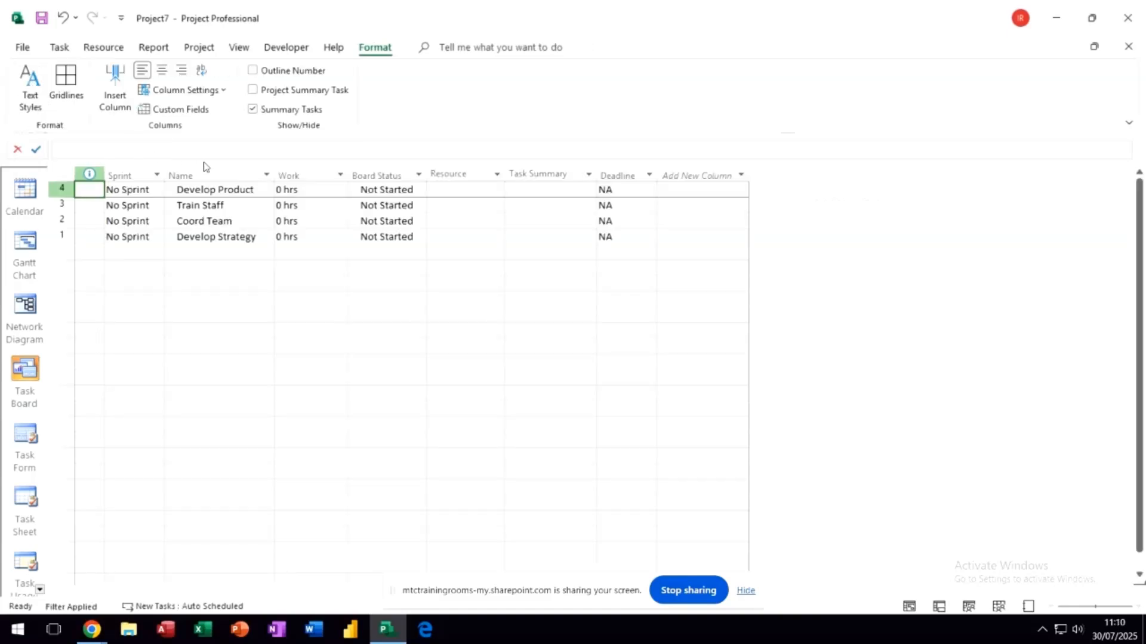
mouse_move(145, 258)
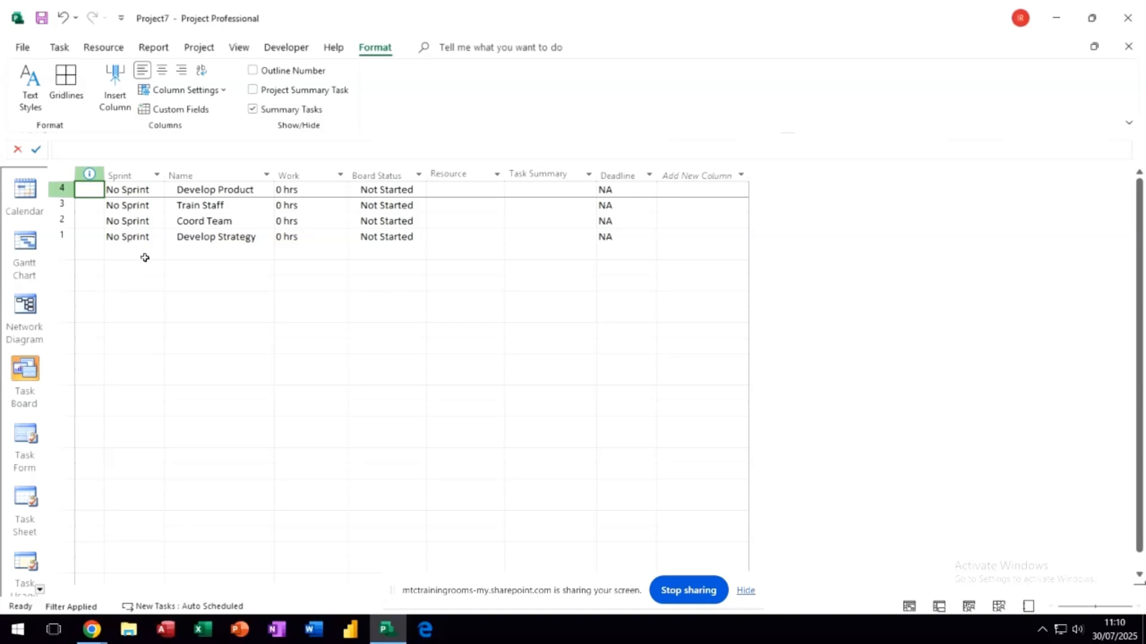
mouse_move(342, 251)
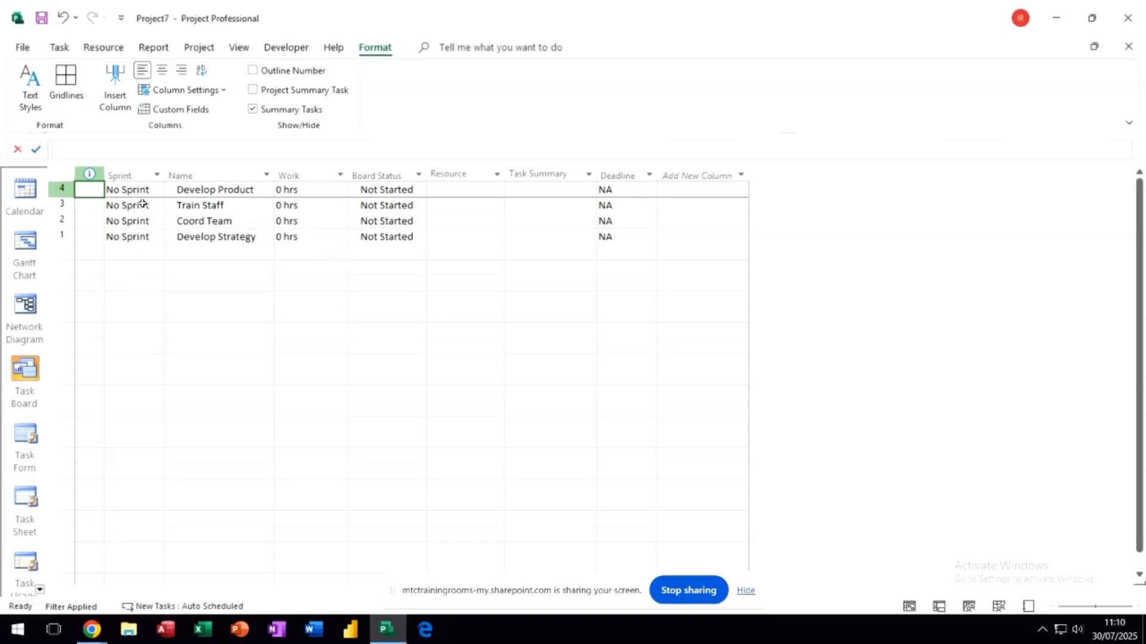
In the task sheet, bring up the Sprint choices for Develop Product.
click(127, 189)
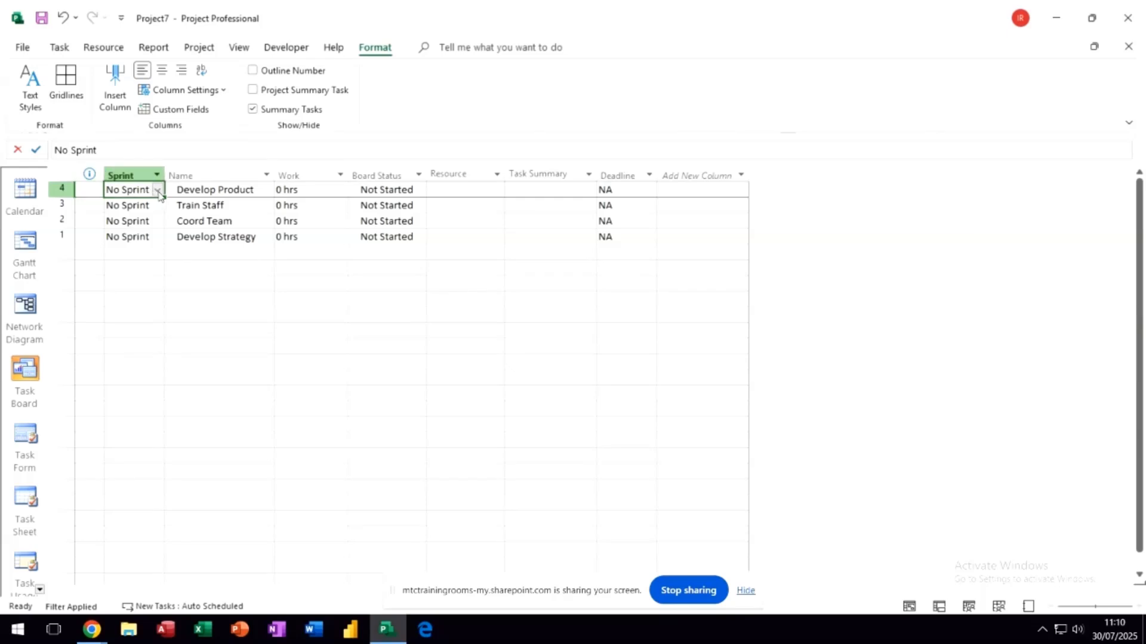
click(158, 190)
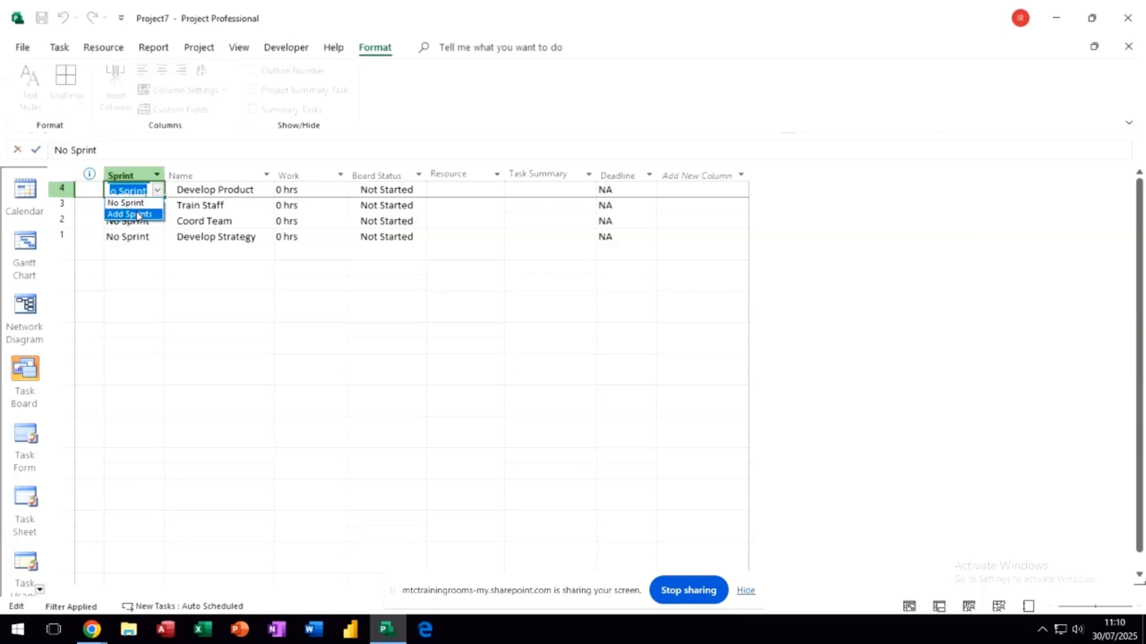
In Manage Sprints, add sprints so four two-week sprints run 30/07/25 to 23/09/25.
click(132, 214)
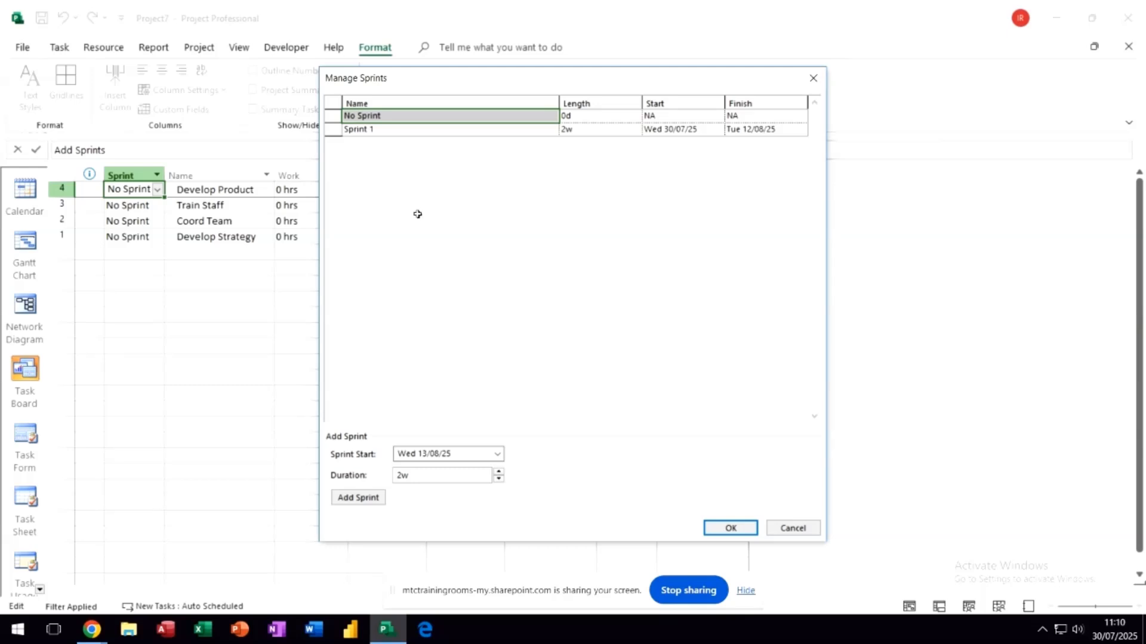
mouse_move(566, 154)
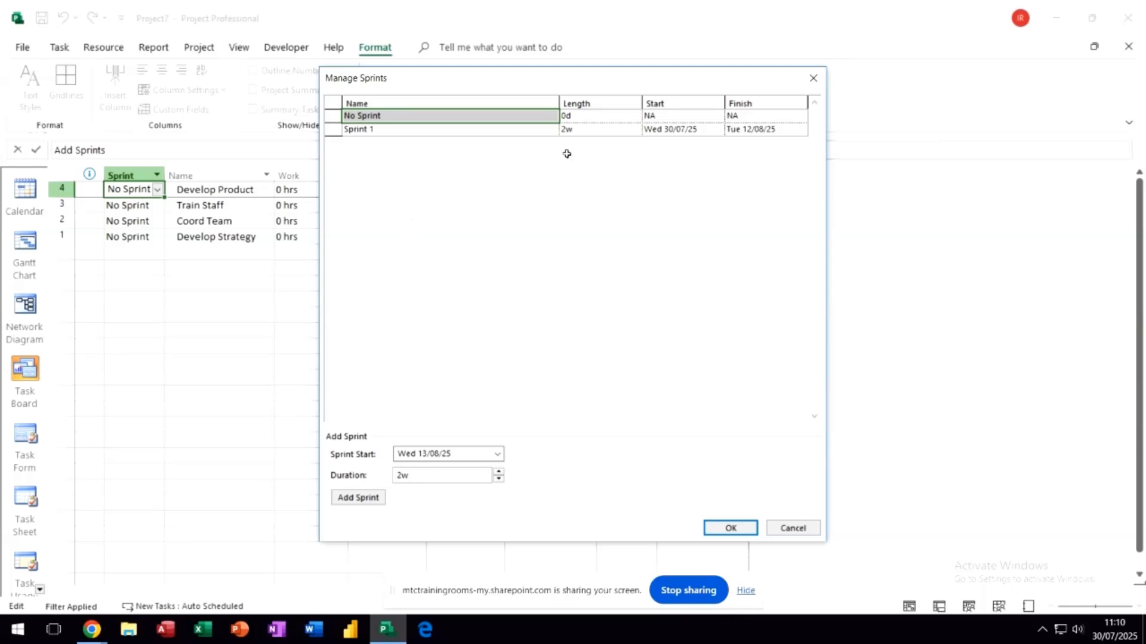
mouse_move(548, 165)
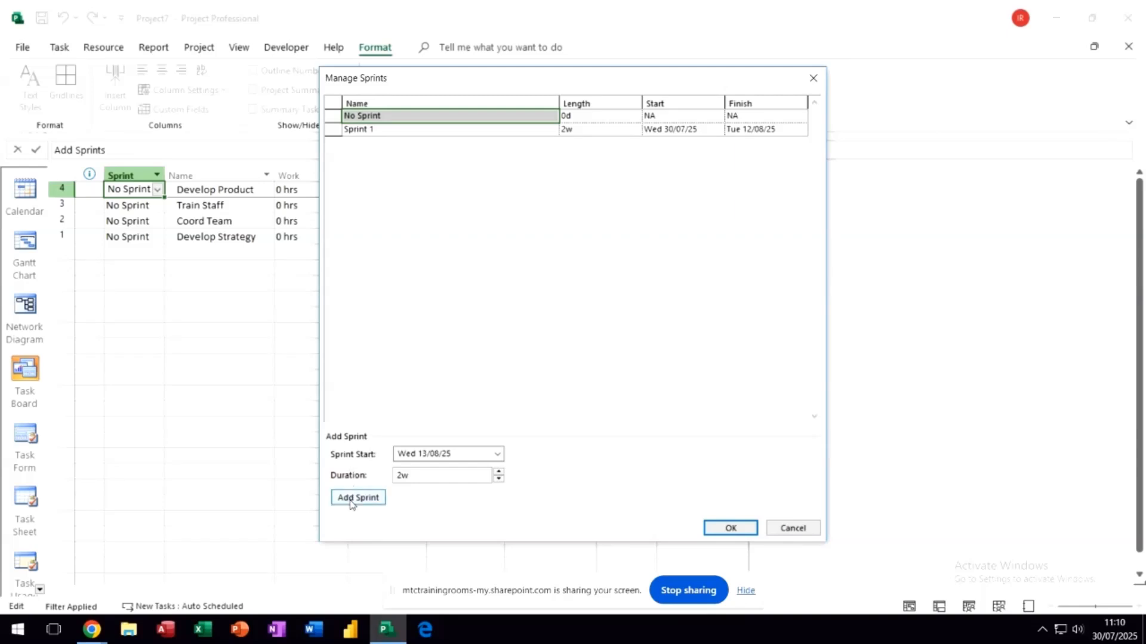
click(358, 497)
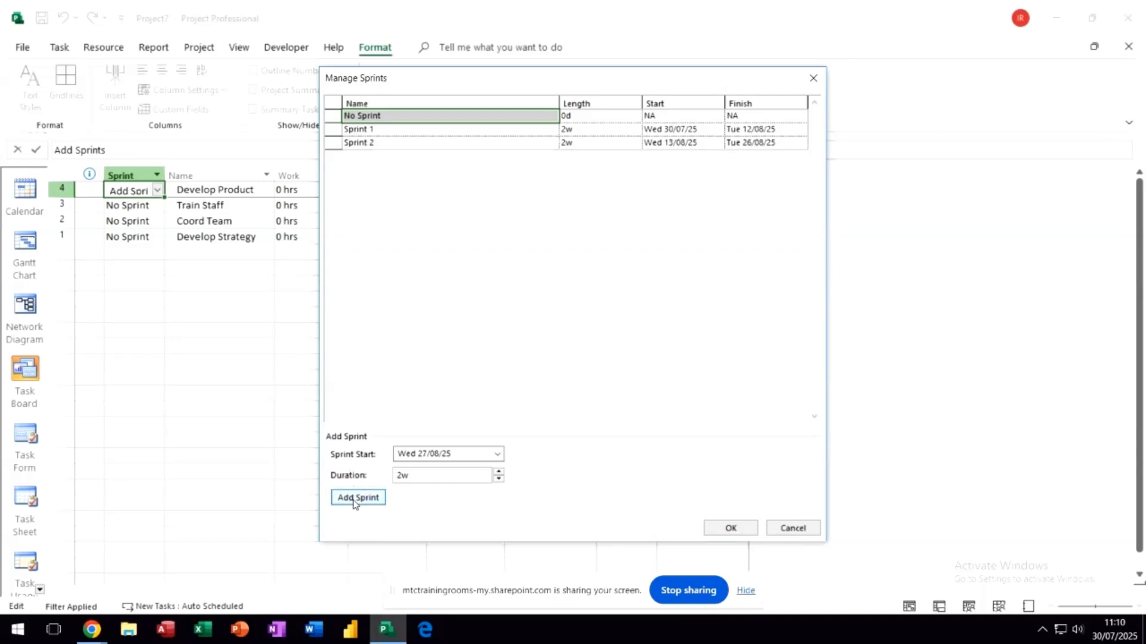
click(358, 498)
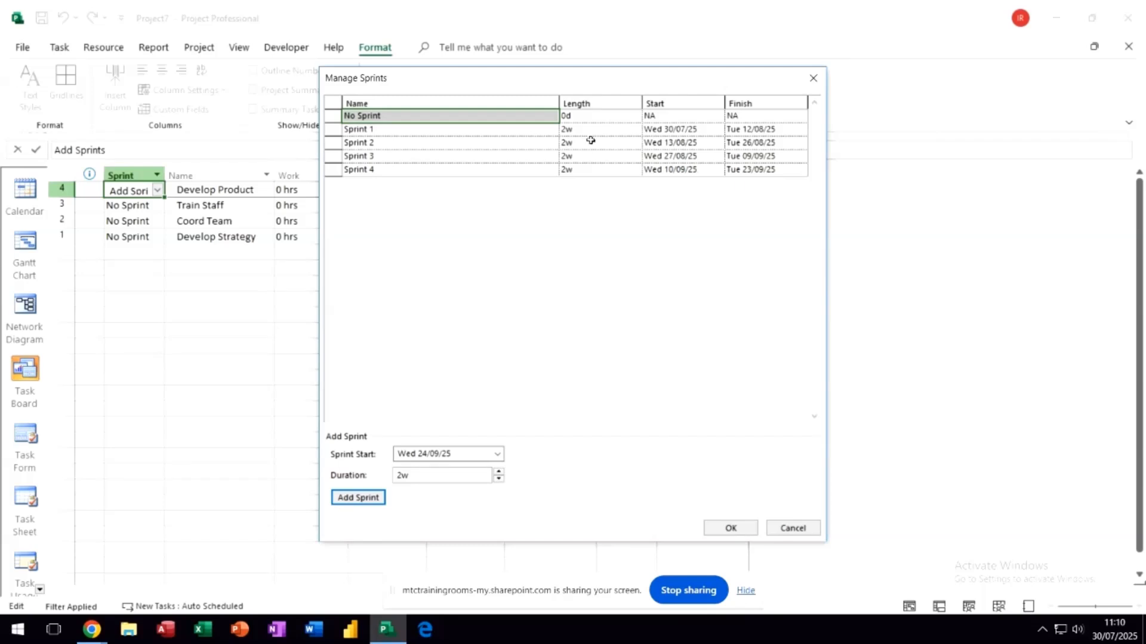
mouse_move(525, 317)
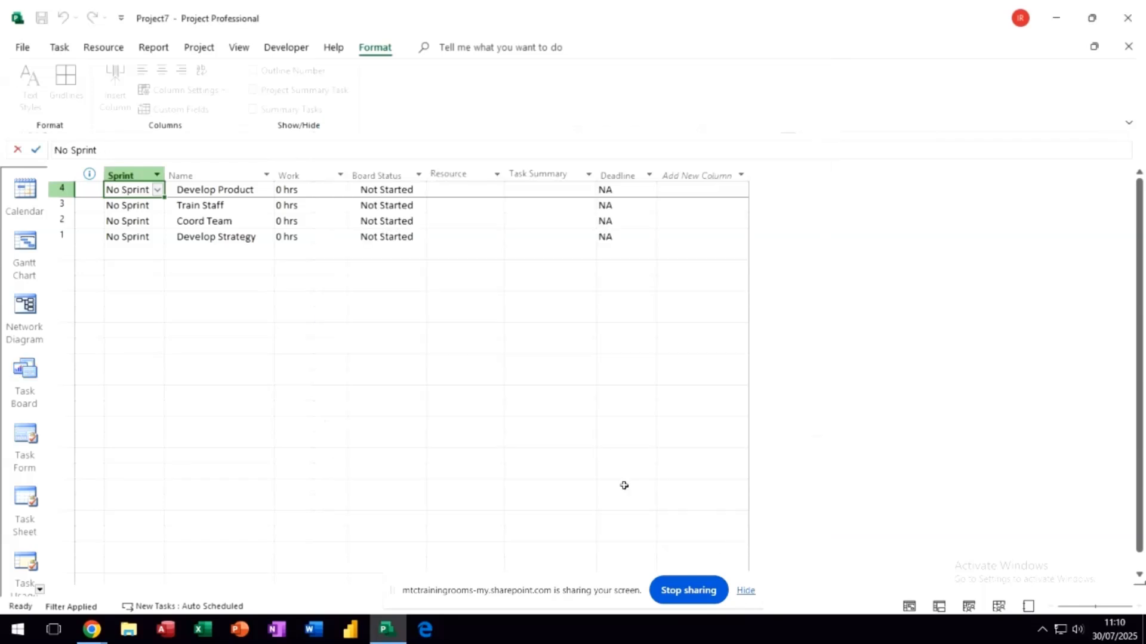
From the Sprints tools, show the Sprint Planning Board with all tasks under No Sprint.
click(374, 47)
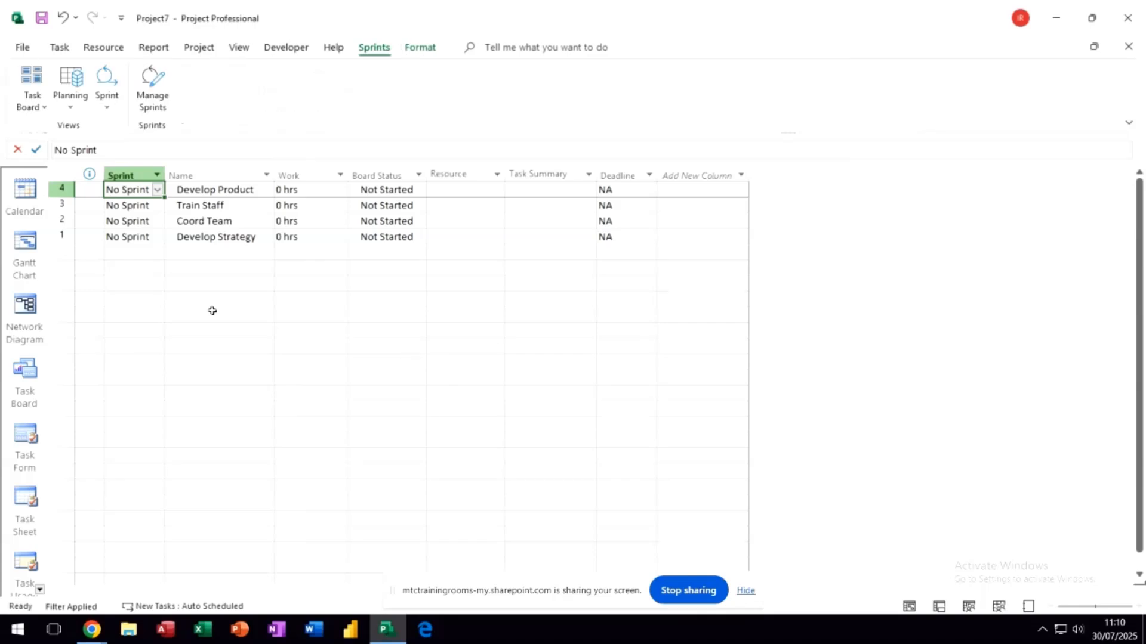
mouse_move(278, 278)
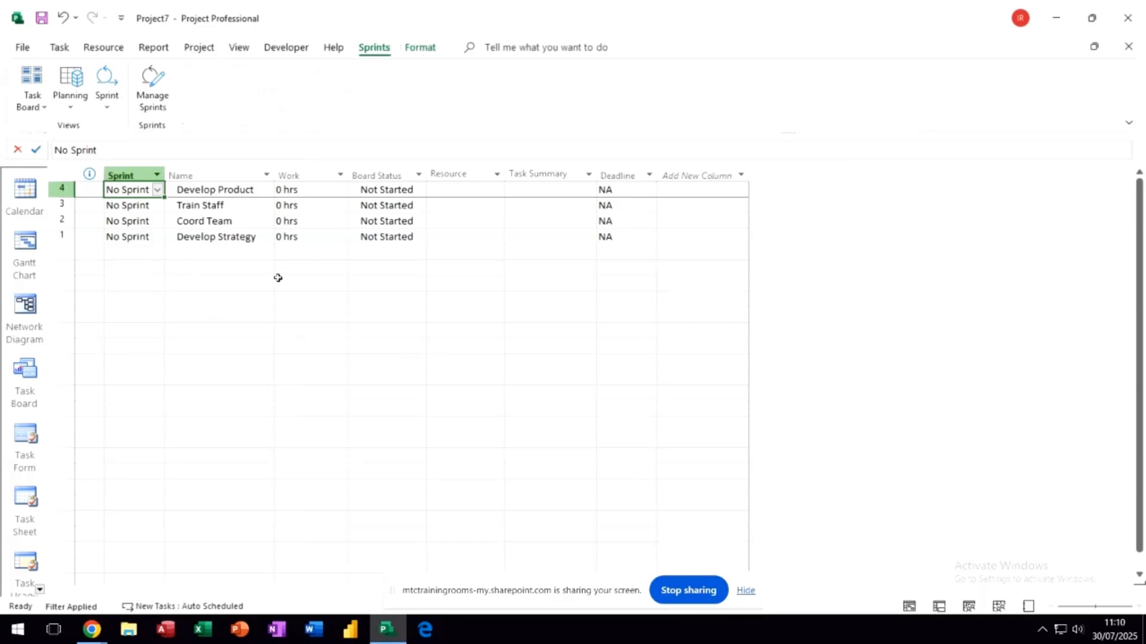
mouse_move(265, 212)
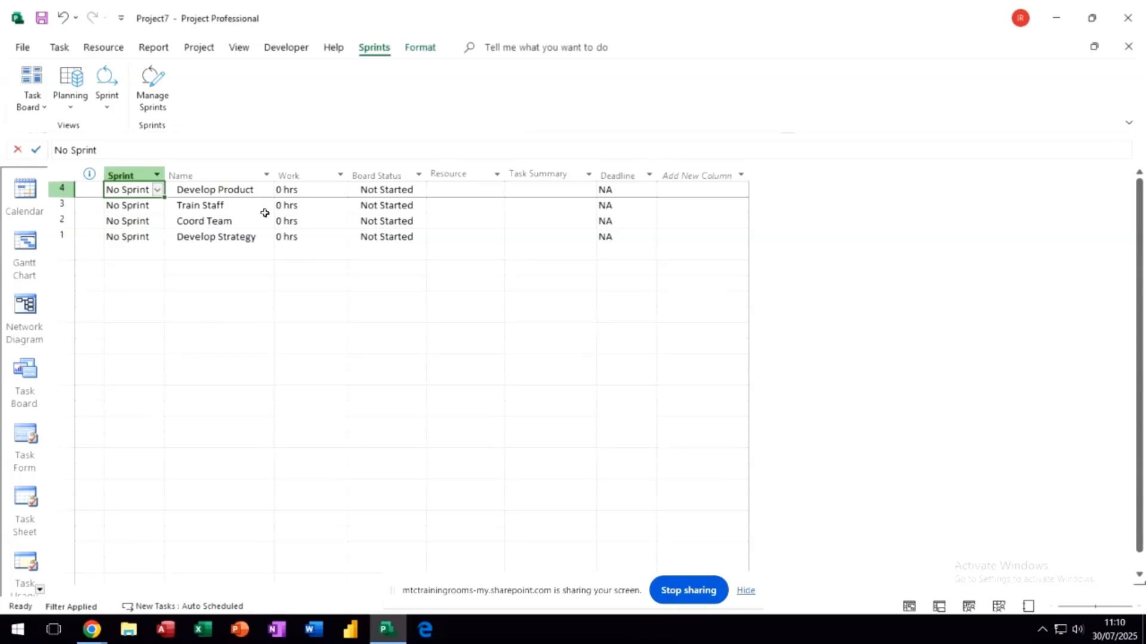
mouse_move(195, 221)
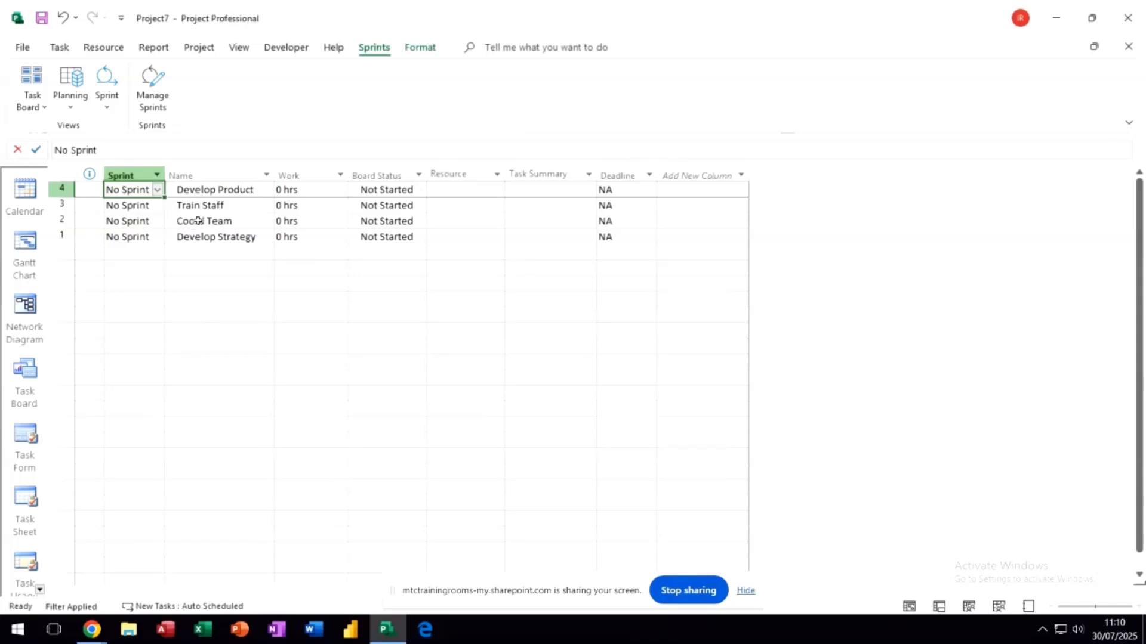
mouse_move(208, 205)
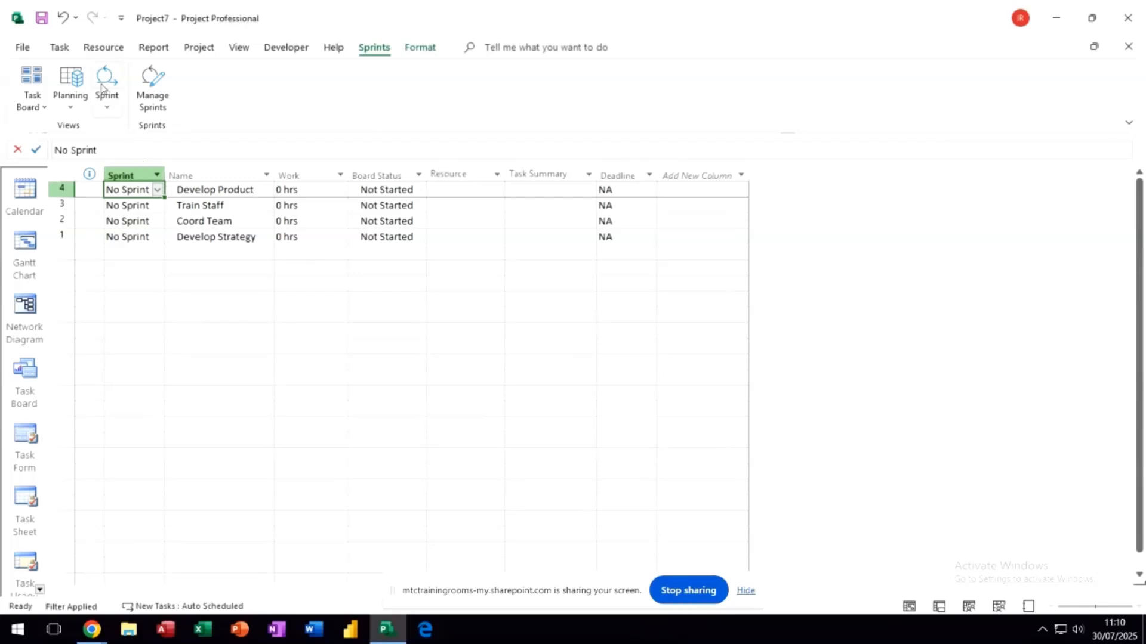
click(107, 81)
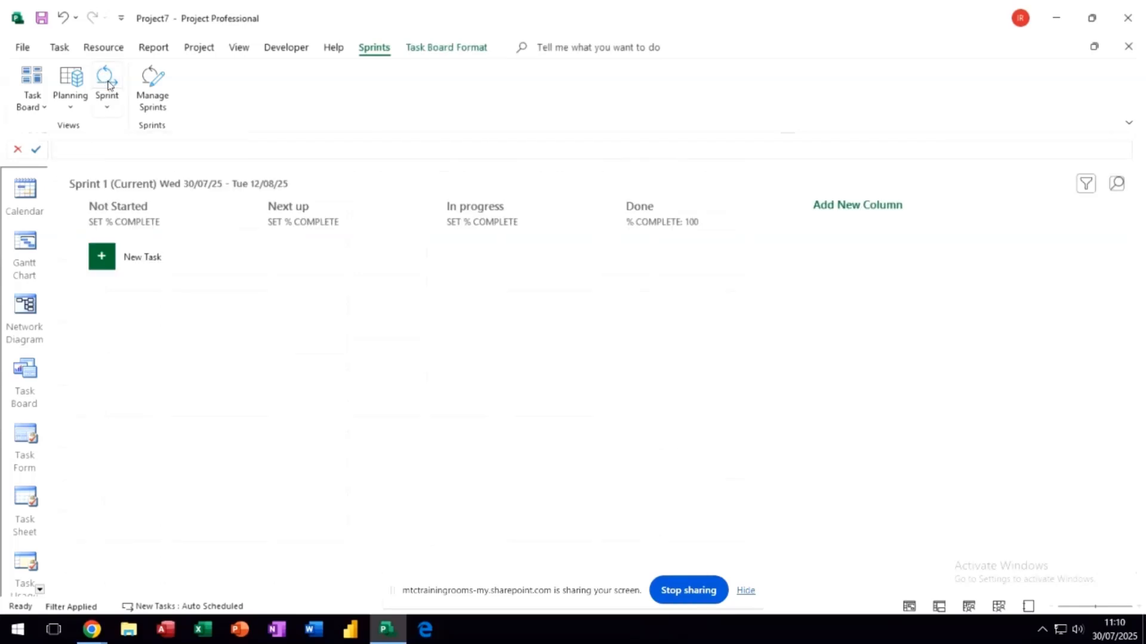
mouse_move(141, 191)
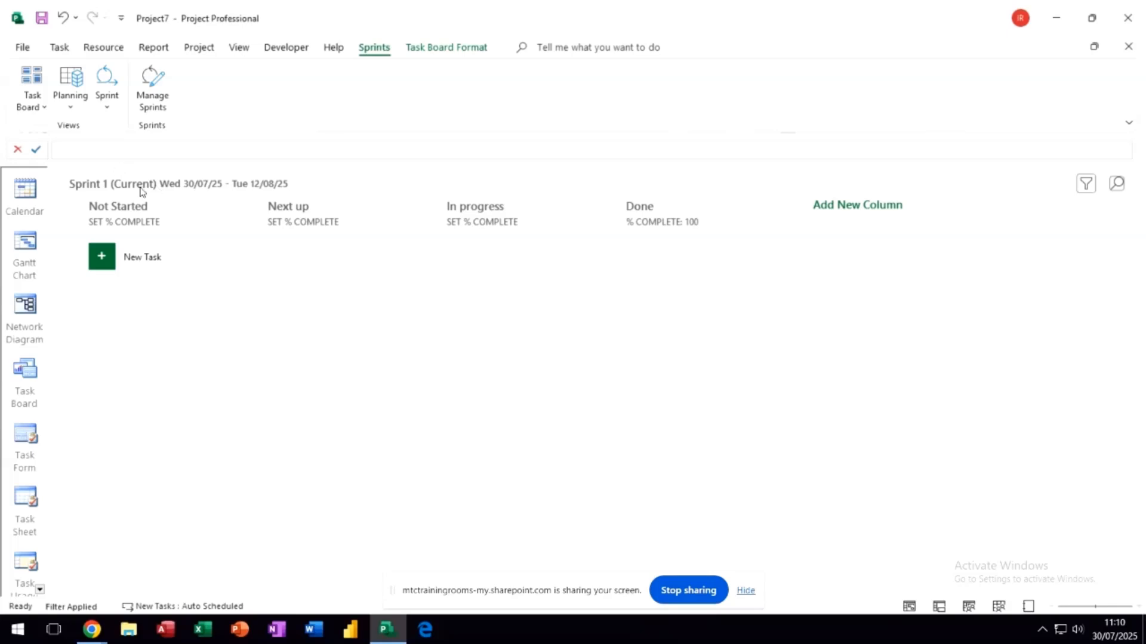
mouse_move(129, 143)
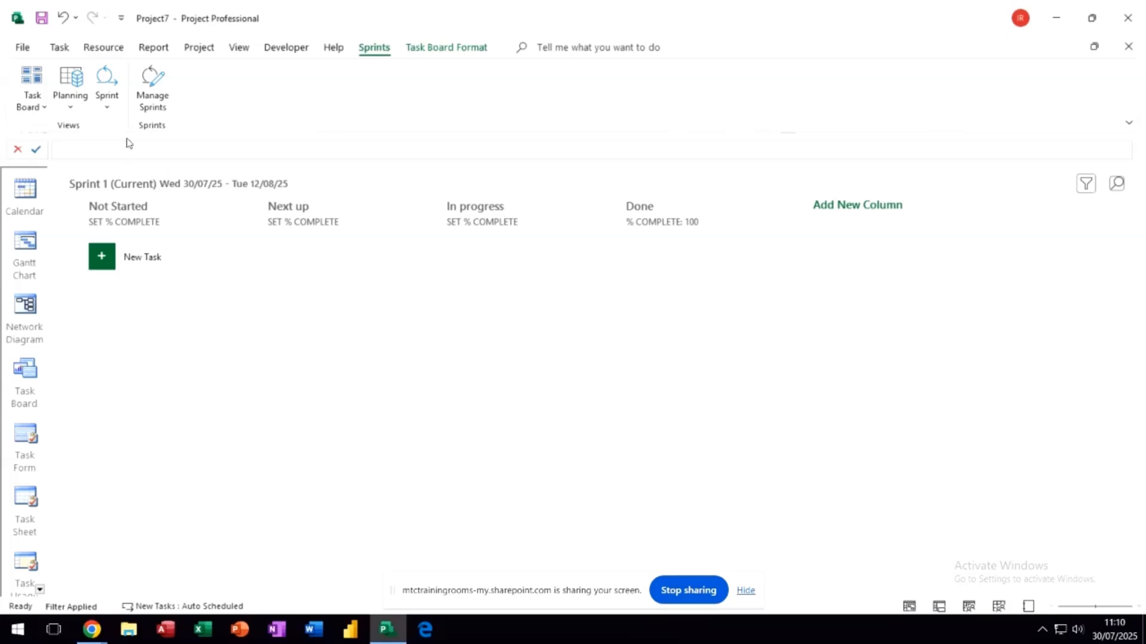
click(107, 86)
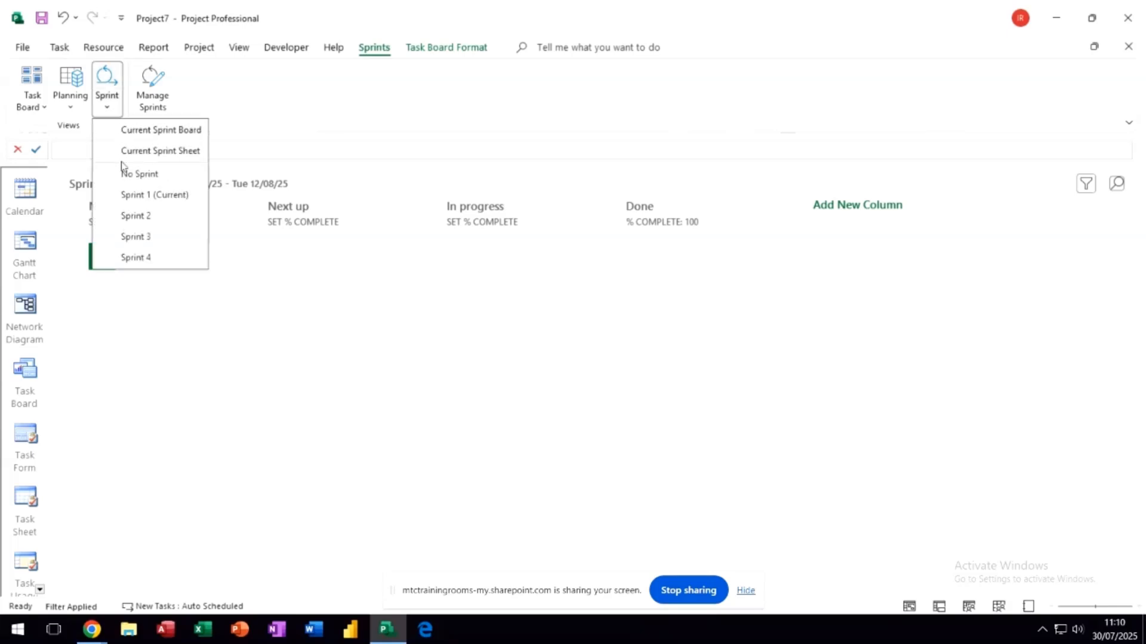
click(136, 214)
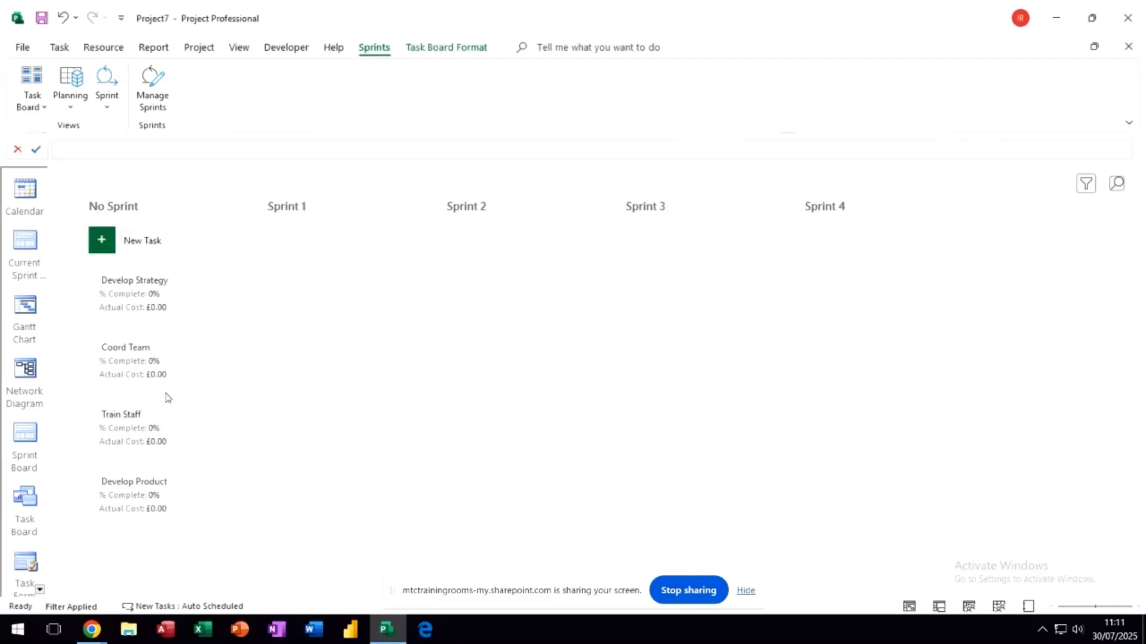
mouse_move(151, 315)
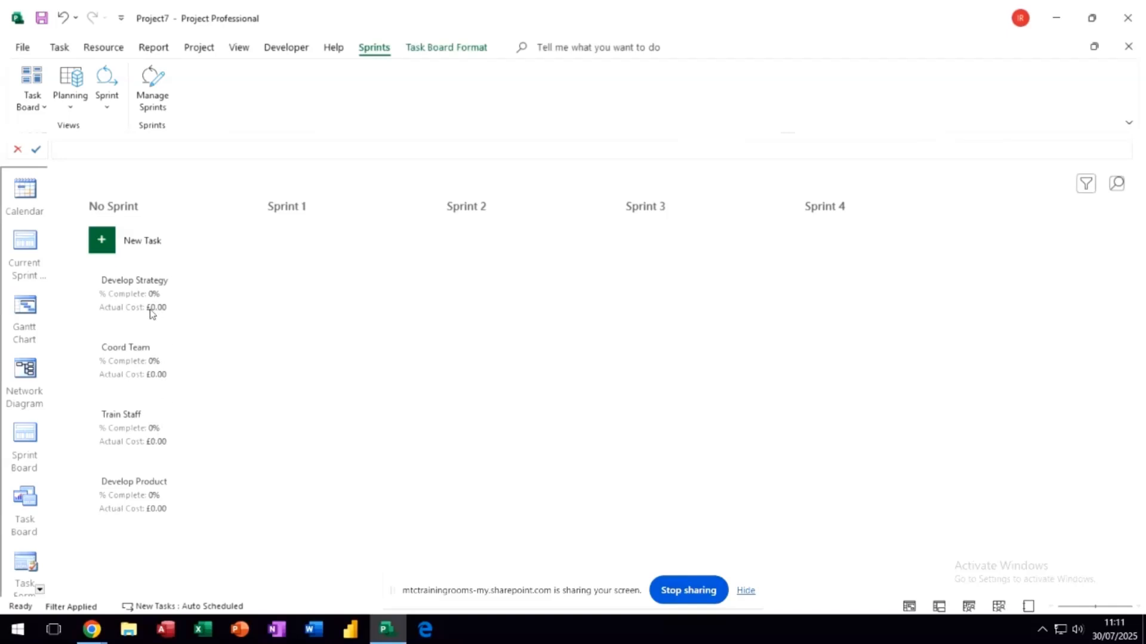
Drag Develop Strategy and Train Staff into Sprint 1 and Coord Team into Sprint 2.
drag(134, 292, 347, 255)
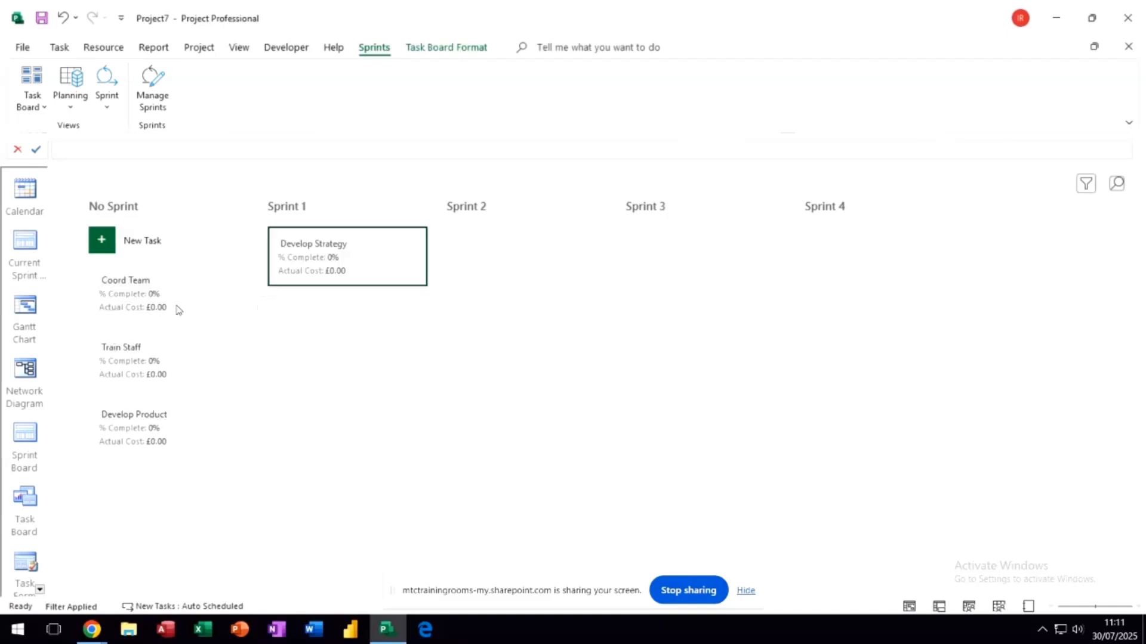
drag(126, 293, 526, 256)
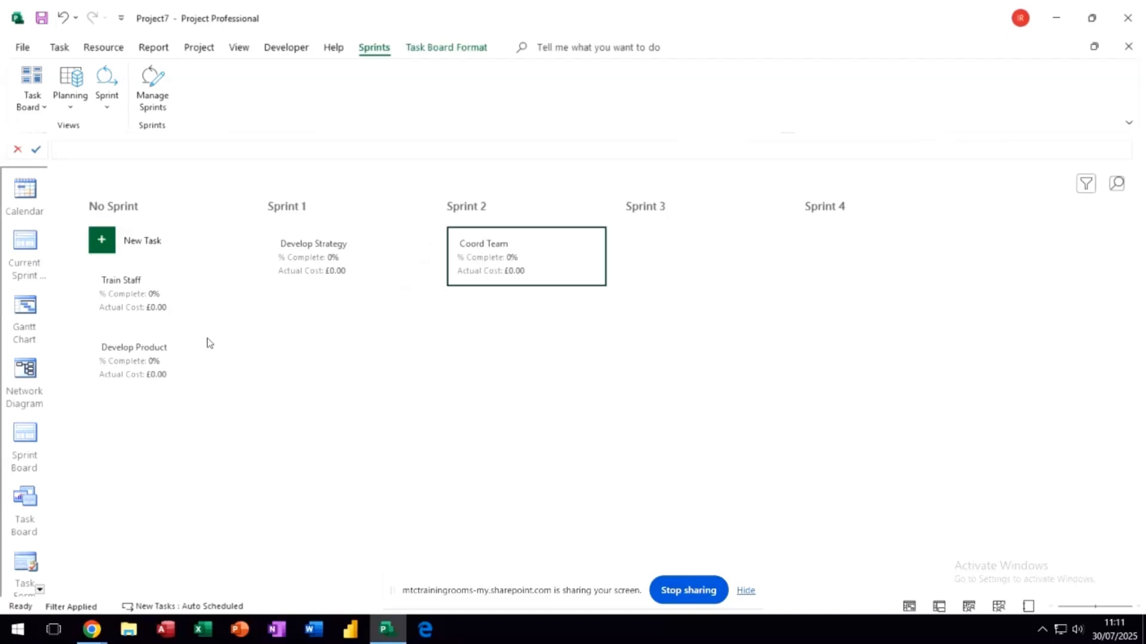
drag(131, 293, 347, 324)
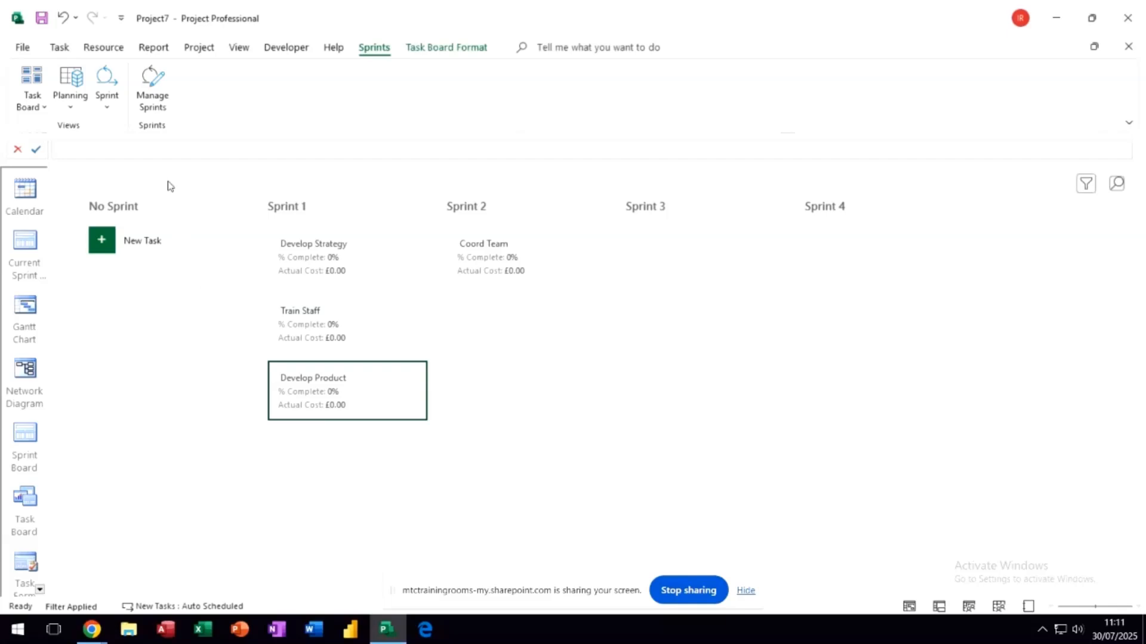
mouse_move(253, 190)
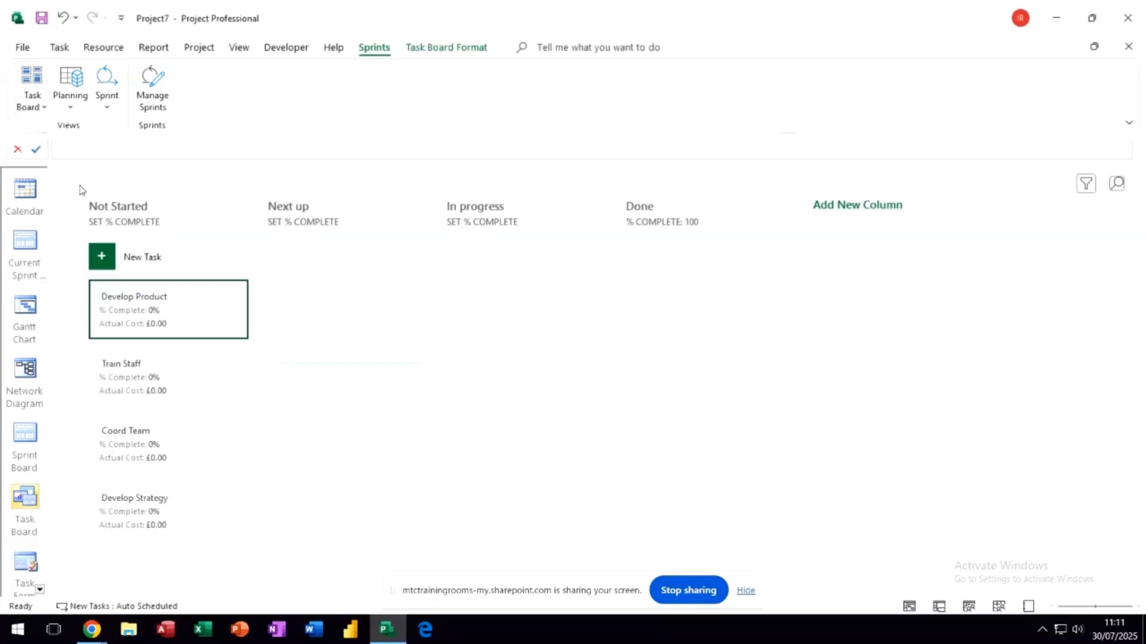
mouse_move(156, 378)
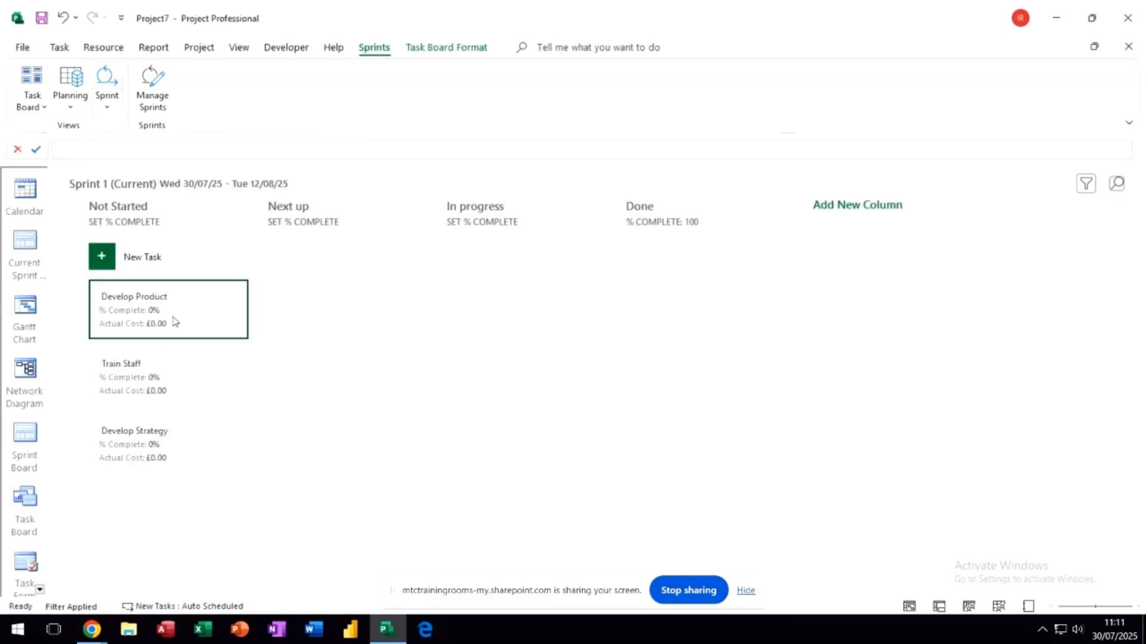
mouse_move(131, 202)
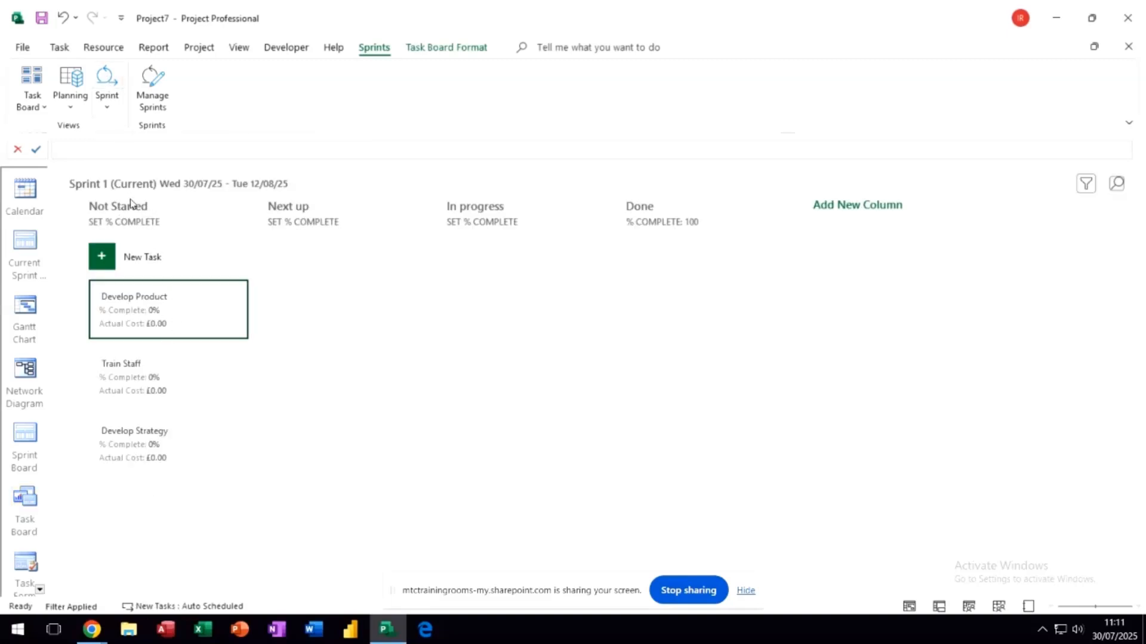
mouse_move(105, 126)
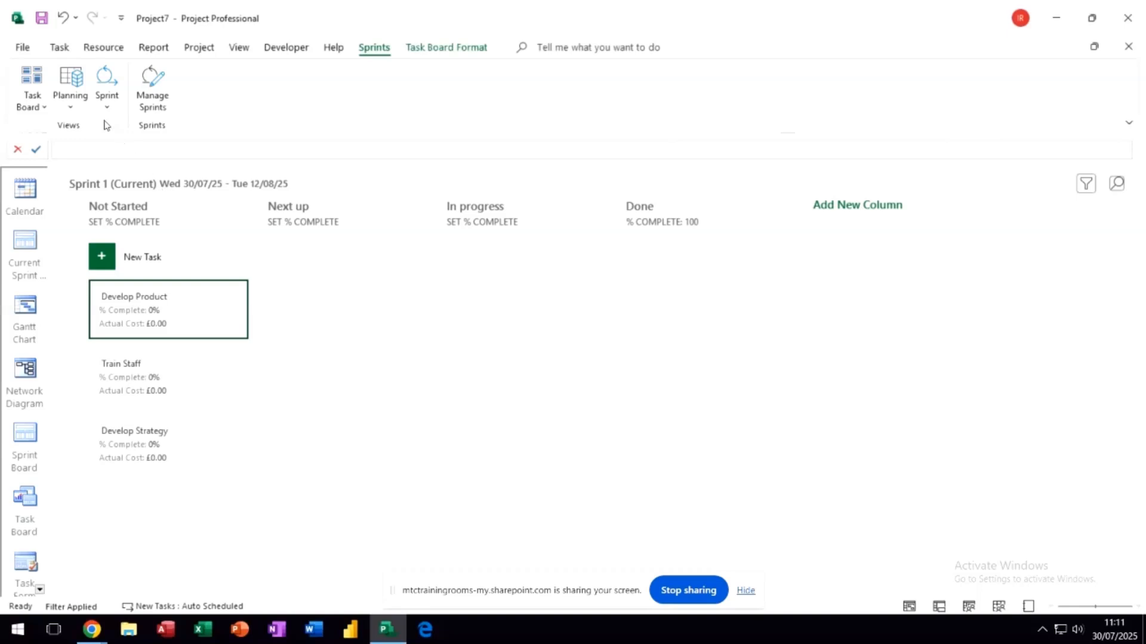
On the Sprint 2 board, move Coord Team to In progress.
click(108, 84)
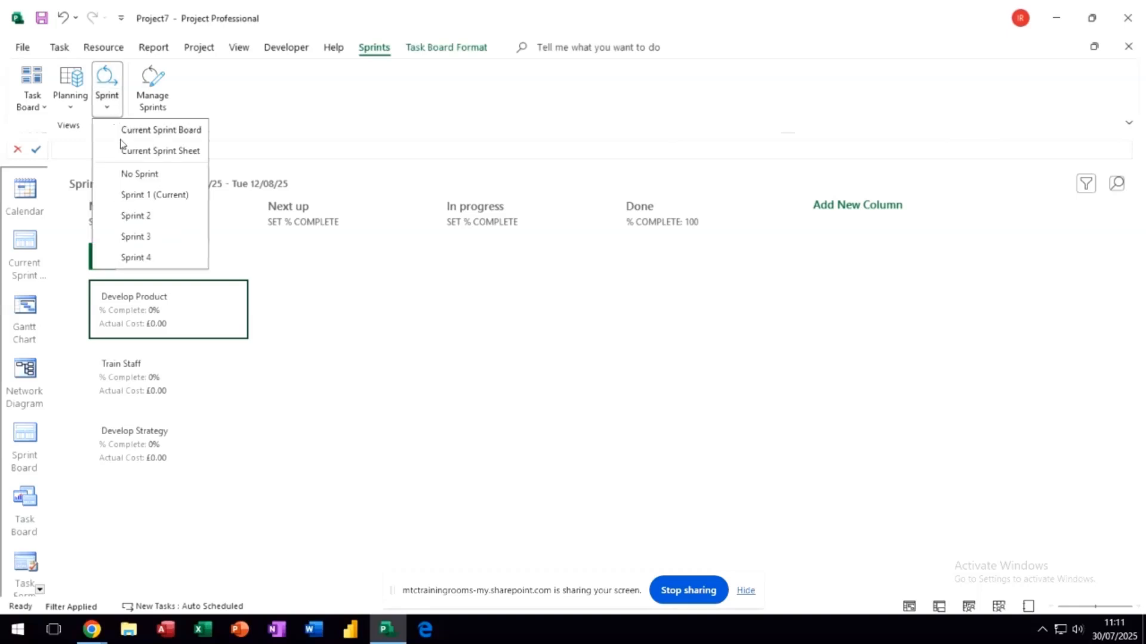
click(136, 215)
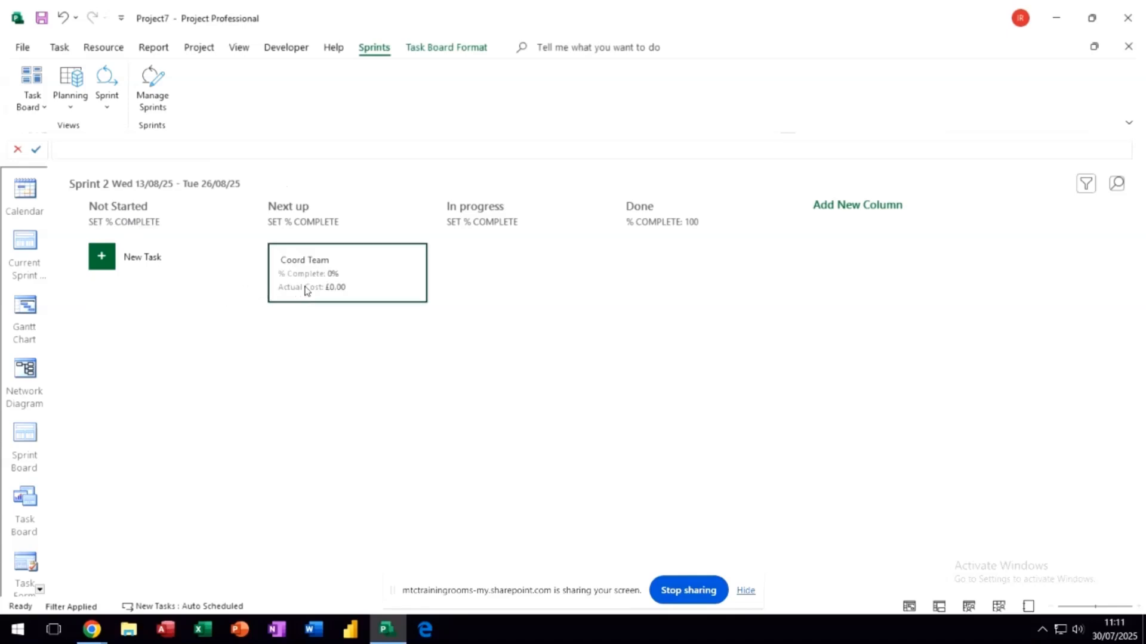
drag(347, 272, 525, 273)
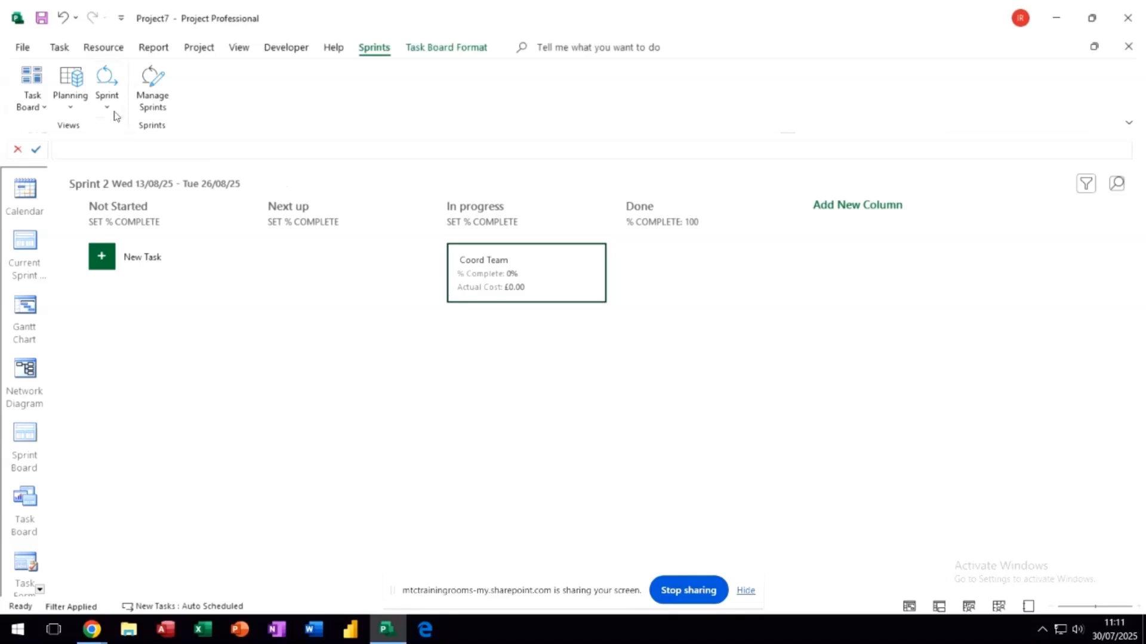
On the Sprint 1 board, move Develop Product to In progress.
click(107, 83)
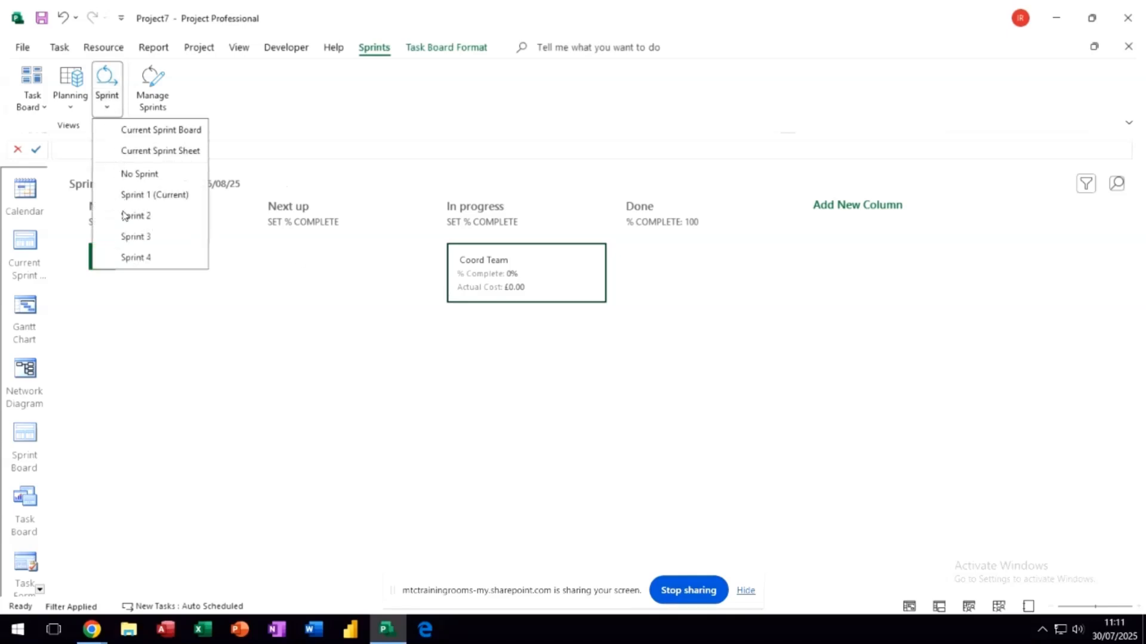
click(136, 216)
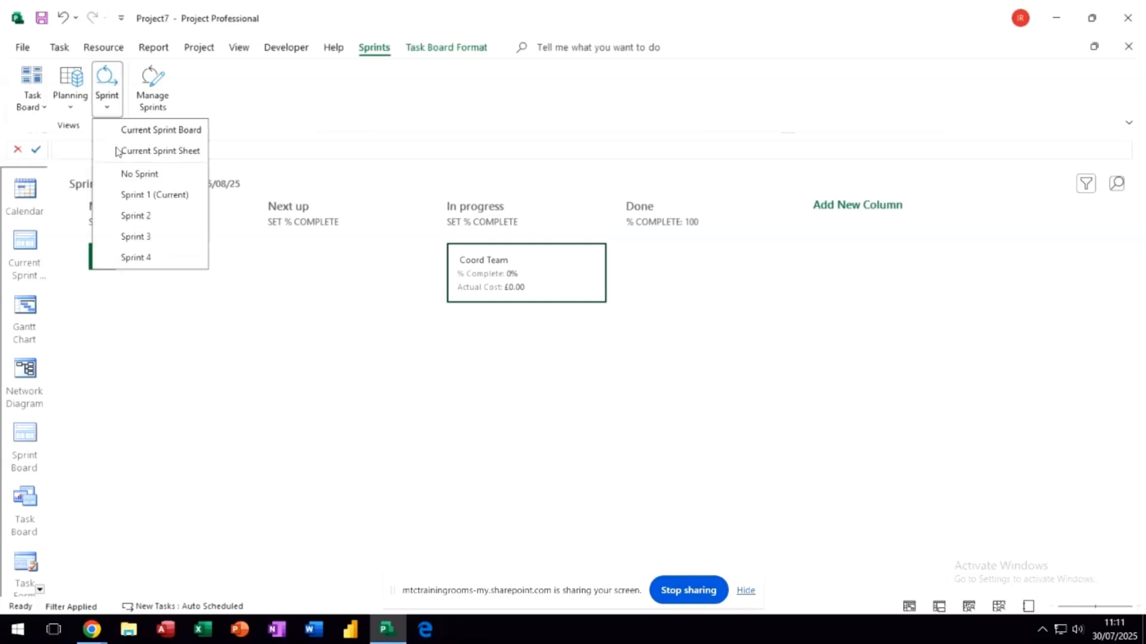
click(154, 196)
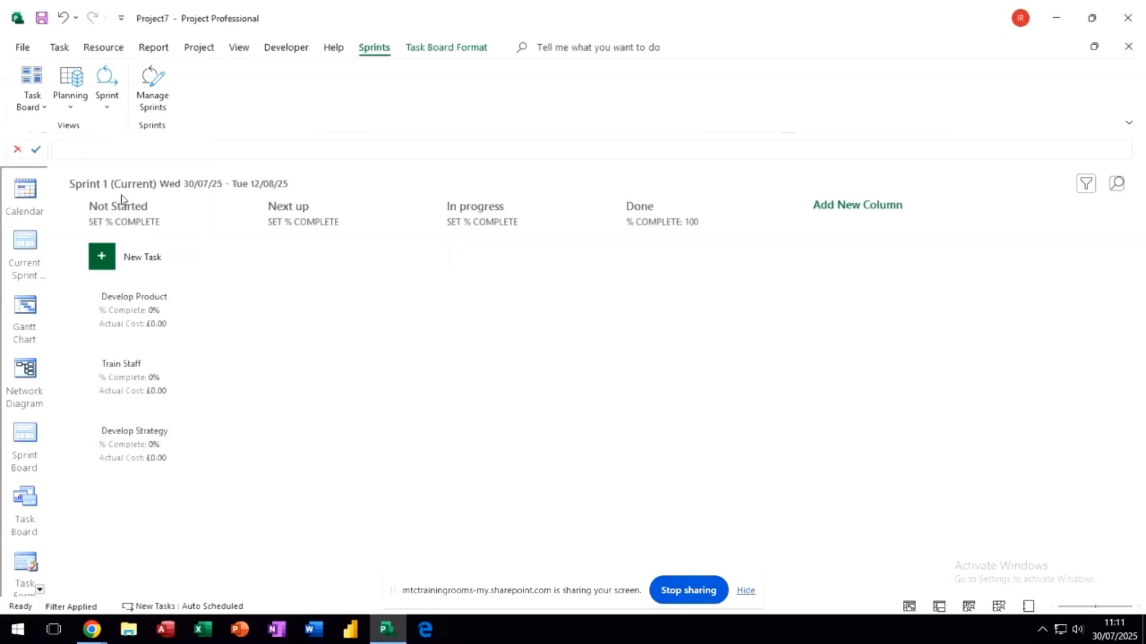
drag(133, 310, 525, 274)
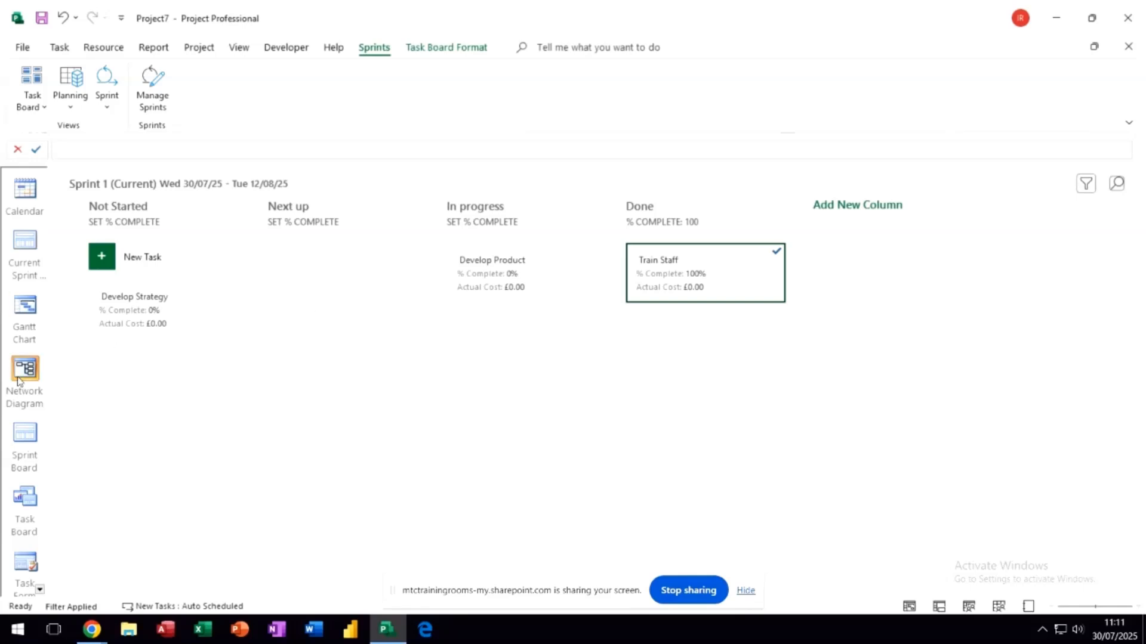
mouse_move(72, 427)
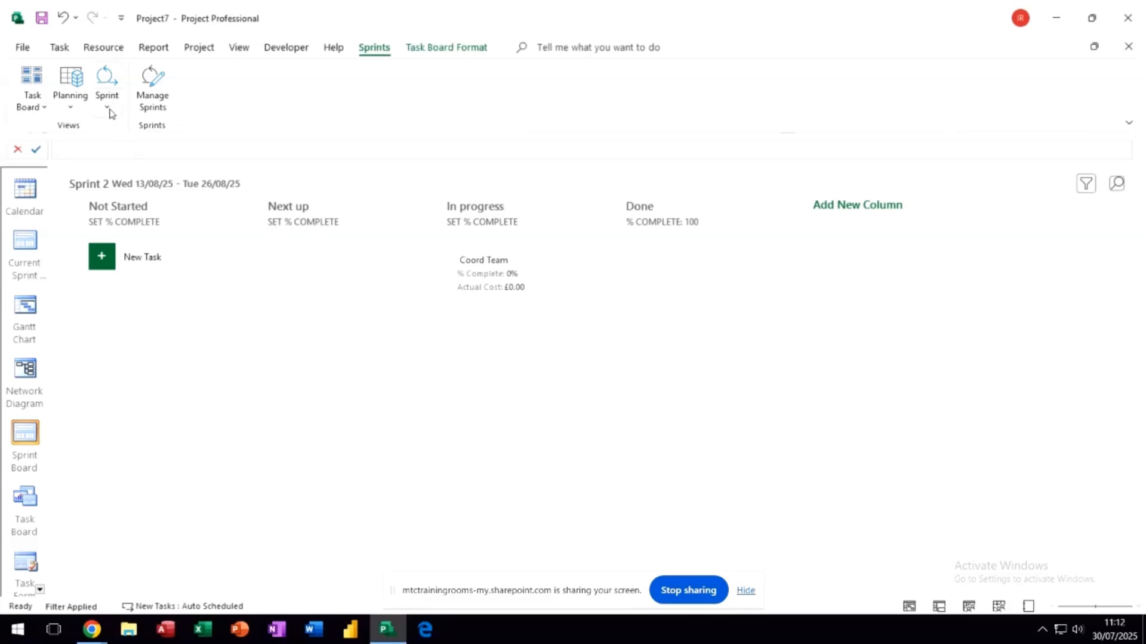
View the empty No Sprint board, then return to the Sprint 1 (Current) board.
click(107, 108)
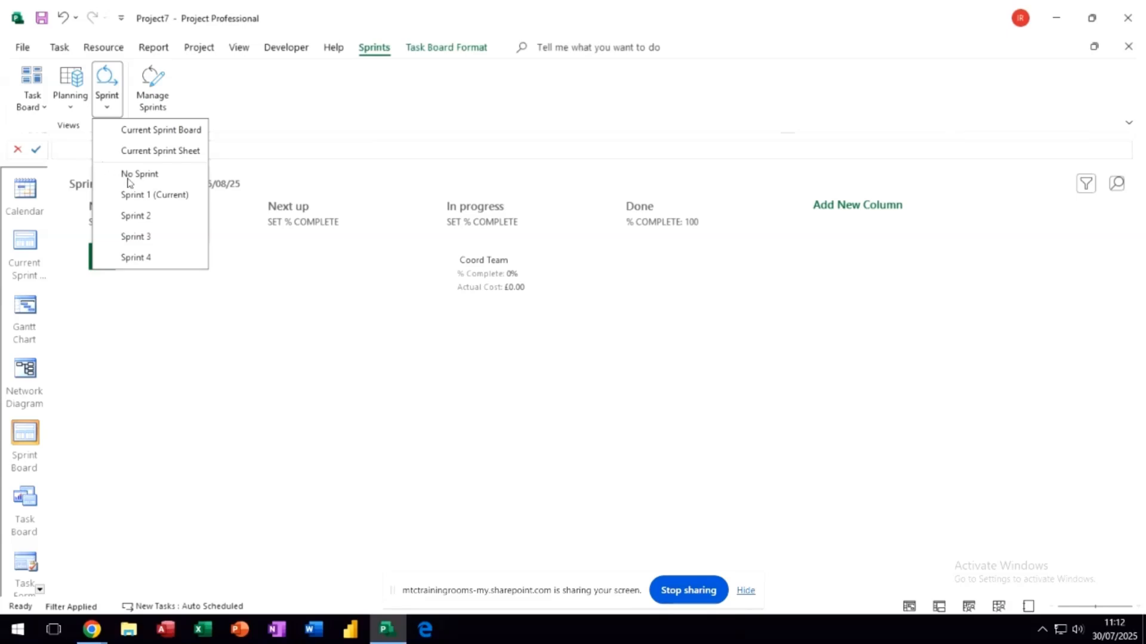
click(138, 174)
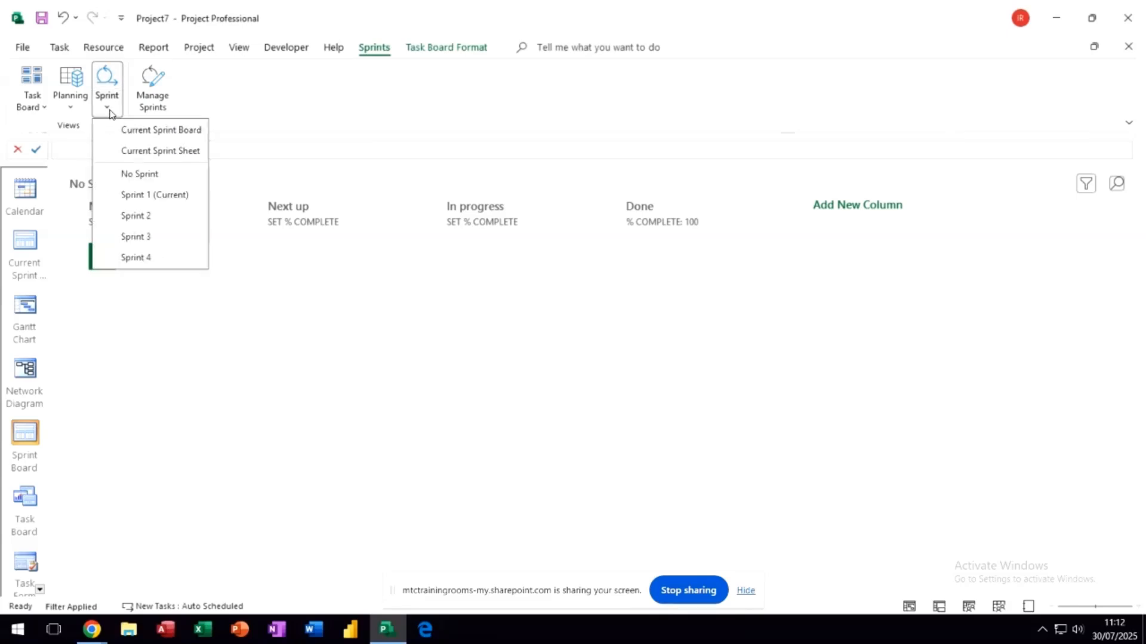
mouse_move(115, 188)
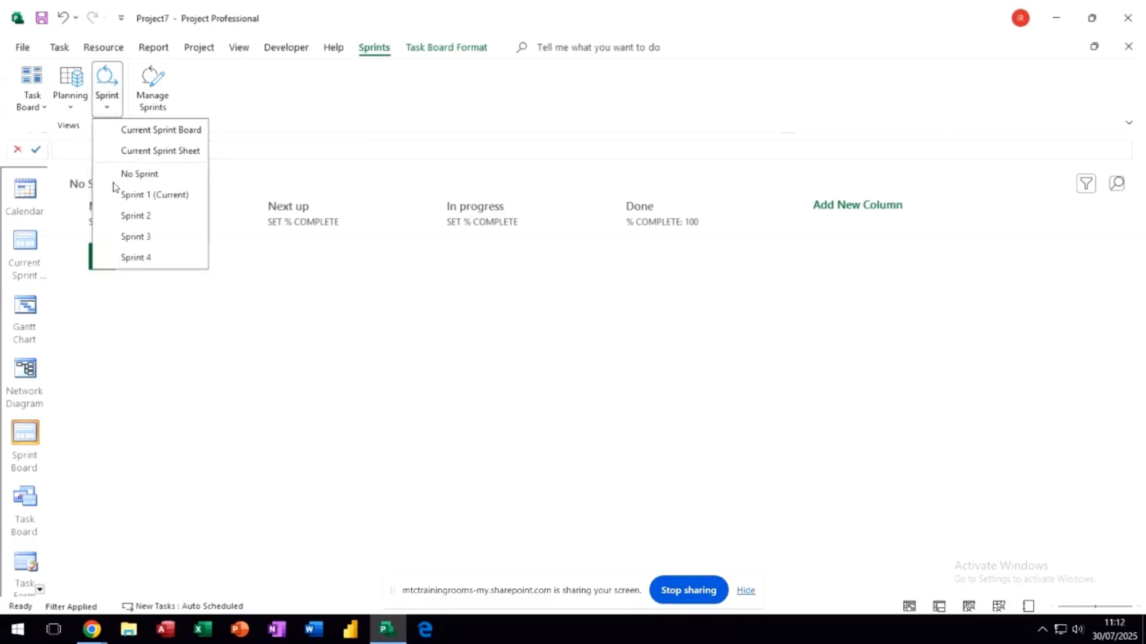
mouse_move(169, 263)
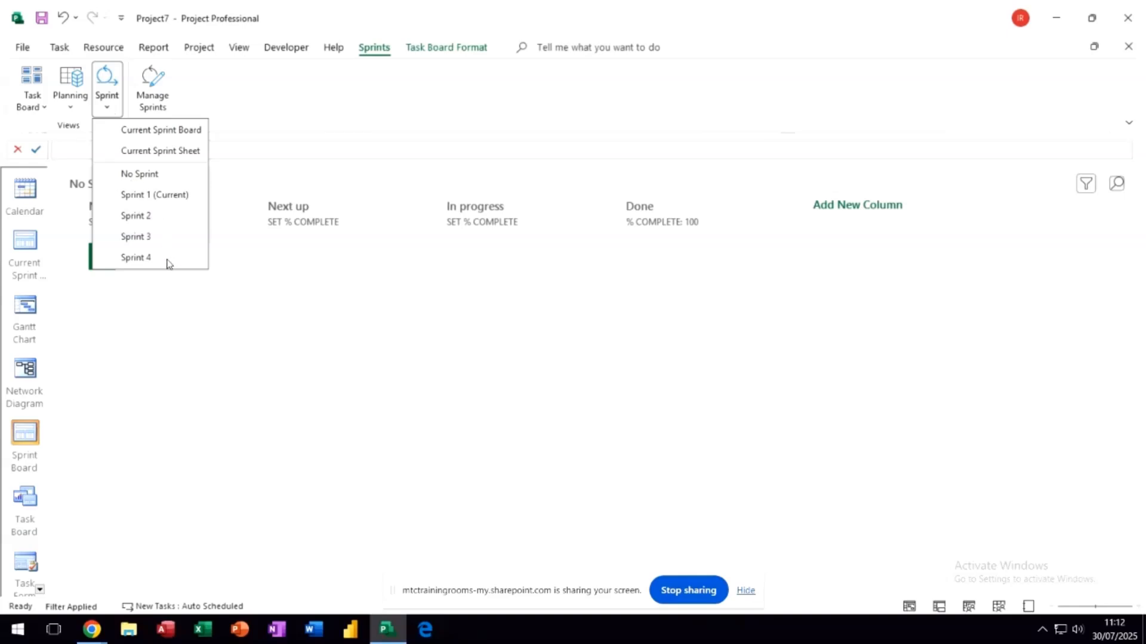
mouse_move(136, 202)
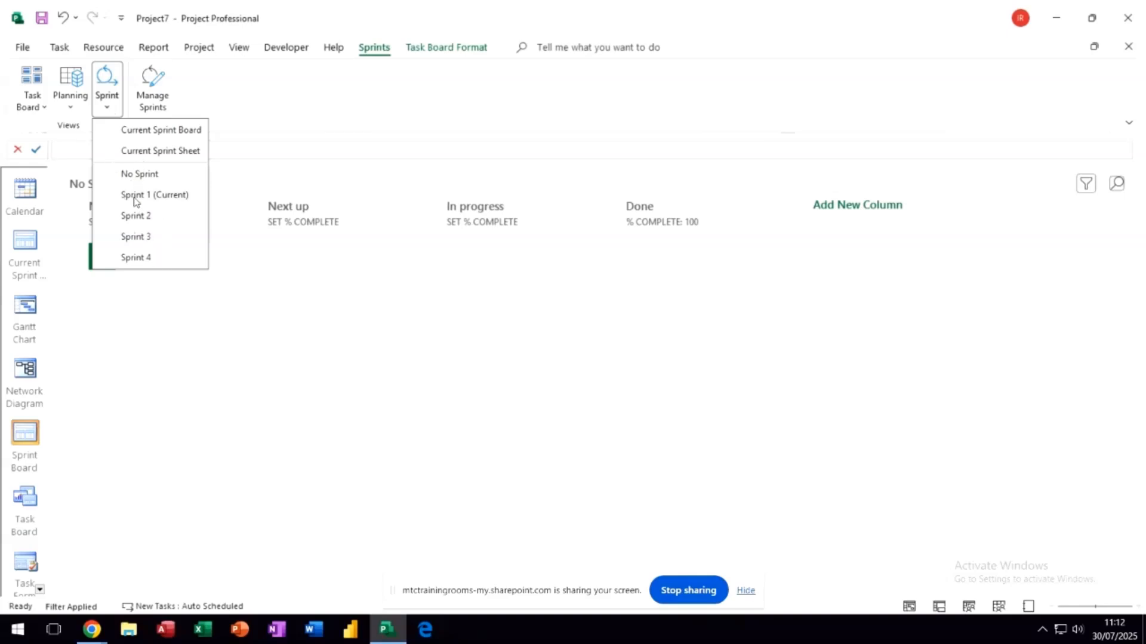
click(154, 195)
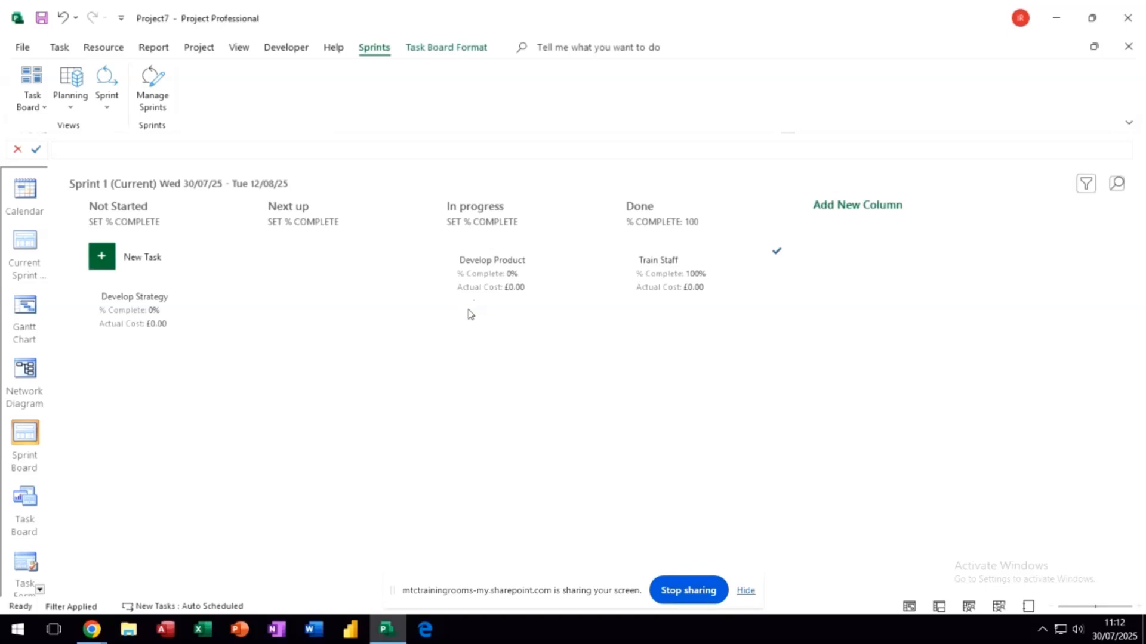
mouse_move(778, 264)
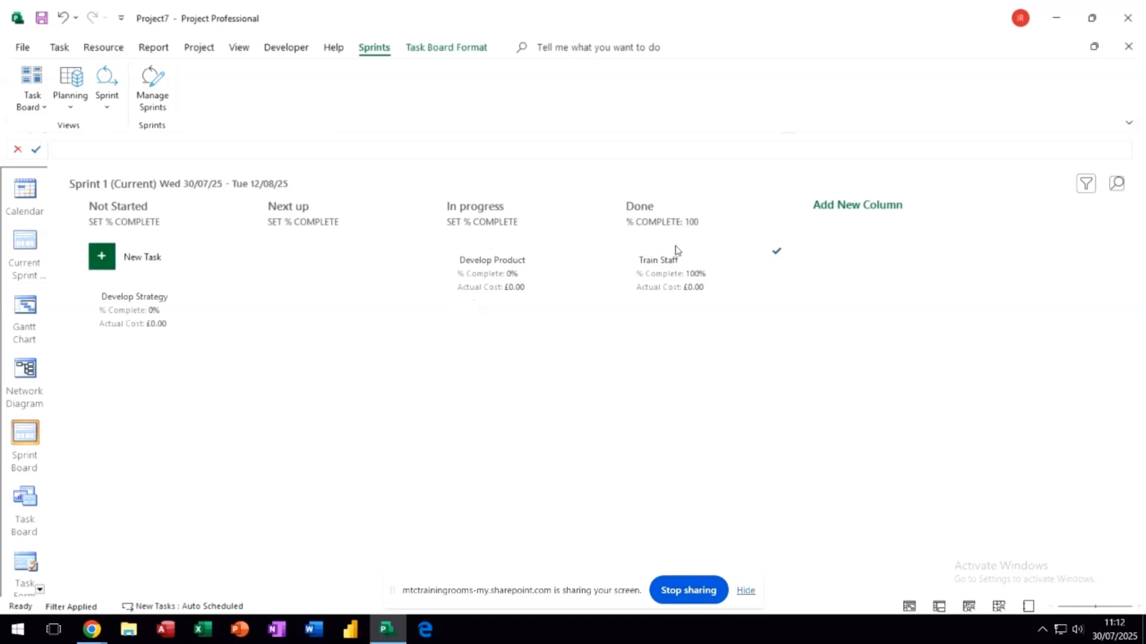
mouse_move(761, 216)
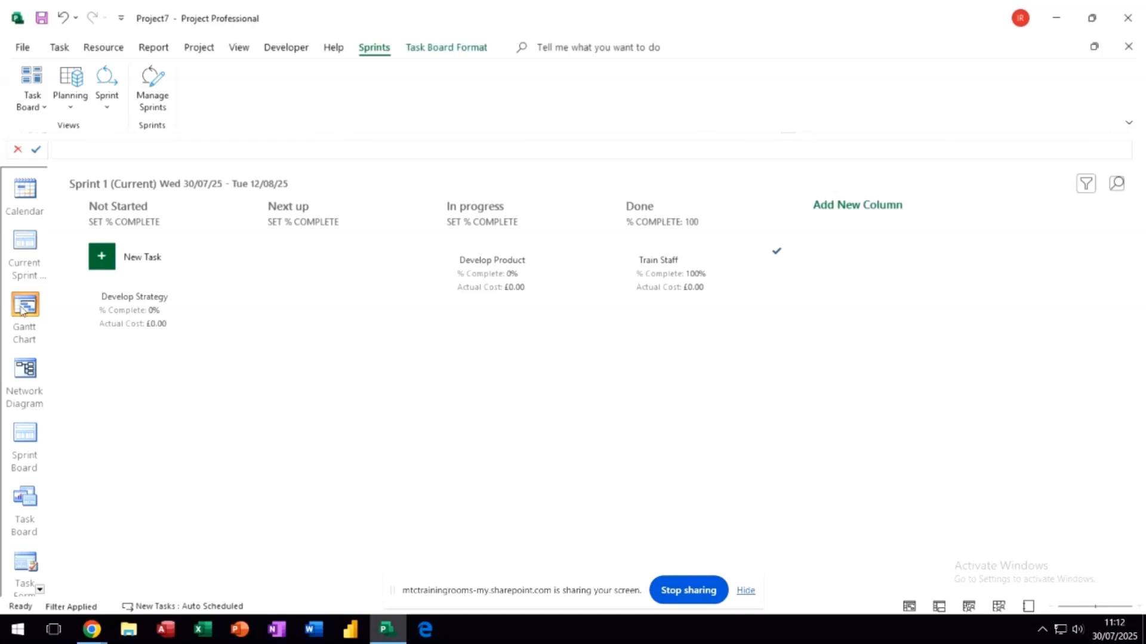
In the Gantt Chart, indent tasks 2–4 under Develop Strategy and give them 2-day durations.
click(24, 306)
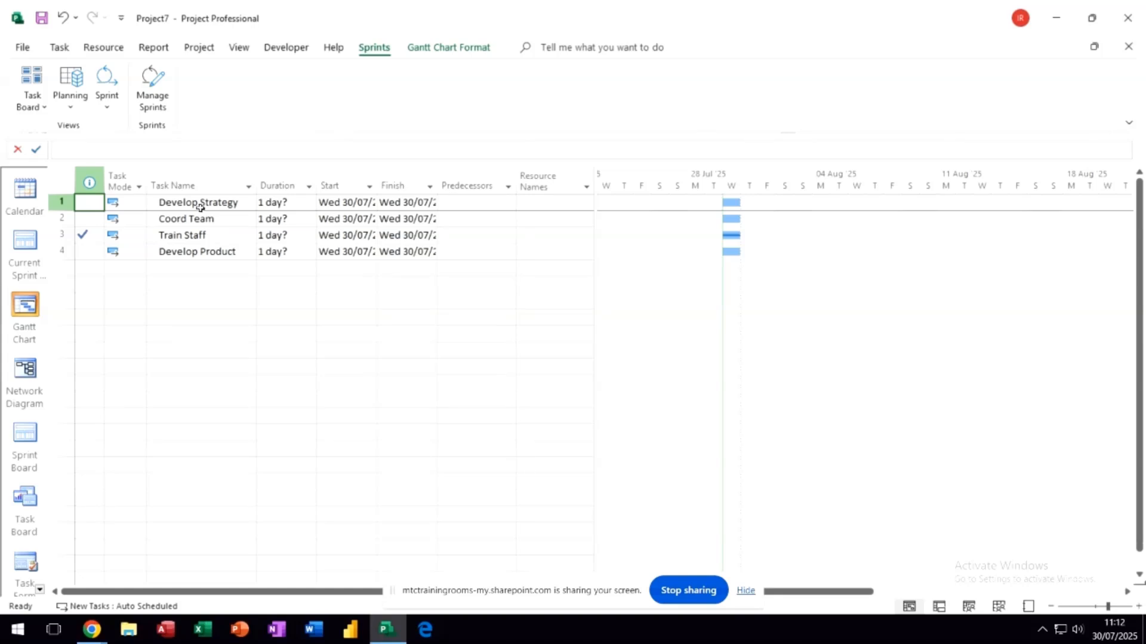
mouse_move(293, 253)
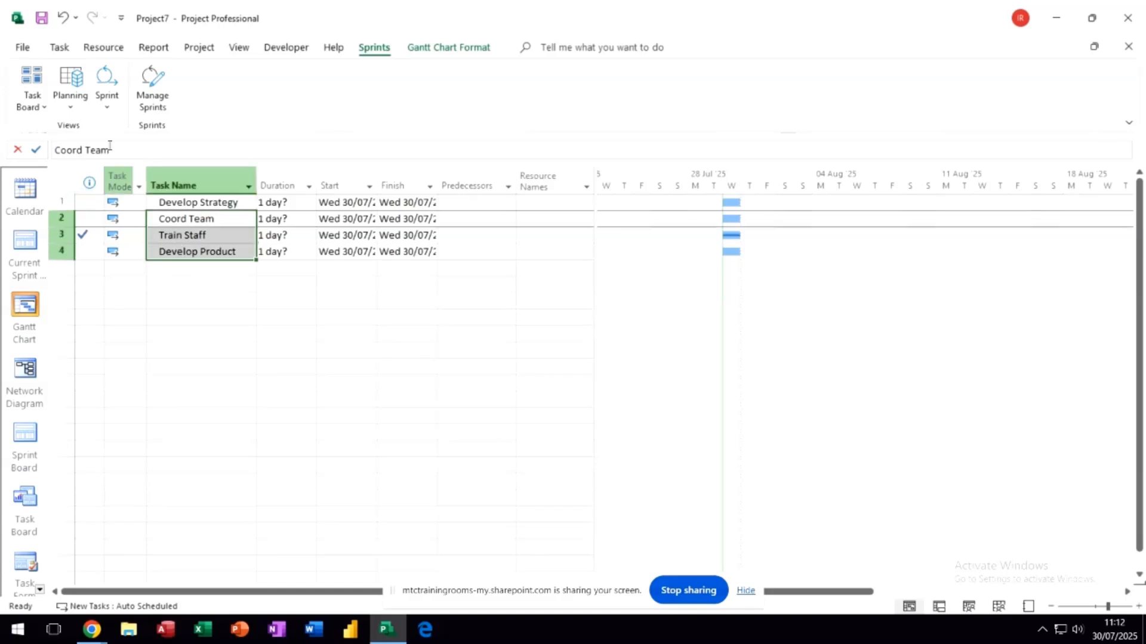
click(60, 48)
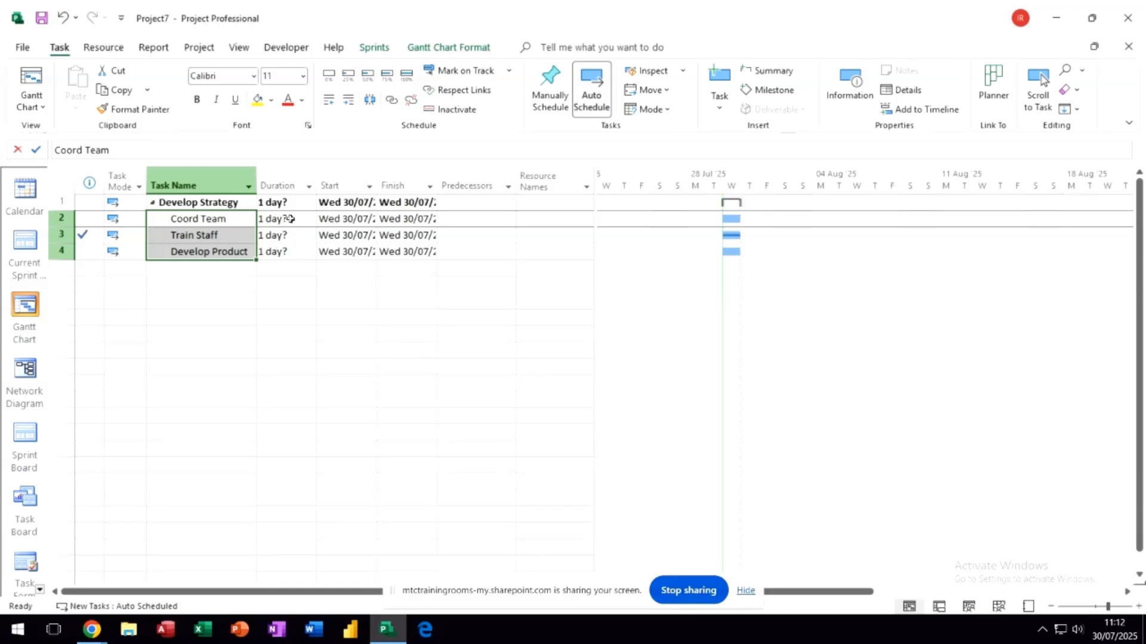
text(2)
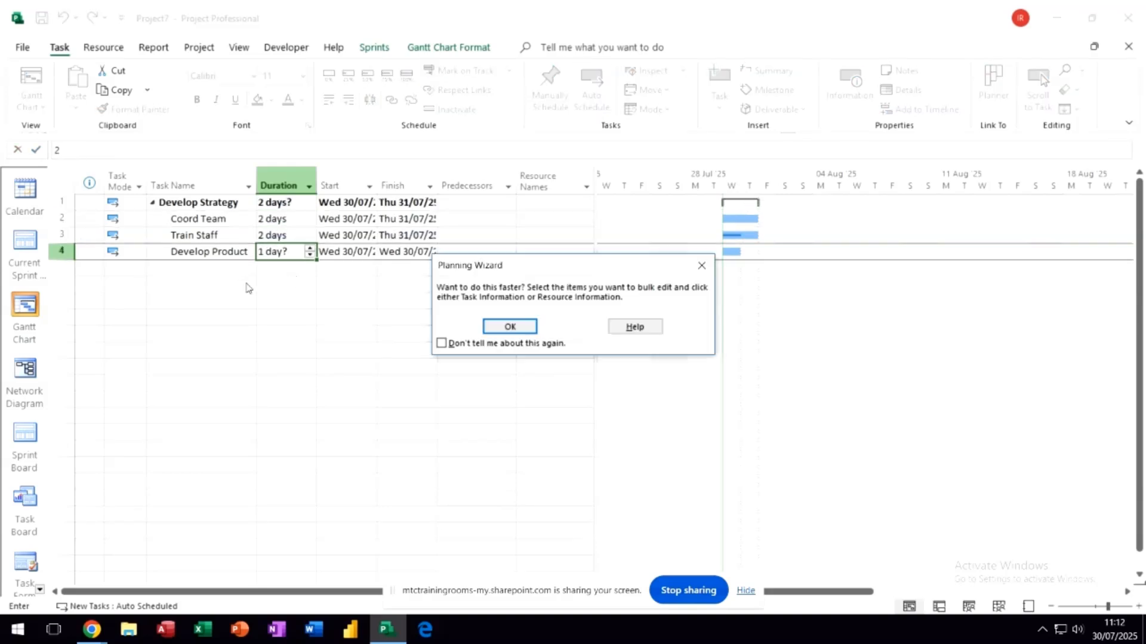
click(509, 326)
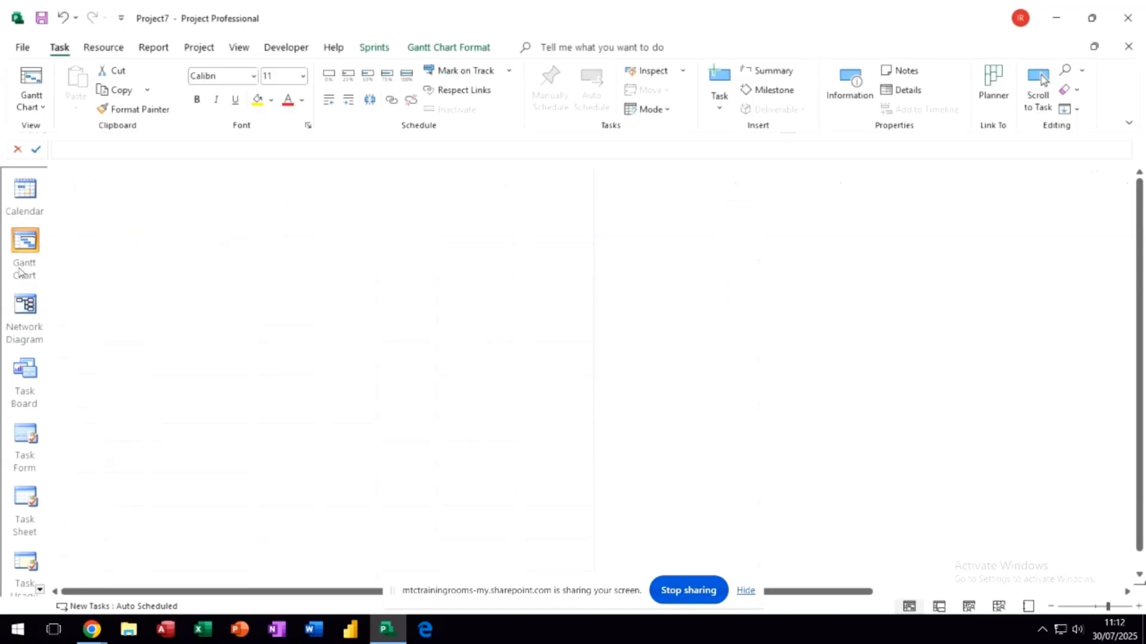
Show the all-tasks board and browse the Sprints and Task Board Format tools.
click(24, 242)
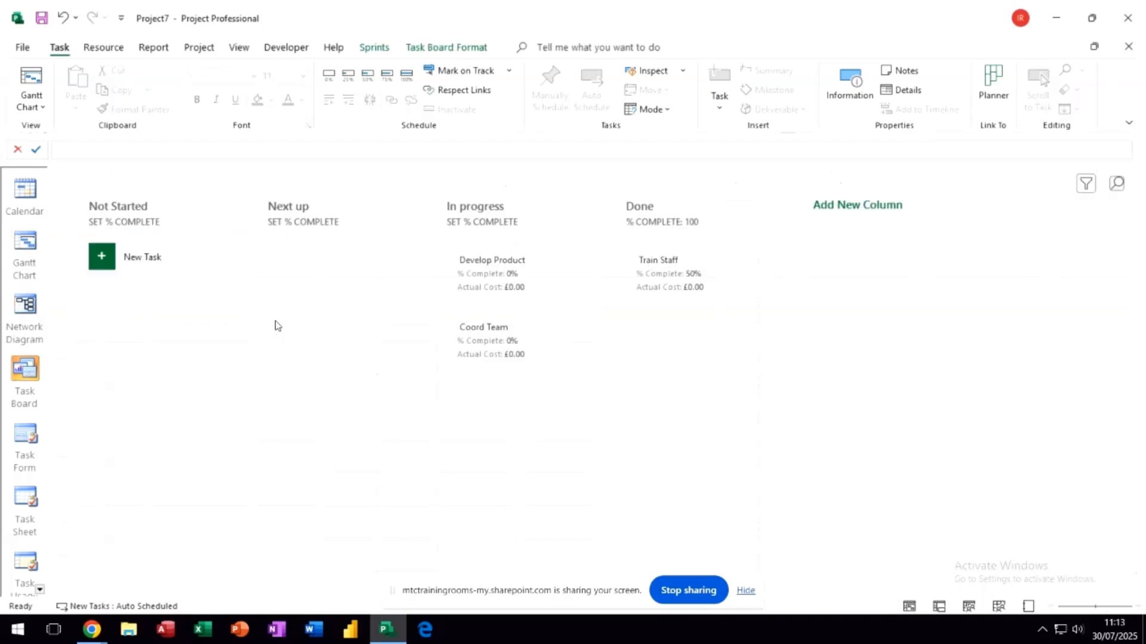
mouse_move(292, 311)
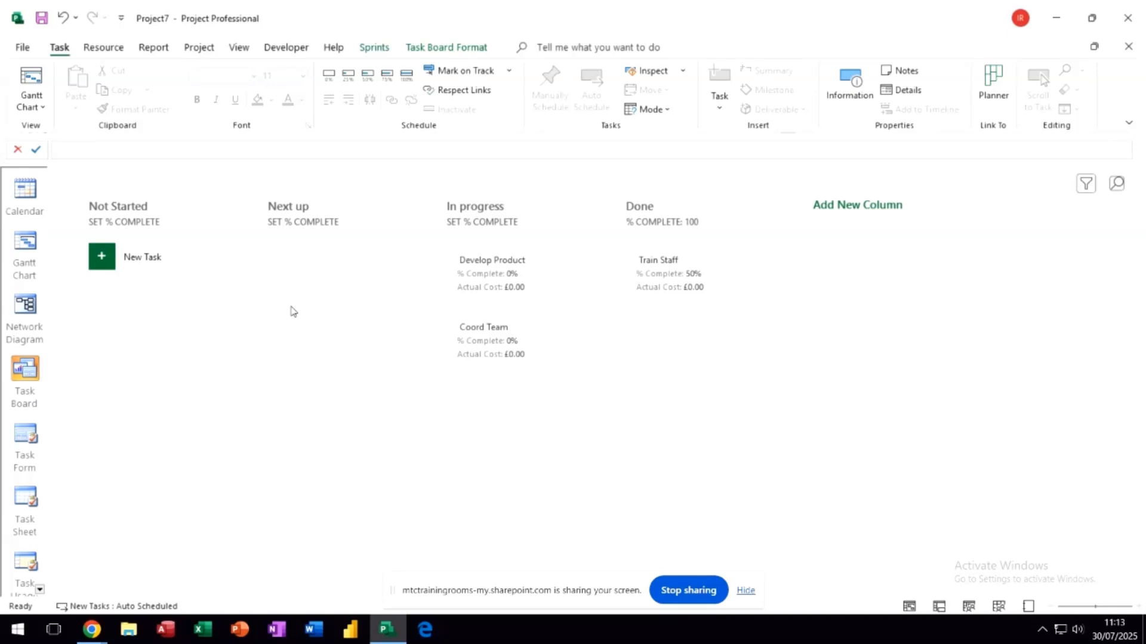
click(374, 48)
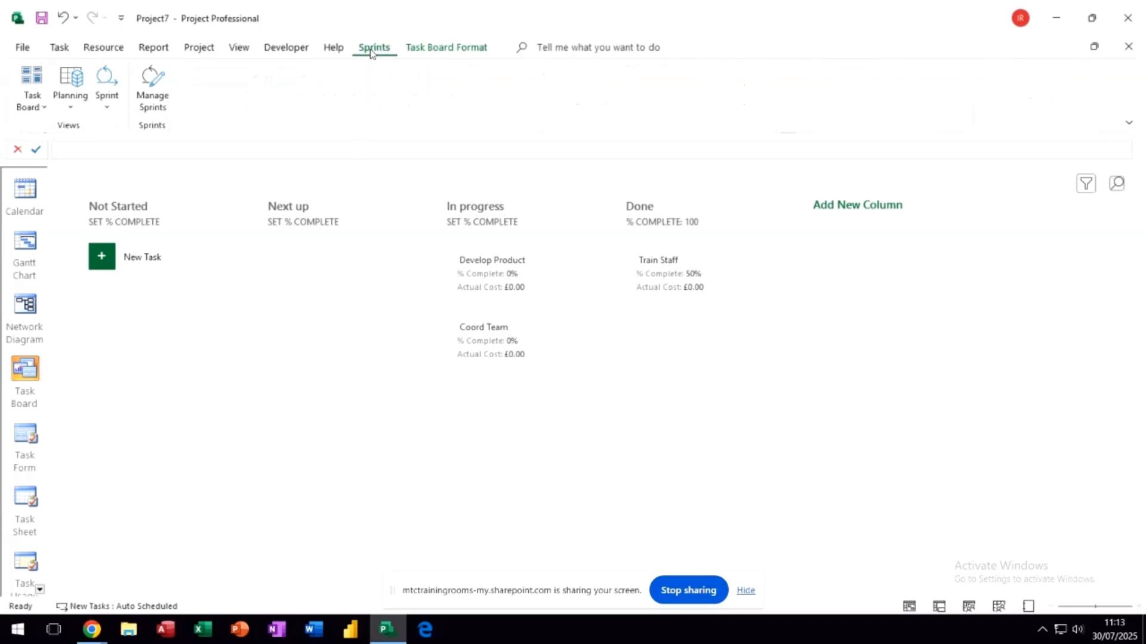
click(446, 48)
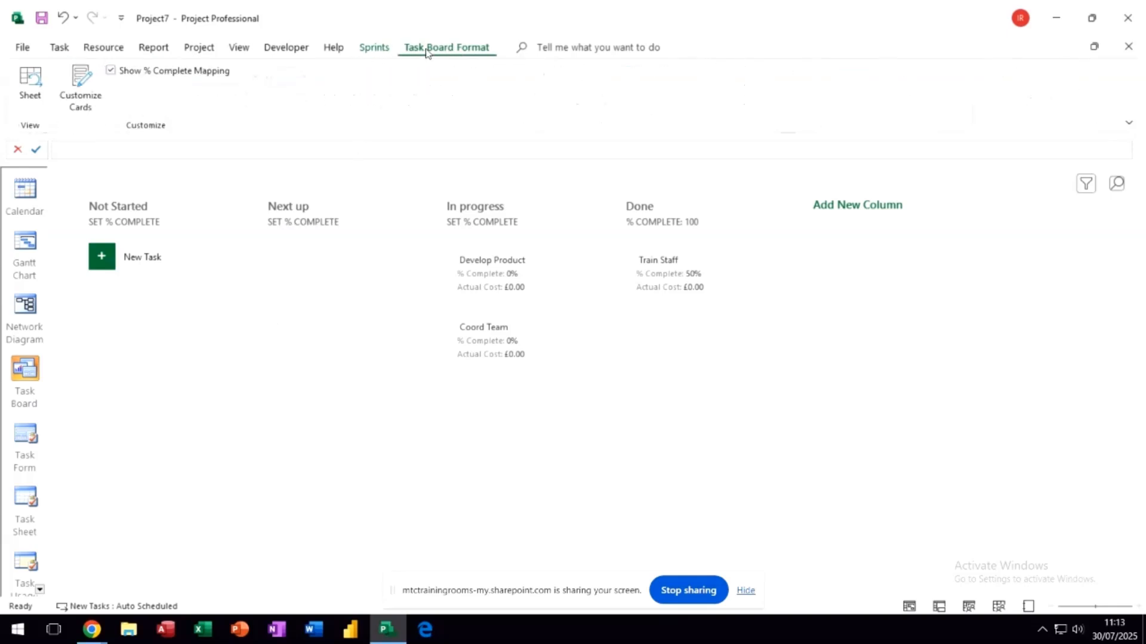
mouse_move(62, 93)
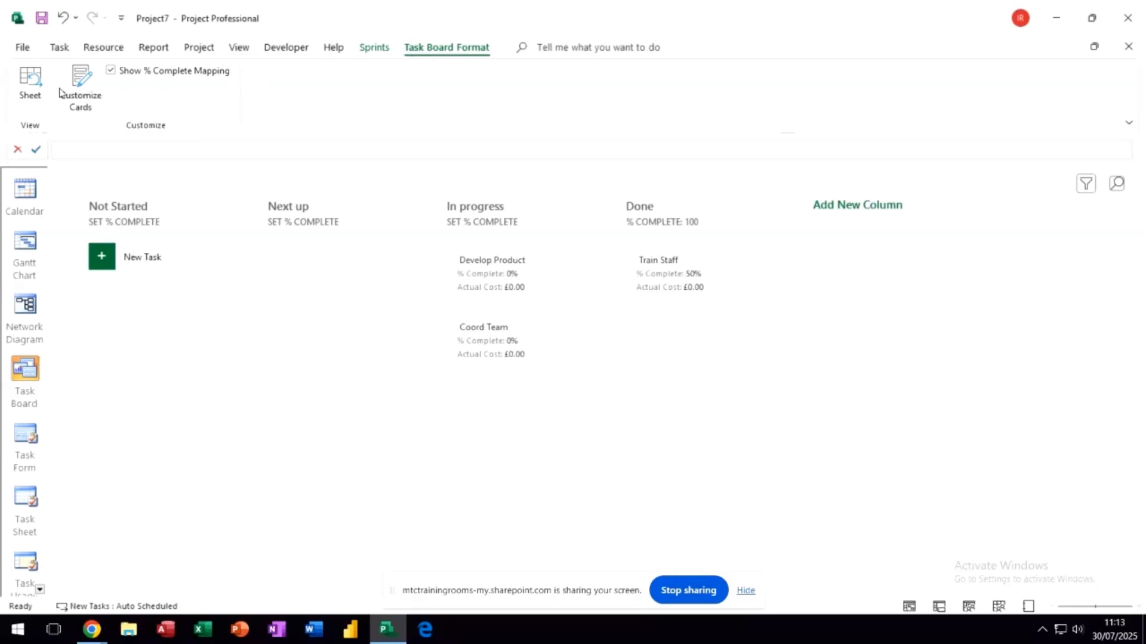
click(375, 48)
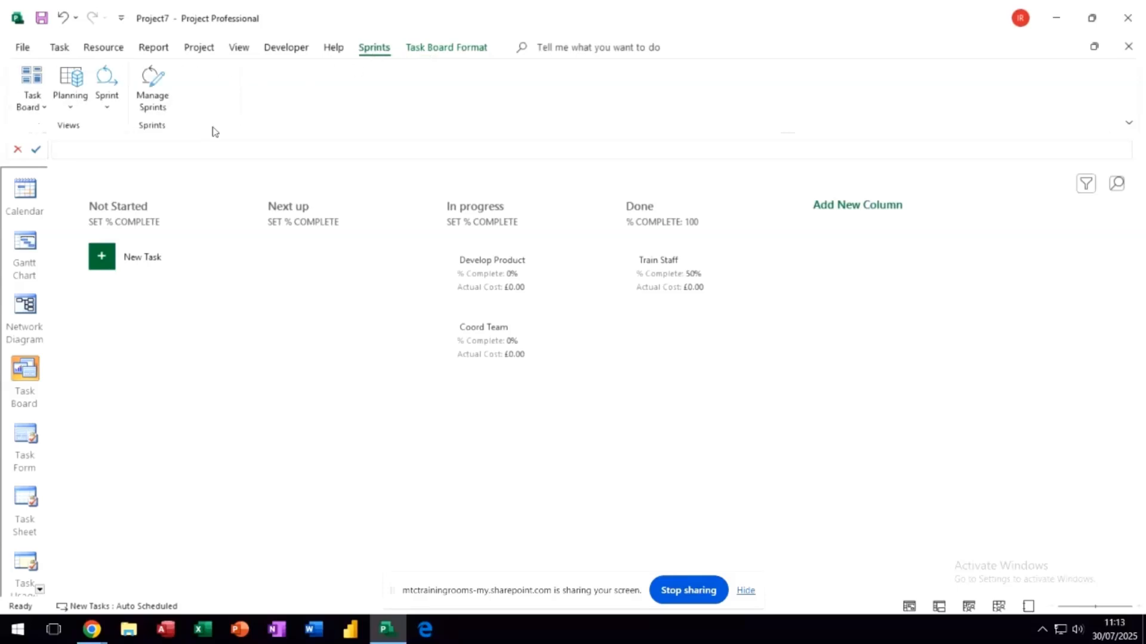
View the Sprint Planning and Current Sprint boards, then the Manage Sprints list of Sprints 1–4.
click(69, 81)
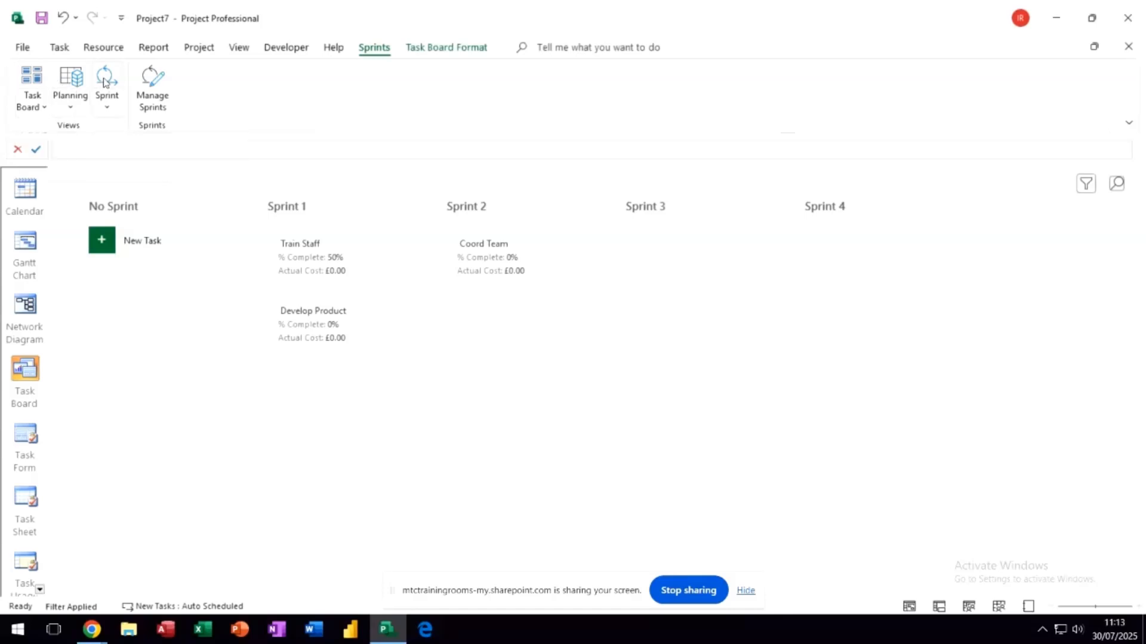
click(107, 81)
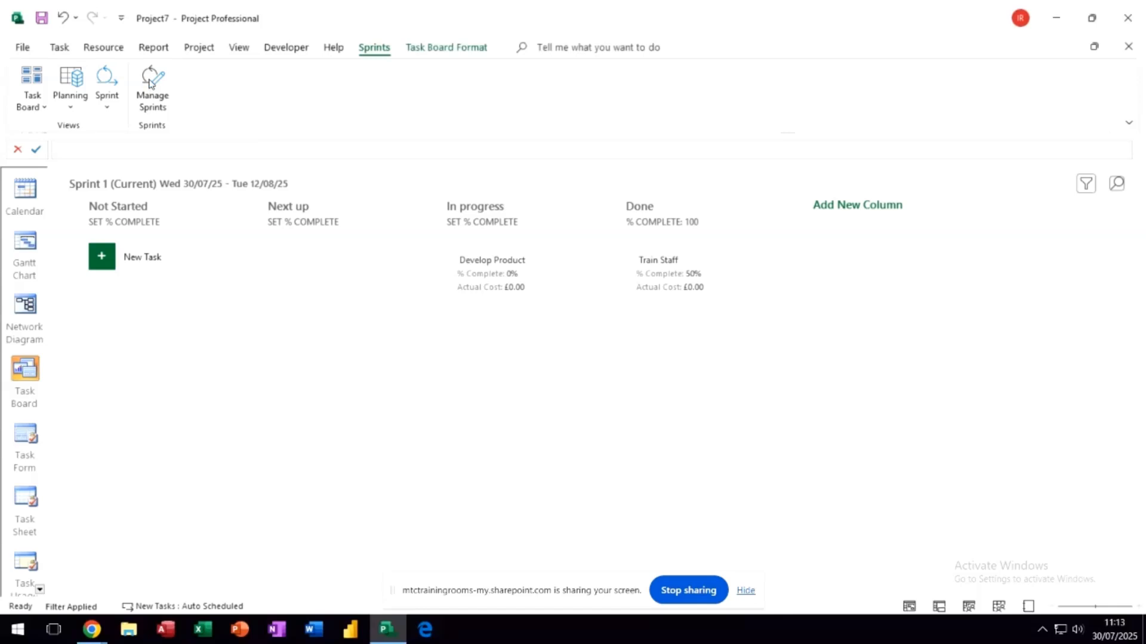
click(152, 81)
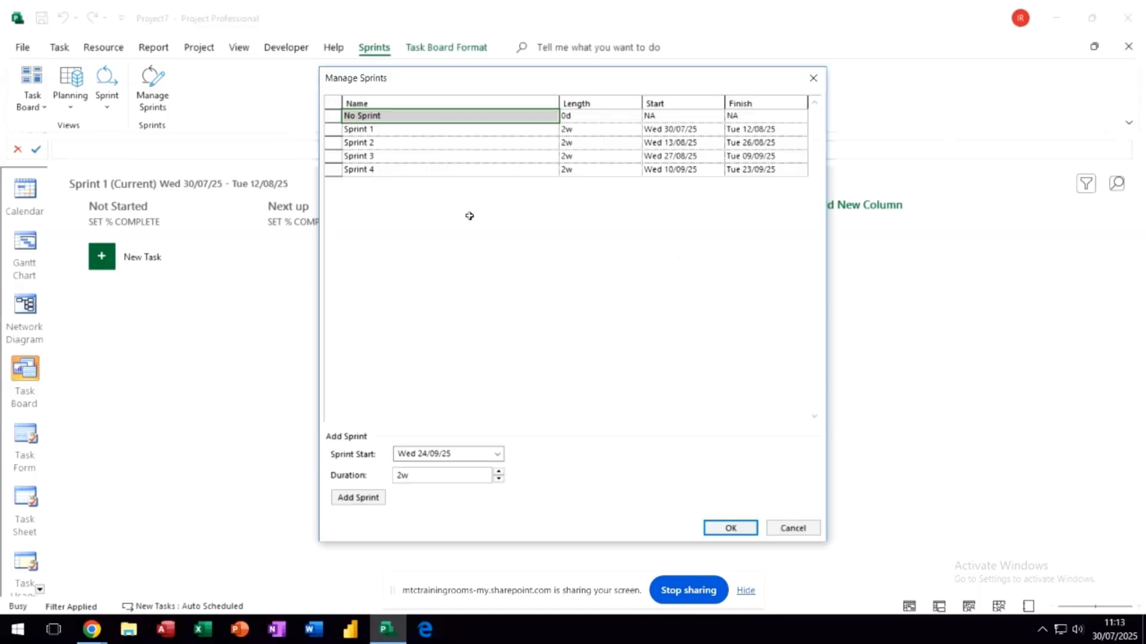
mouse_move(607, 214)
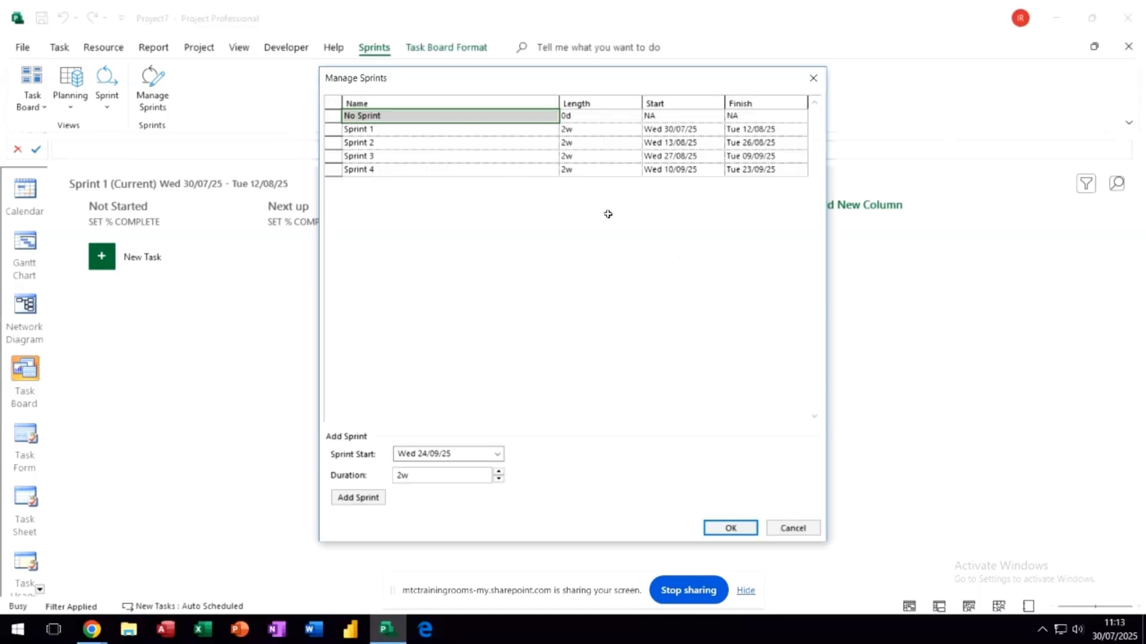
mouse_move(778, 526)
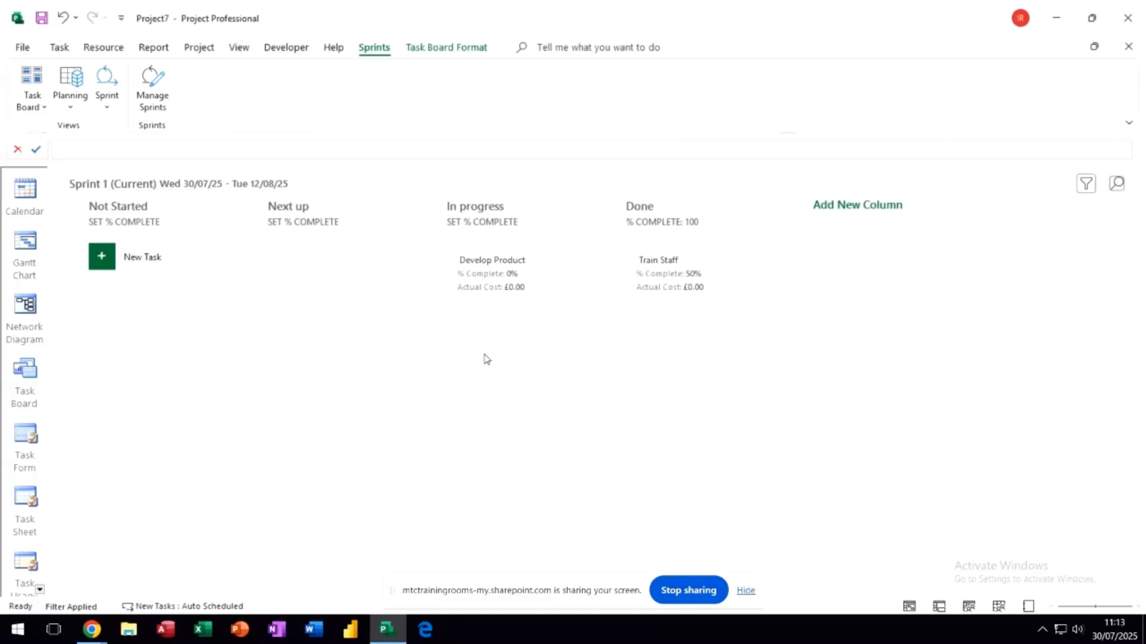
mouse_move(65, 249)
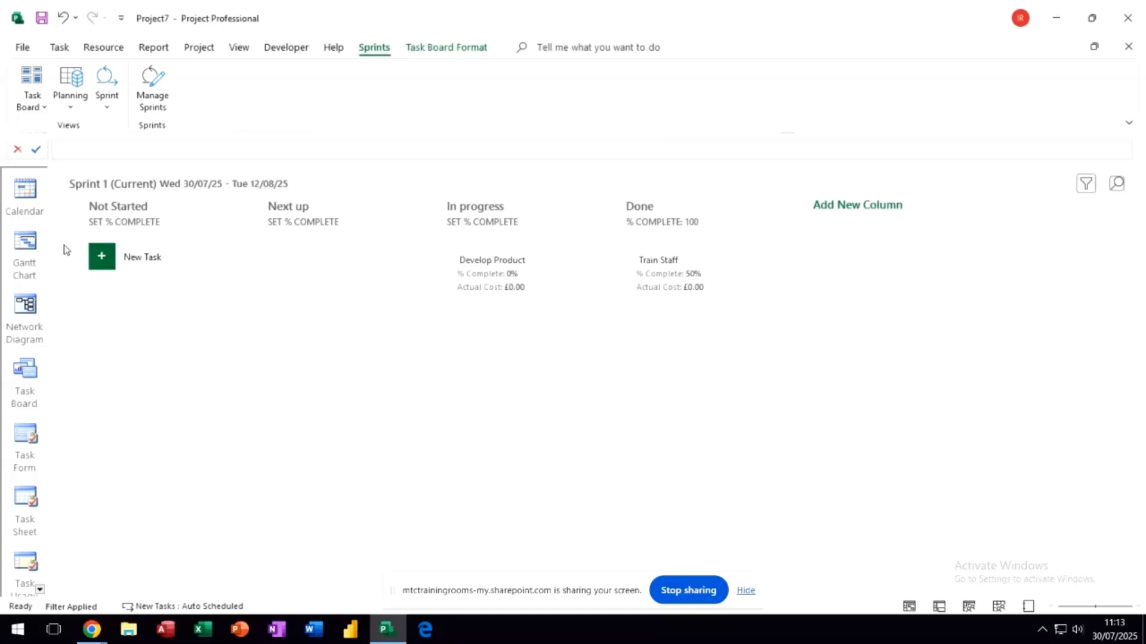